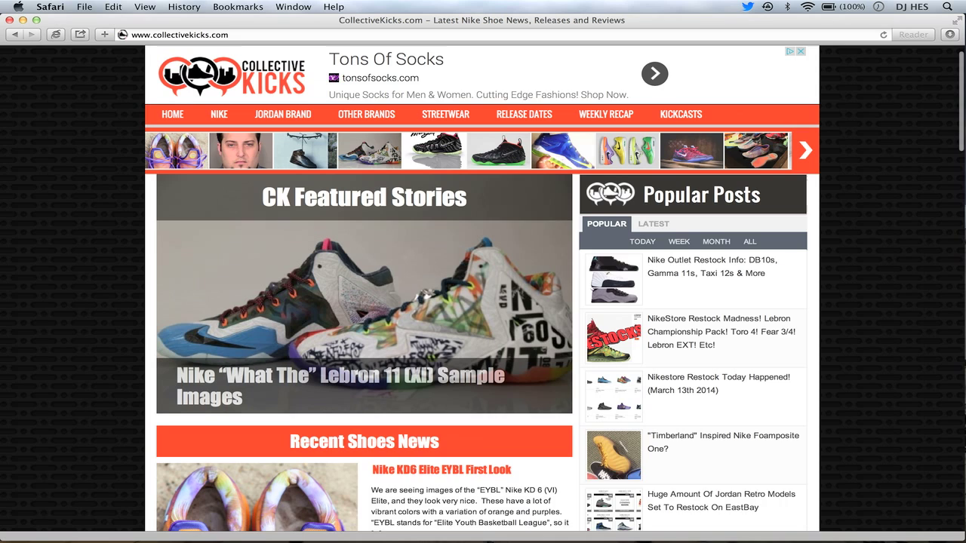
Scroll the CollectiveKicks home page past the featured carousel to the Recent Shoes News list with the Nike KD6 Elite EYBL article
{"action": "scroll", "scroll_direction": "down", "scroll_amount": 3}
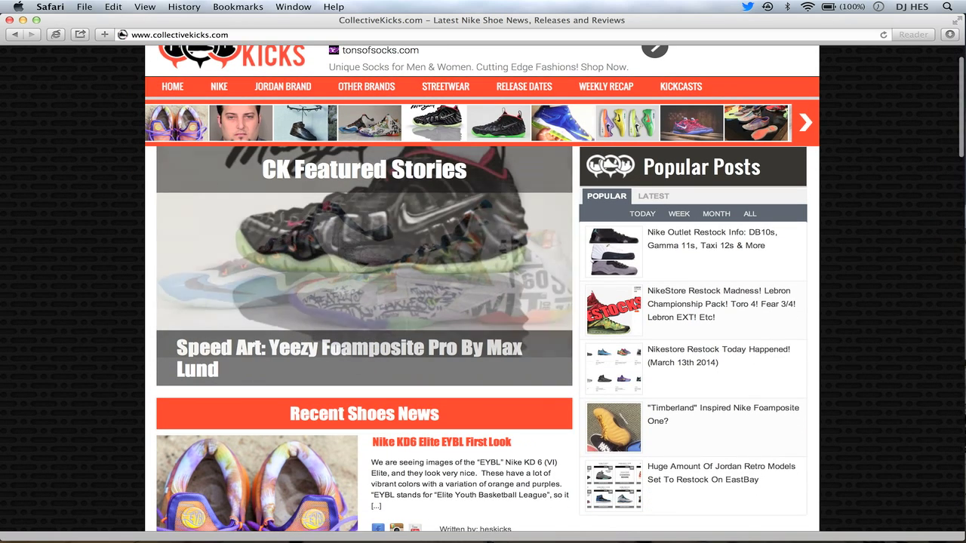
{"action": "scroll", "scroll_direction": "up", "scroll_amount": 3}
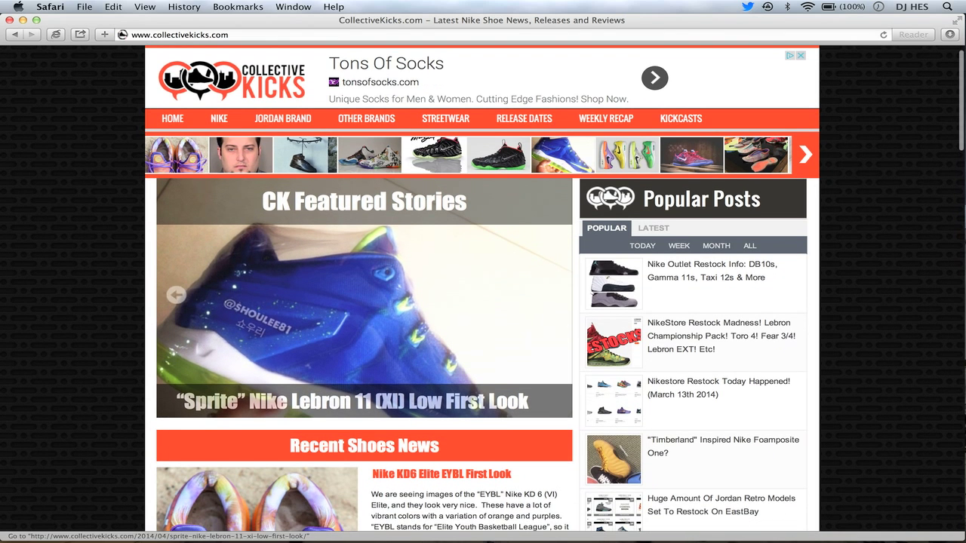
{"action": "scroll", "scroll_direction": "down", "scroll_amount": 3}
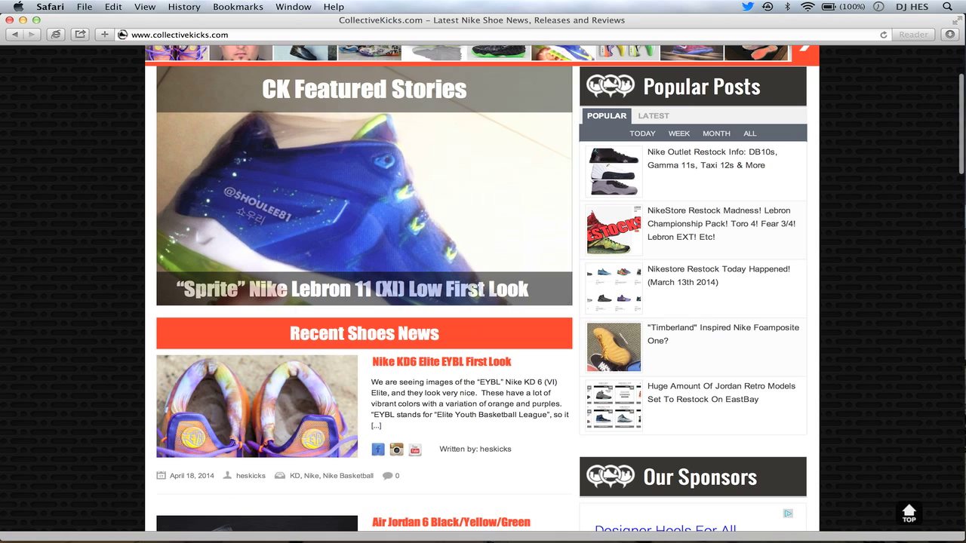
{"action": "scroll", "scroll_direction": "down", "scroll_amount": 3}
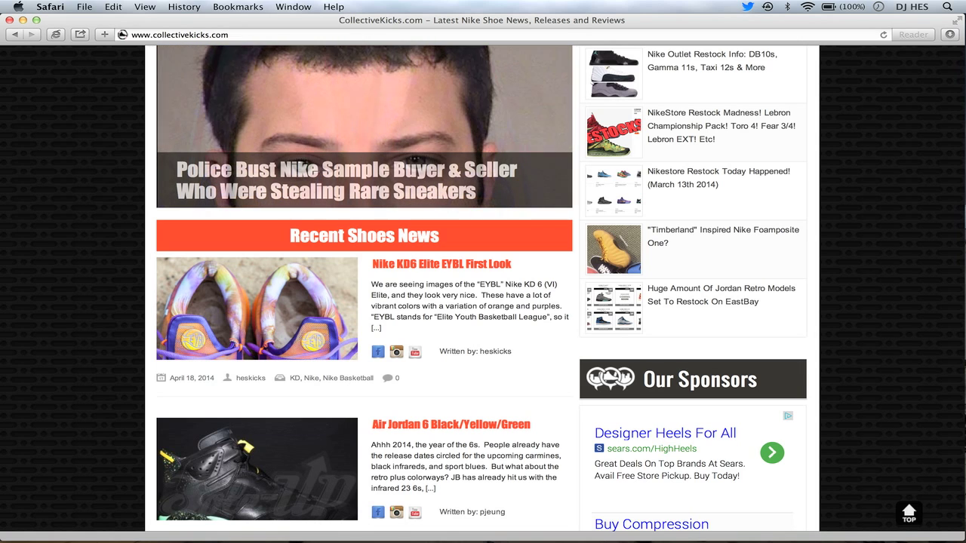
{"action": "scroll", "scroll_direction": "down", "scroll_amount": 3}
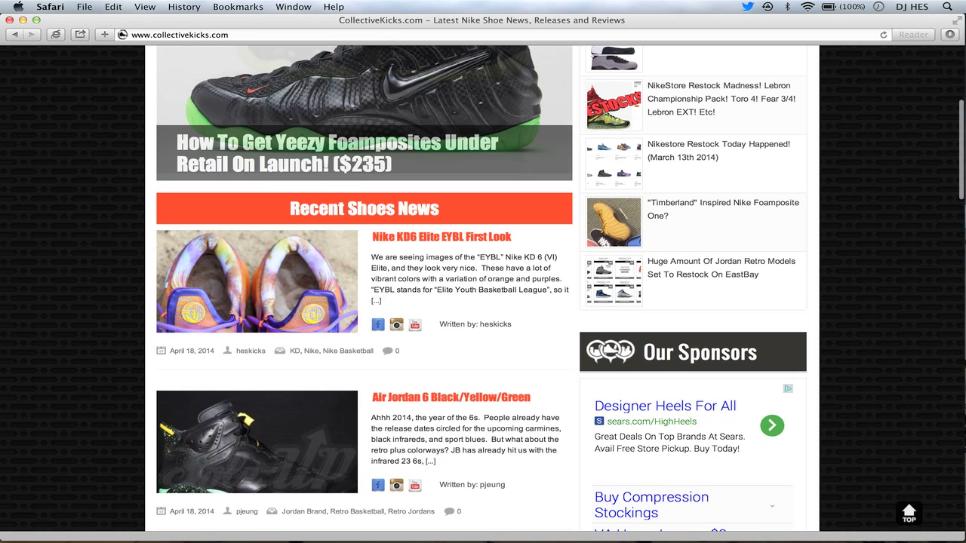
{"action": "scroll", "scroll_direction": "down", "scroll_amount": 3}
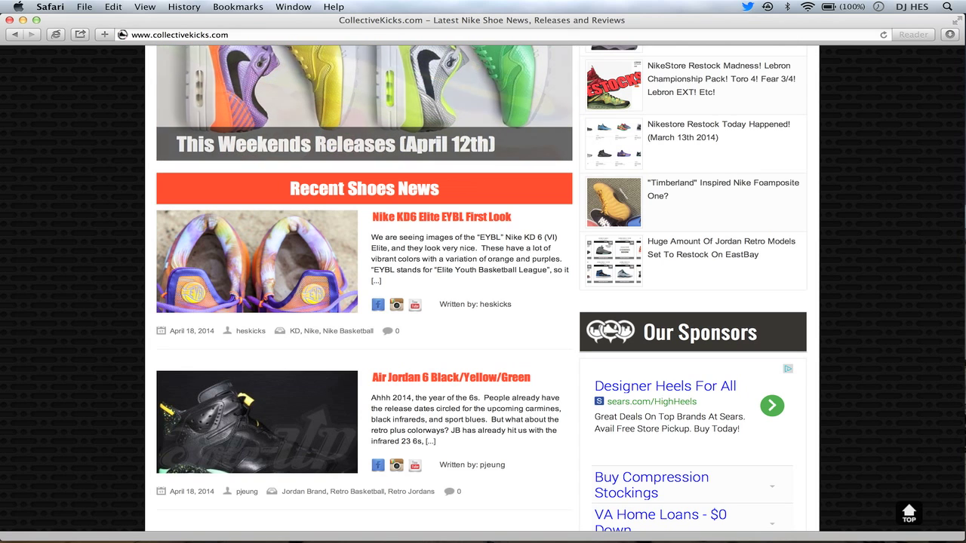
{"action": "scroll", "scroll_direction": "down", "scroll_amount": 3}
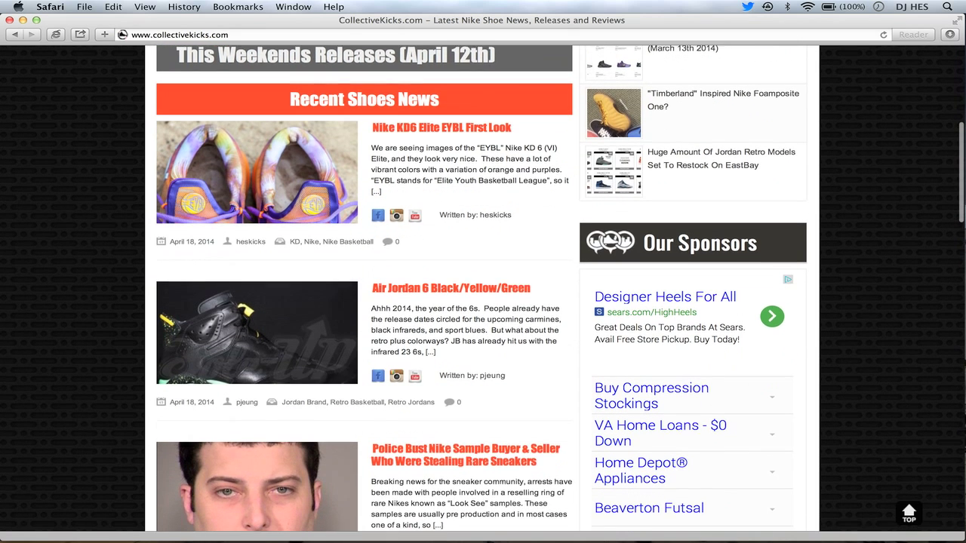
Scroll down the Recent Shoes News feed past the Air Jordan 6 article
{"action": "scroll", "scroll_direction": "down", "scroll_amount": 3}
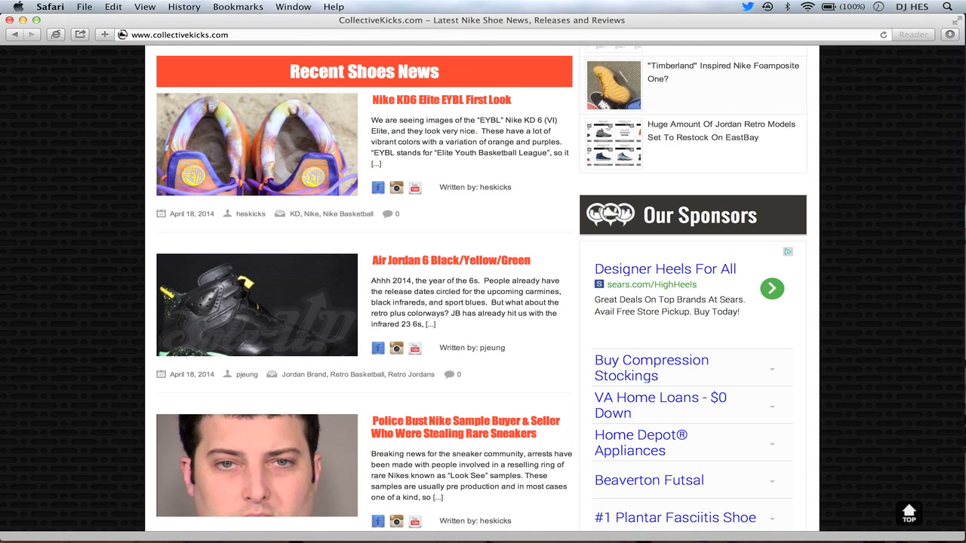
{"action": "scroll", "scroll_direction": "down", "scroll_amount": 3}
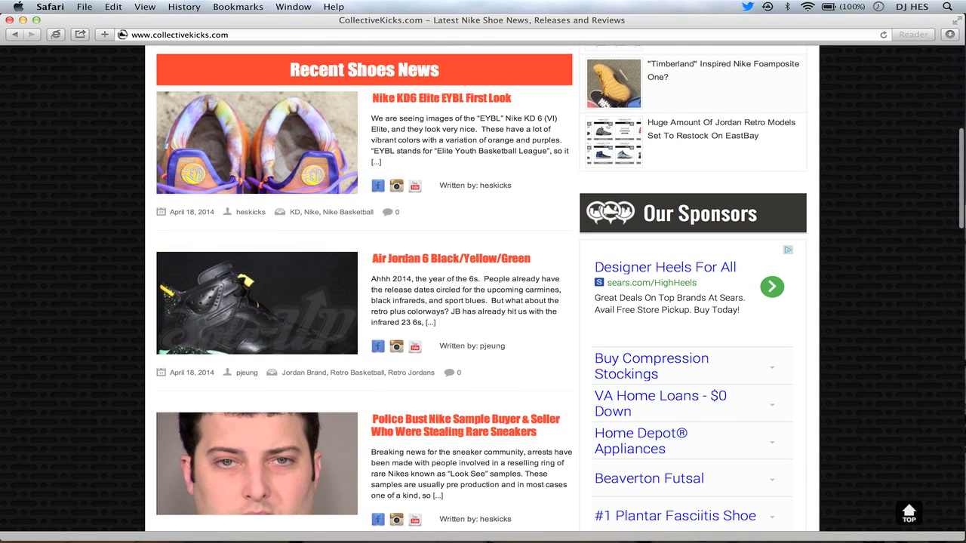
{"action": "scroll", "scroll_direction": "down", "scroll_amount": 3}
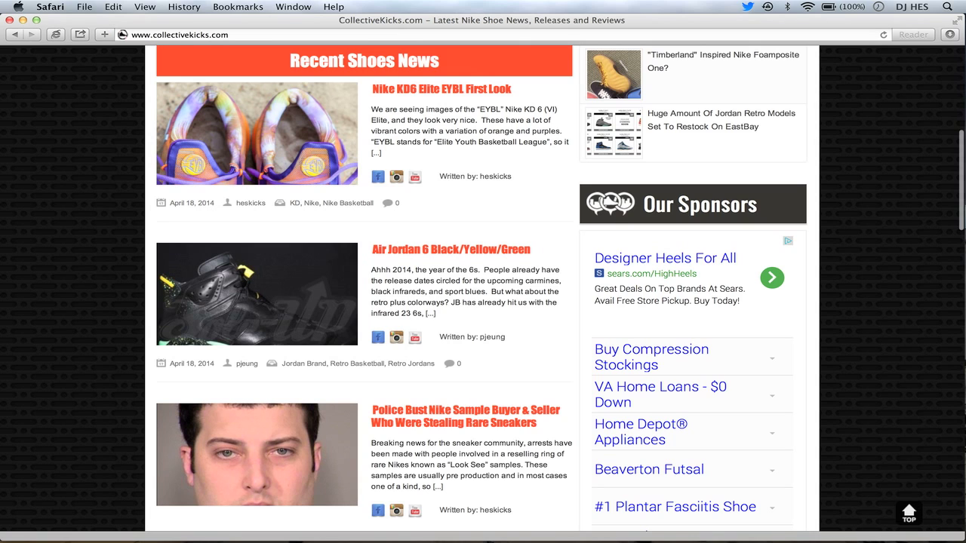
{"action": "scroll", "scroll_direction": "down", "scroll_amount": 3}
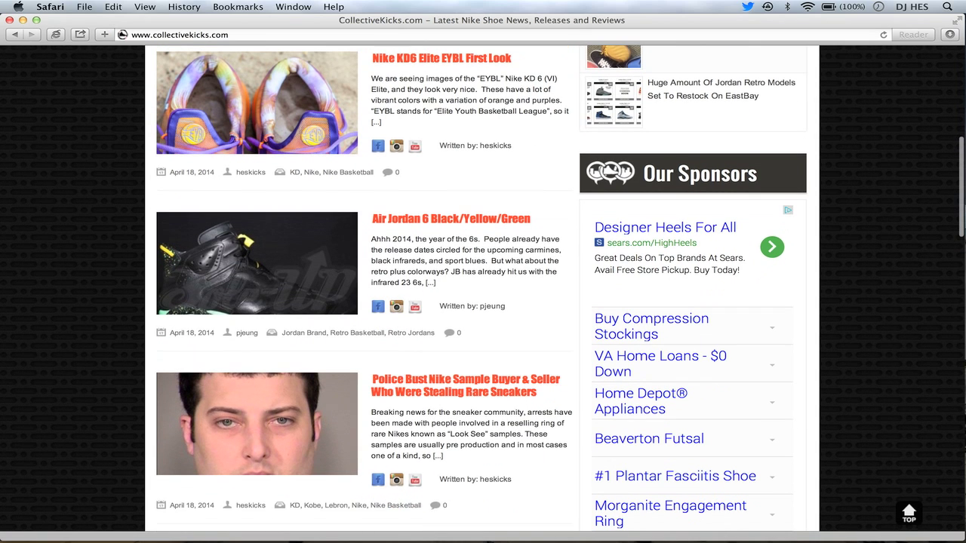
{"action": "scroll", "scroll_direction": "down", "scroll_amount": 3}
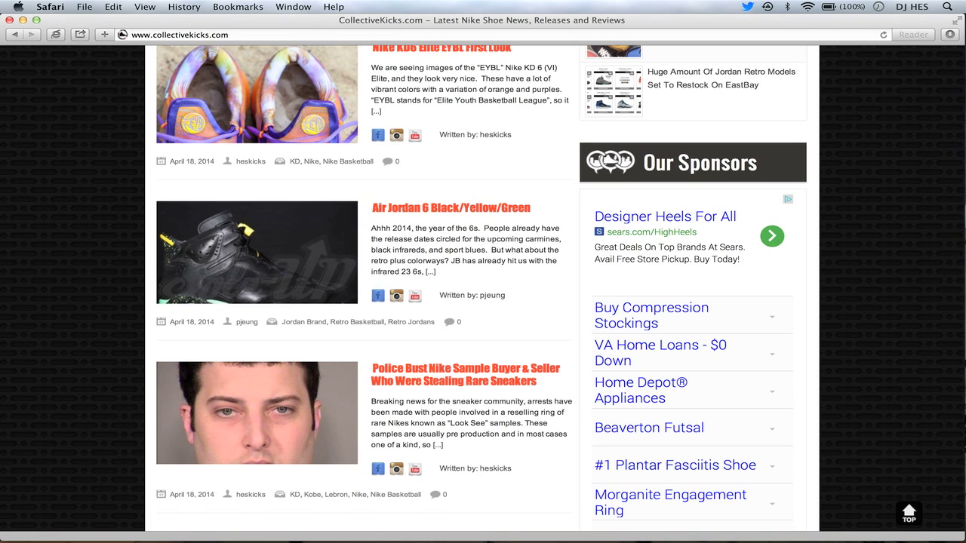
Continue down the feed to the Police Bust Nike Sample and Tabor by Compound articles
{"action": "scroll", "scroll_direction": "down", "scroll_amount": 3}
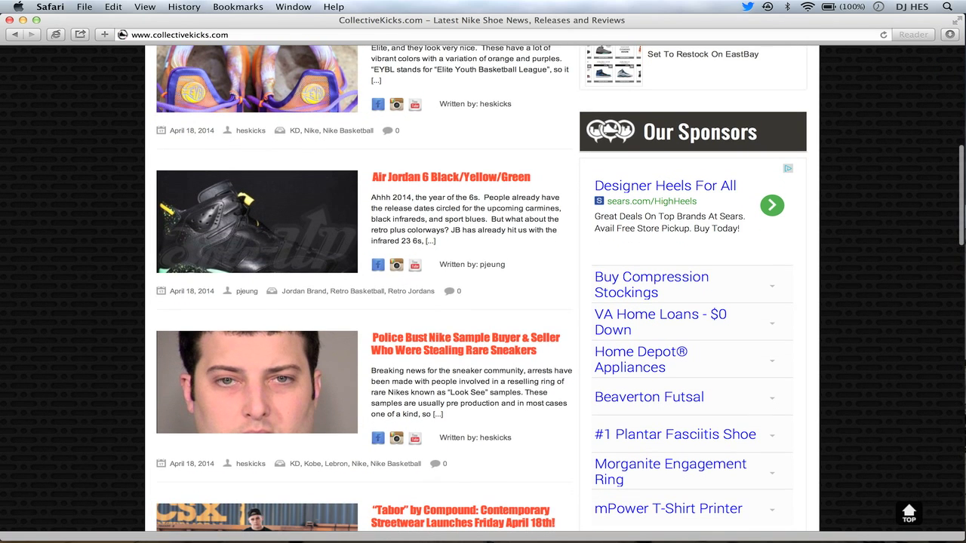
{"action": "scroll", "scroll_direction": "down", "scroll_amount": 3}
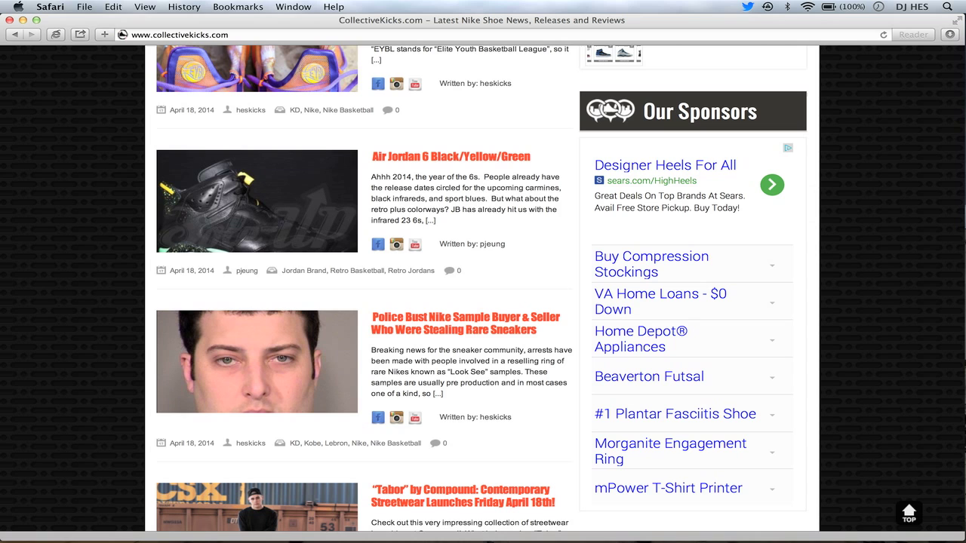
{"action": "scroll", "scroll_direction": "down", "scroll_amount": 3}
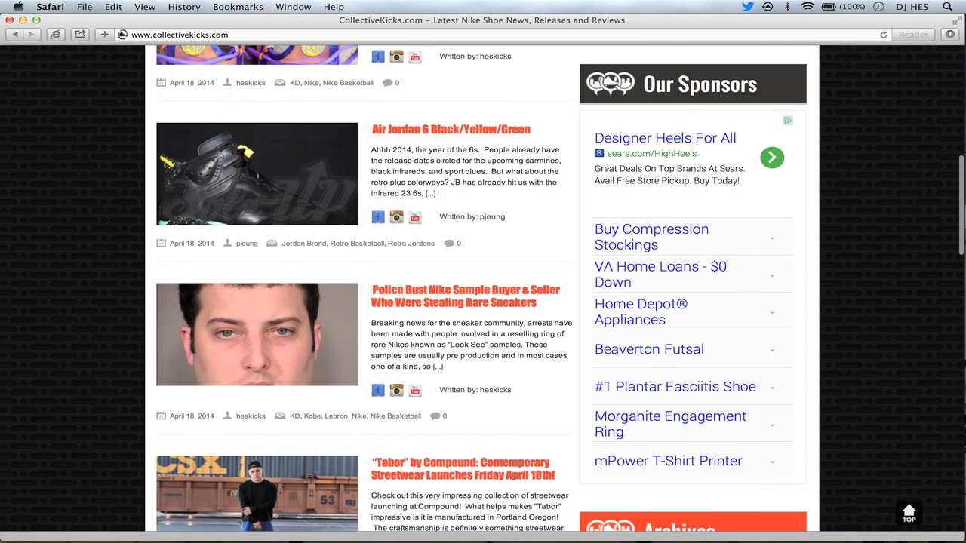
{"action": "scroll", "scroll_direction": "down", "scroll_amount": 3}
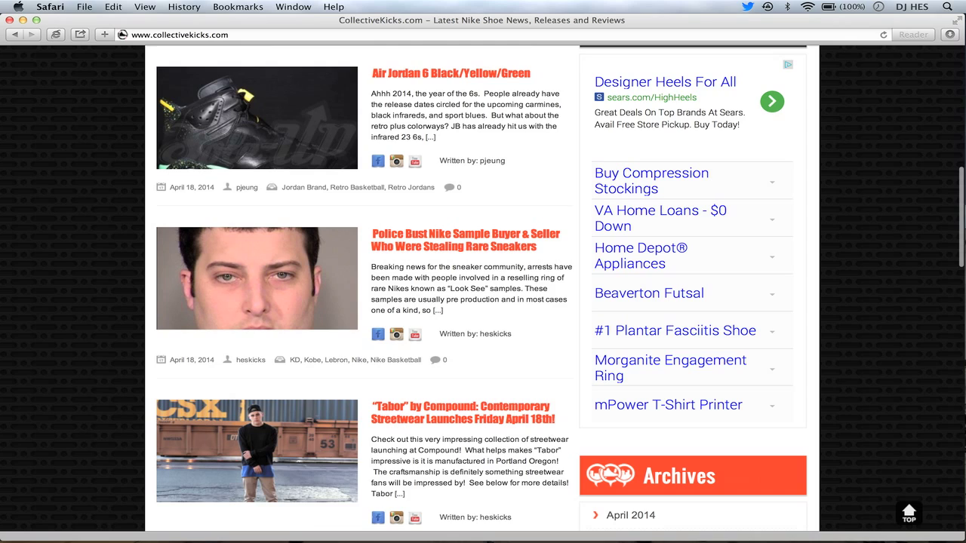
{"action": "scroll", "scroll_direction": "down", "scroll_amount": 3}
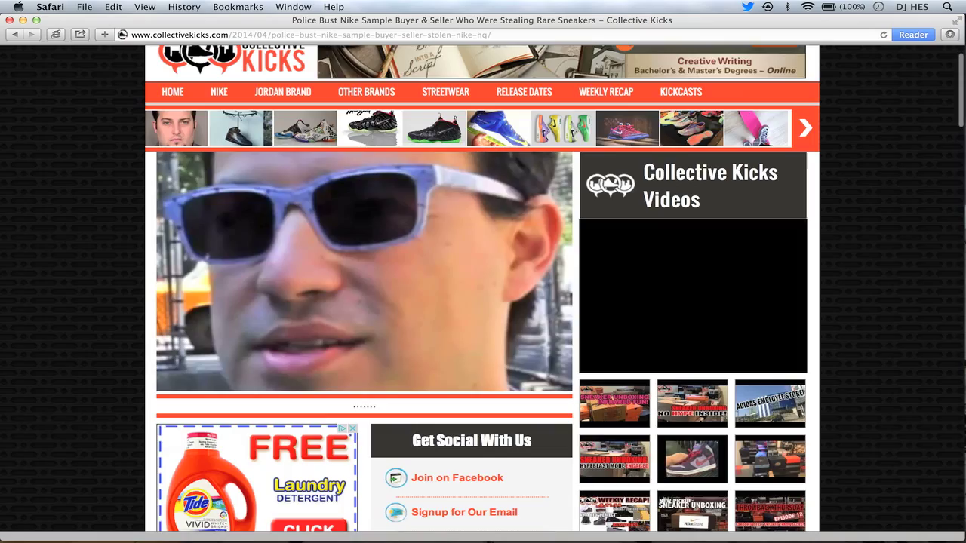
Scroll through the Police Bust Nike Sample article's opening paragraphs about the first suspect, Jason Keating
{"action": "scroll", "scroll_direction": "down", "scroll_amount": 3}
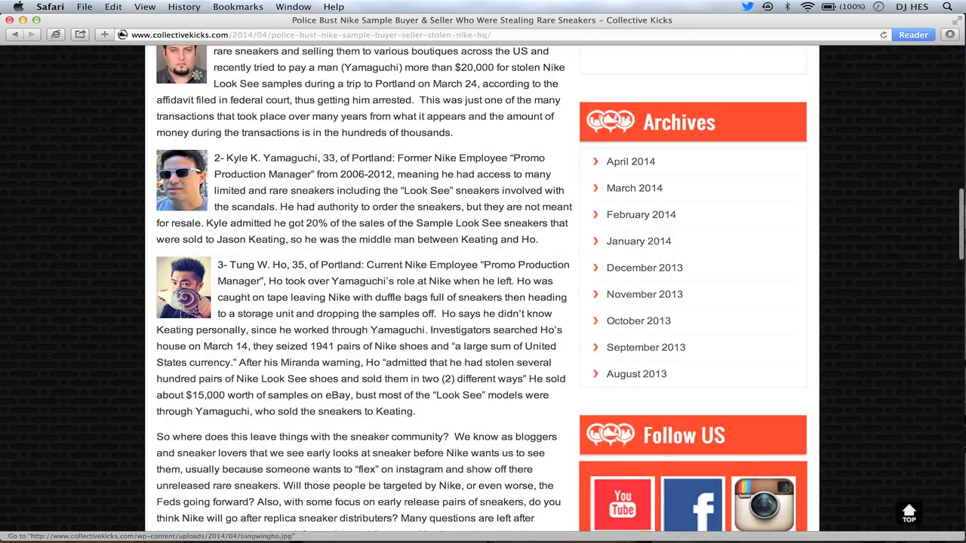
{"action": "scroll", "scroll_direction": "down", "scroll_amount": 3}
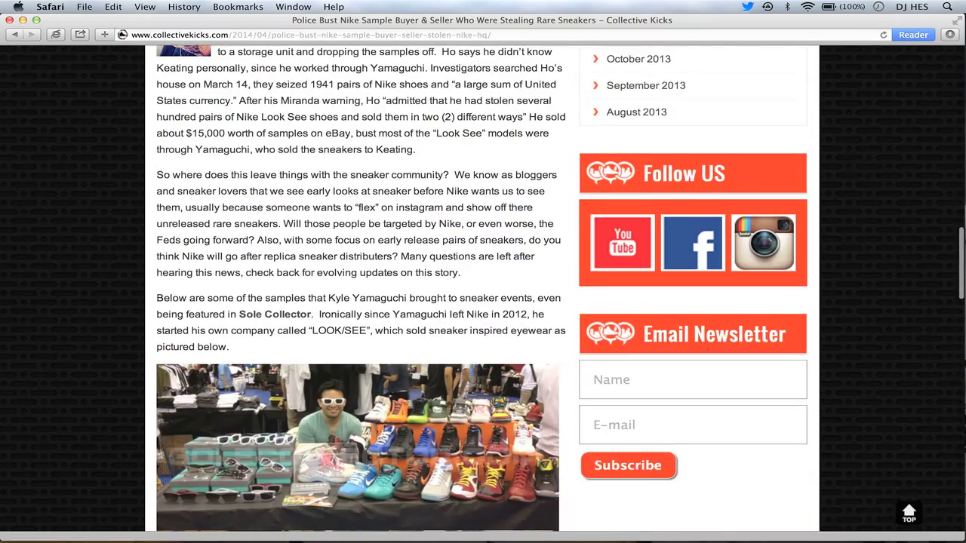
{"action": "scroll", "scroll_direction": "up", "scroll_amount": 3}
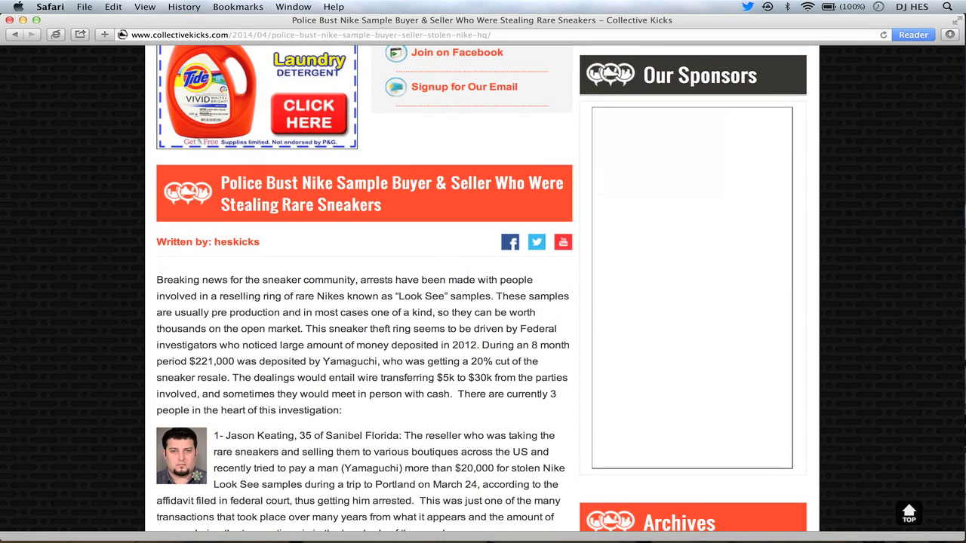
{"action": "scroll", "scroll_direction": "down", "scroll_amount": 3}
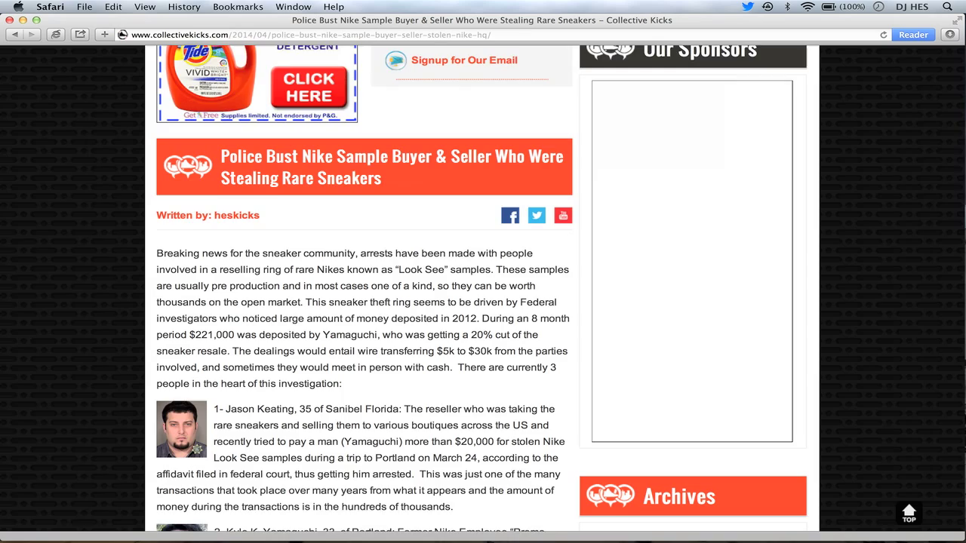
Scroll back to the article's top and read down through the text about the three suspects
{"action": "scroll", "scroll_direction": "down", "scroll_amount": 3}
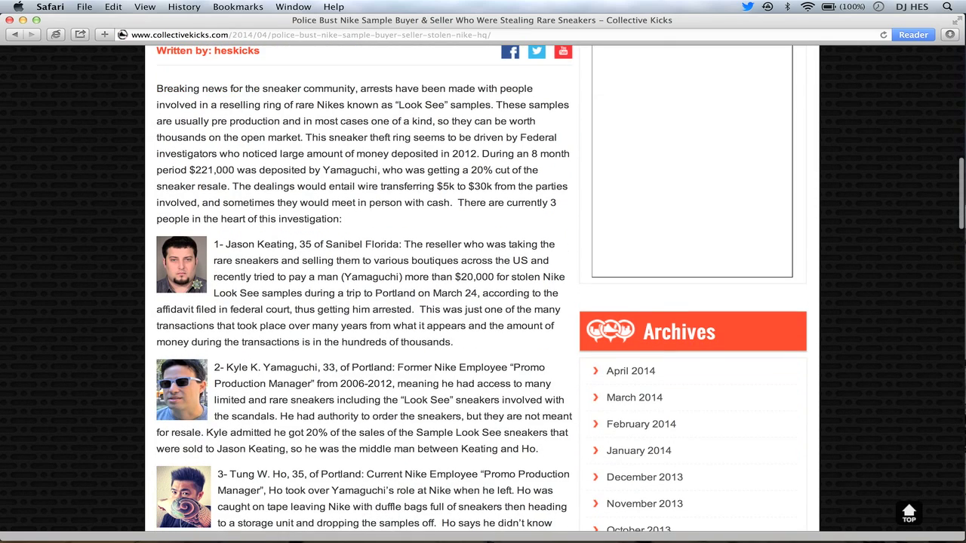
{"action": "scroll", "scroll_direction": "down", "scroll_amount": 3}
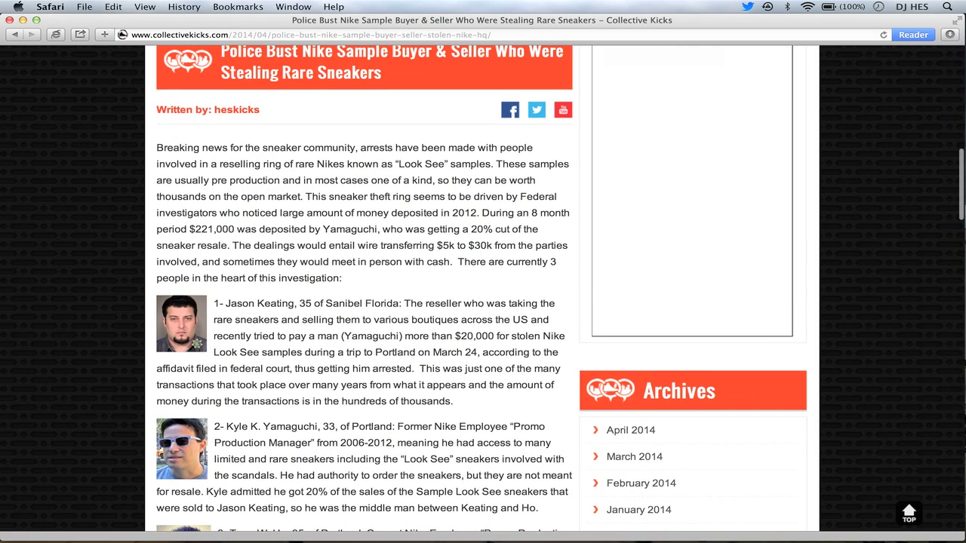
{"action": "scroll", "scroll_direction": "up", "scroll_amount": 3}
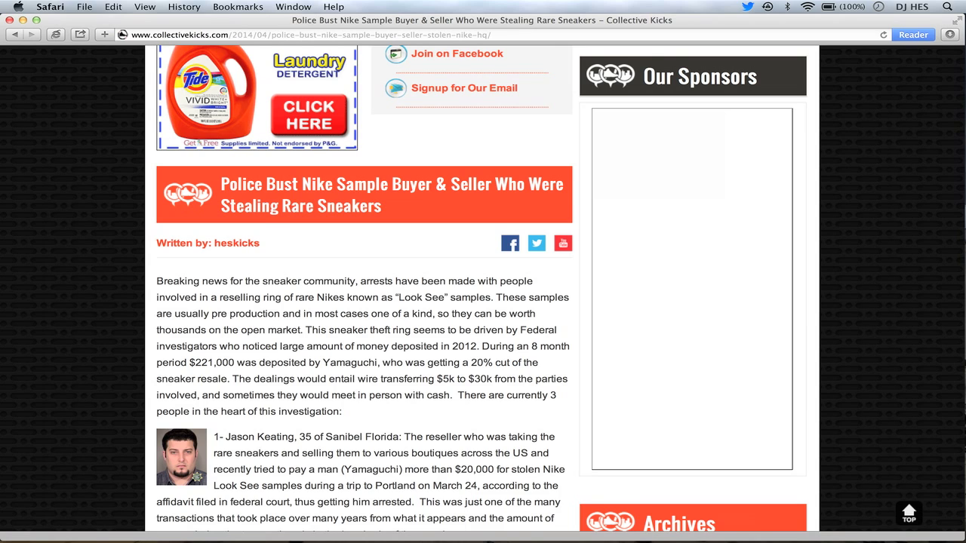
{"action": "scroll", "scroll_direction": "up", "scroll_amount": 3}
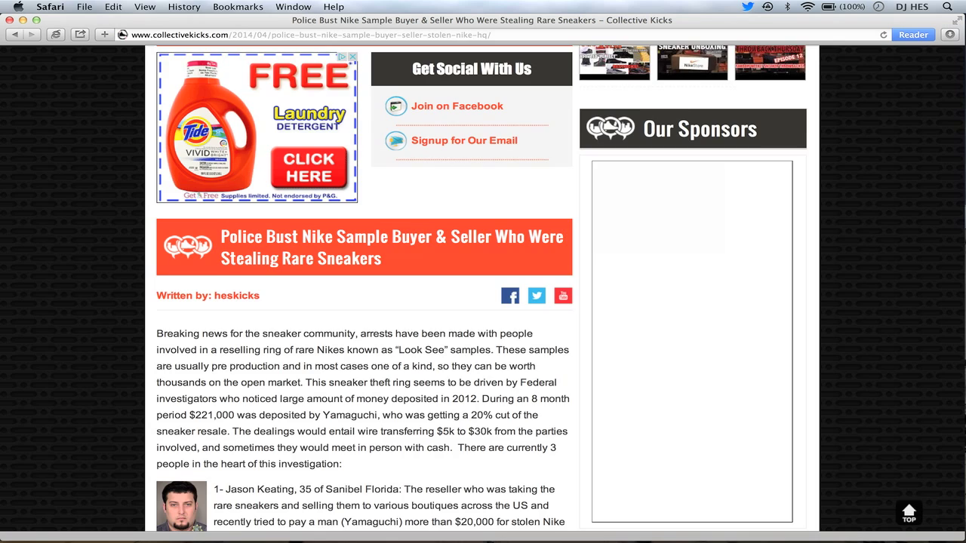
{"action": "scroll", "scroll_direction": "down", "scroll_amount": 3}
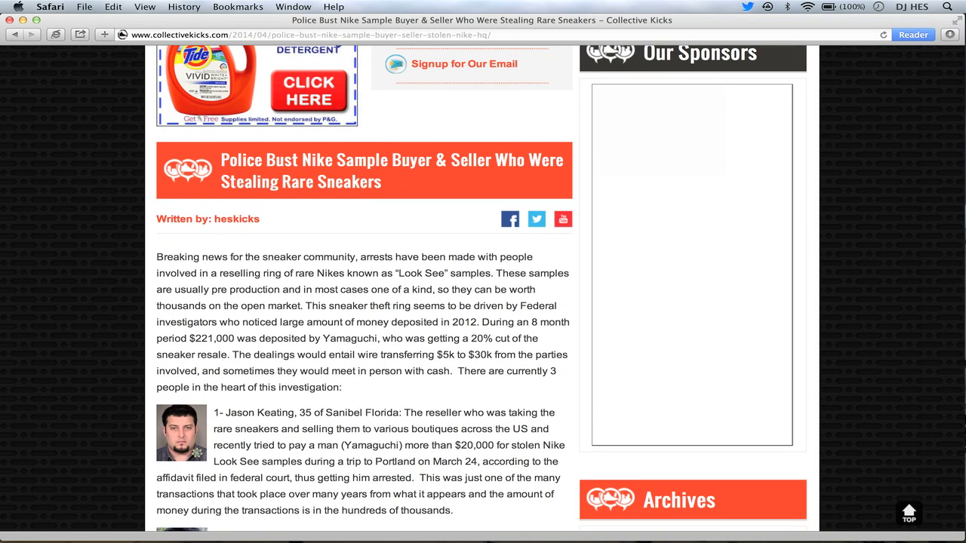
{"action": "scroll", "scroll_direction": "down", "scroll_amount": 3}
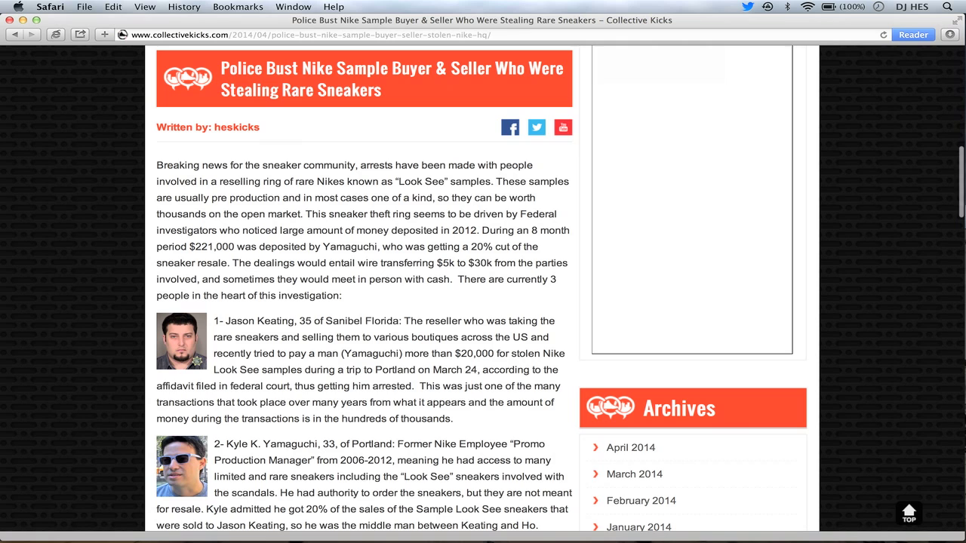
{"action": "scroll", "scroll_direction": "down", "scroll_amount": 3}
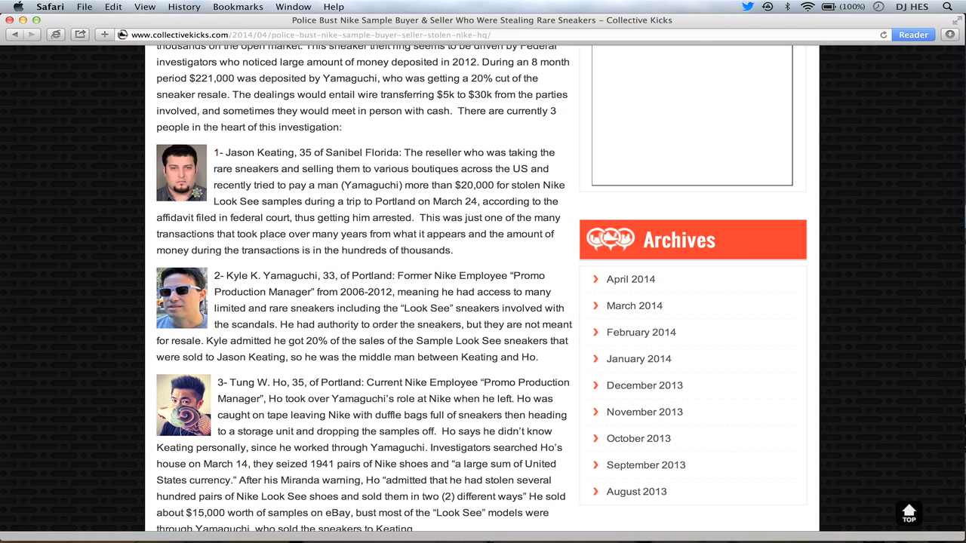
Scroll past the article text to the sample sneaker photos and the Related News section
{"action": "scroll", "scroll_direction": "down", "scroll_amount": 3}
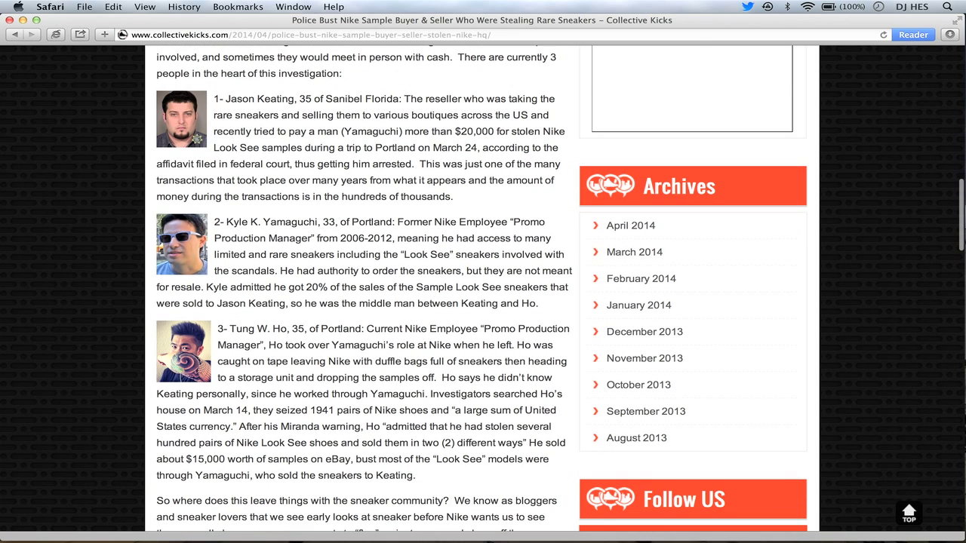
{"action": "left_click_drag", "start_coordinate": [254, 410], "coordinate": [347, 425]}
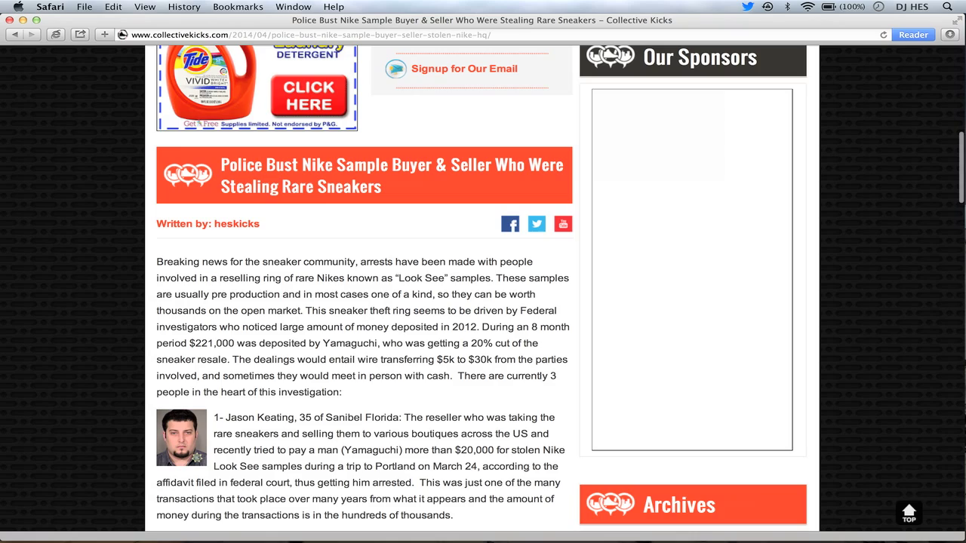
{"action": "scroll", "scroll_direction": "down", "scroll_amount": 3}
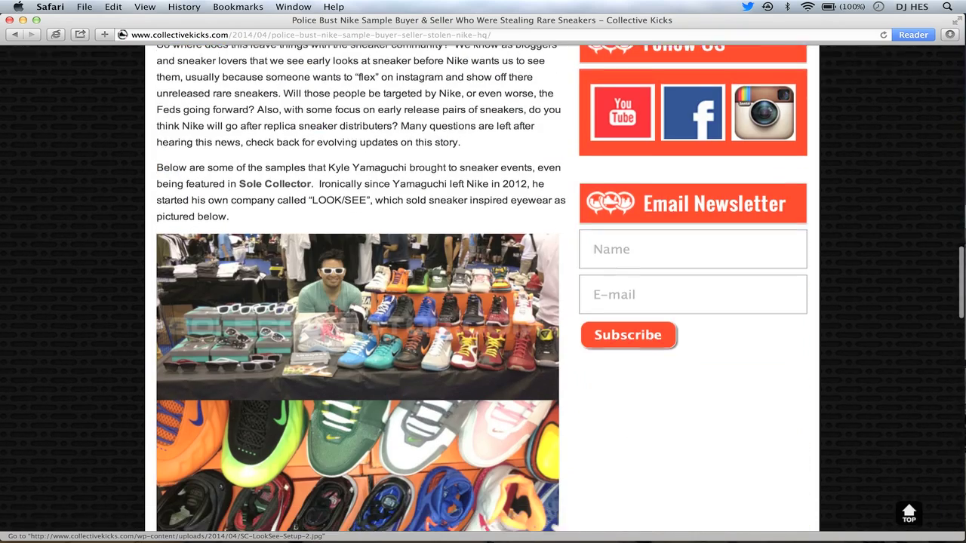
{"action": "scroll", "scroll_direction": "down", "scroll_amount": 3}
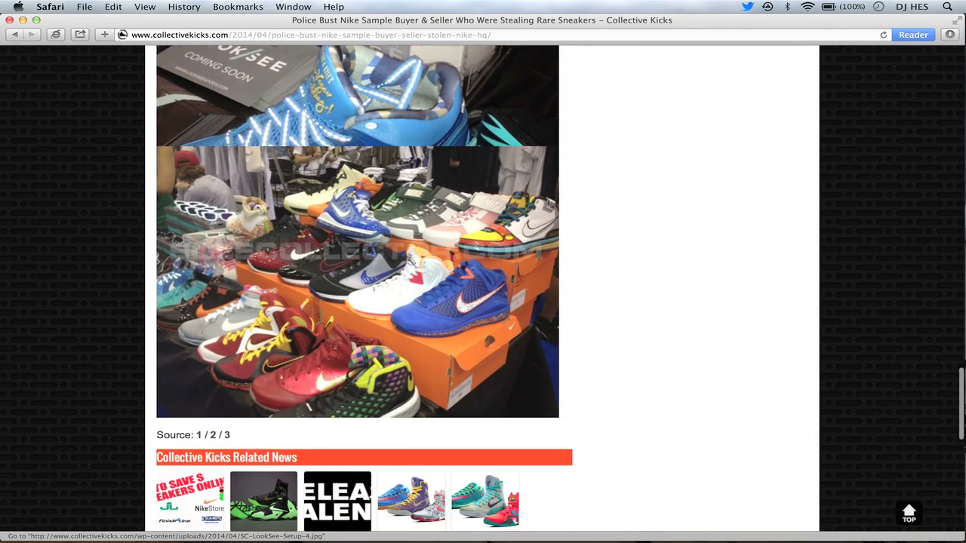
{"action": "scroll", "scroll_direction": "down", "scroll_amount": 3}
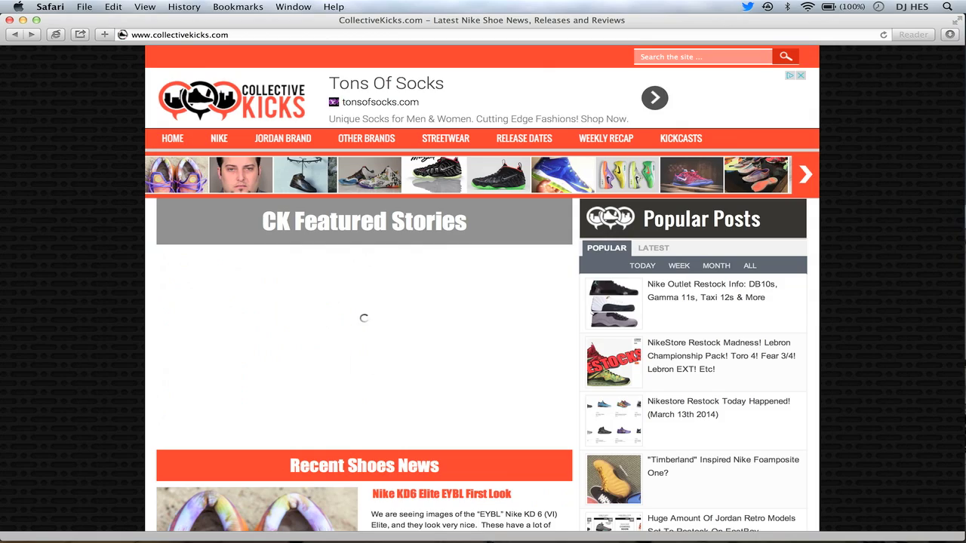
Scroll down the CollectiveKicks home page's Recent Shoes News feed to the Tabor post
{"action": "scroll", "scroll_direction": "down", "scroll_amount": 3}
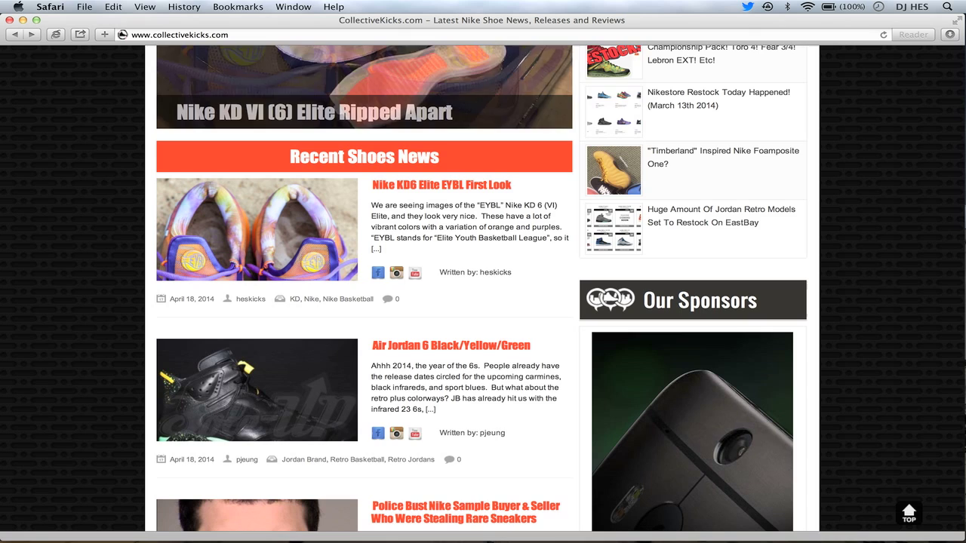
{"action": "scroll", "scroll_direction": "down", "scroll_amount": 3}
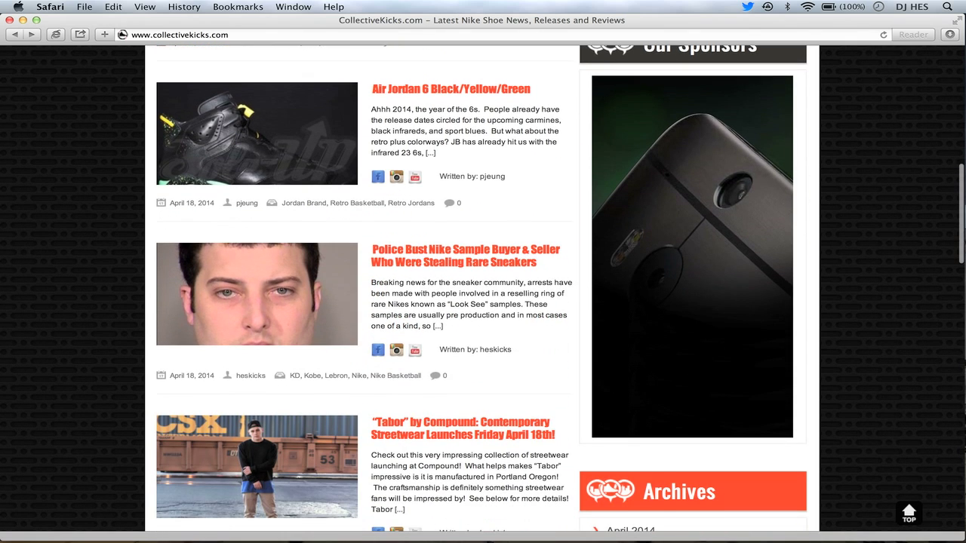
{"action": "scroll", "scroll_direction": "down", "scroll_amount": 3}
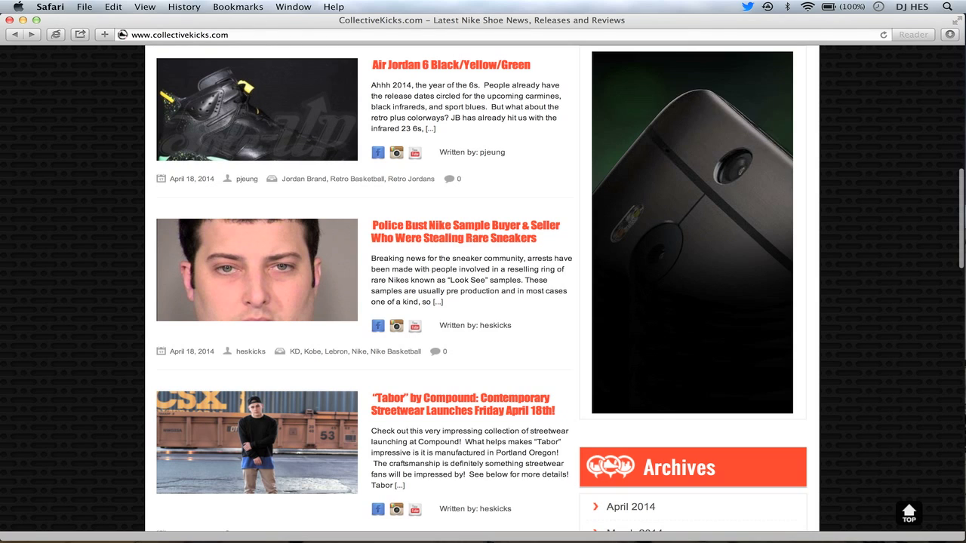
{"action": "scroll", "scroll_direction": "down", "scroll_amount": 3}
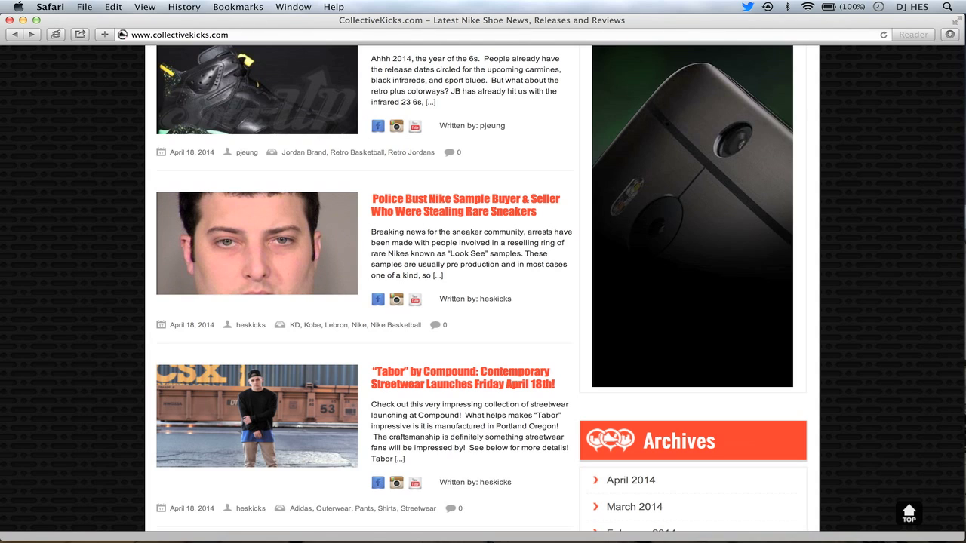
Continue down the feed to the 'Why the Nike SB Dunk is Better than the Jordan 1' article
{"action": "scroll", "scroll_direction": "down", "scroll_amount": 3}
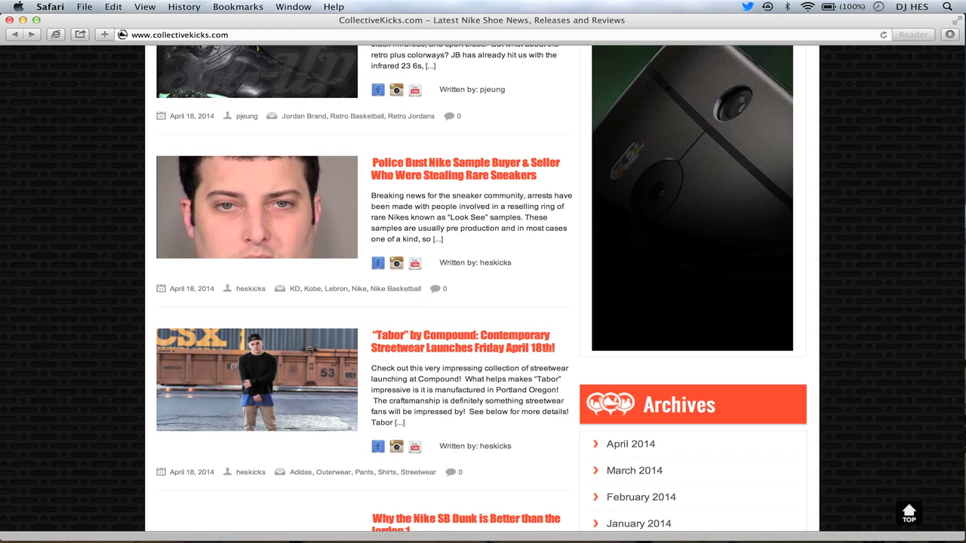
{"action": "scroll", "scroll_direction": "down", "scroll_amount": 3}
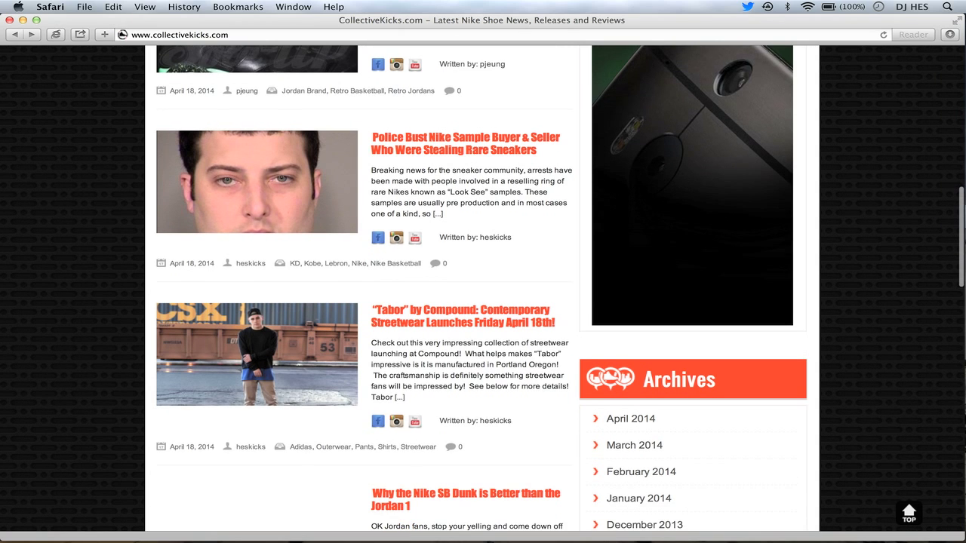
{"action": "scroll", "scroll_direction": "down", "scroll_amount": 3}
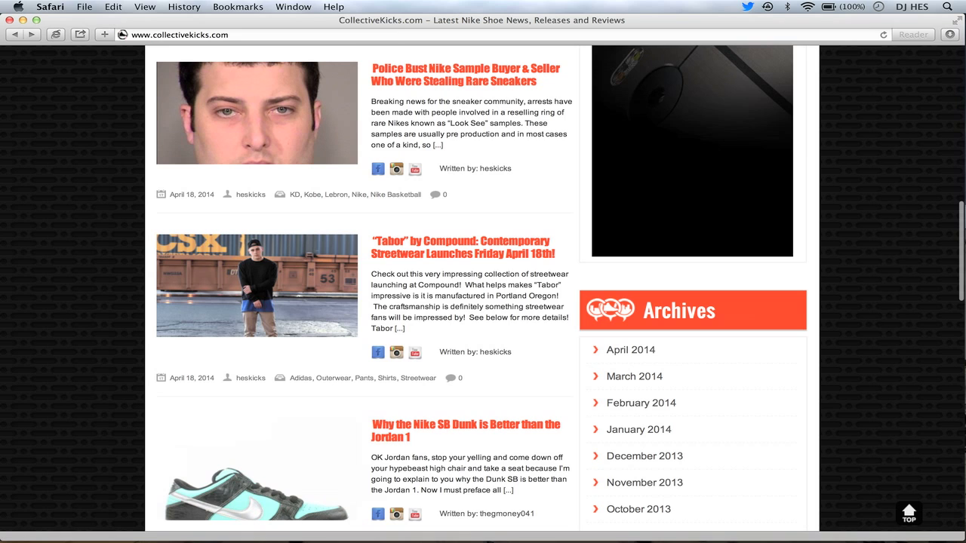
{"action": "scroll", "scroll_direction": "down", "scroll_amount": 3}
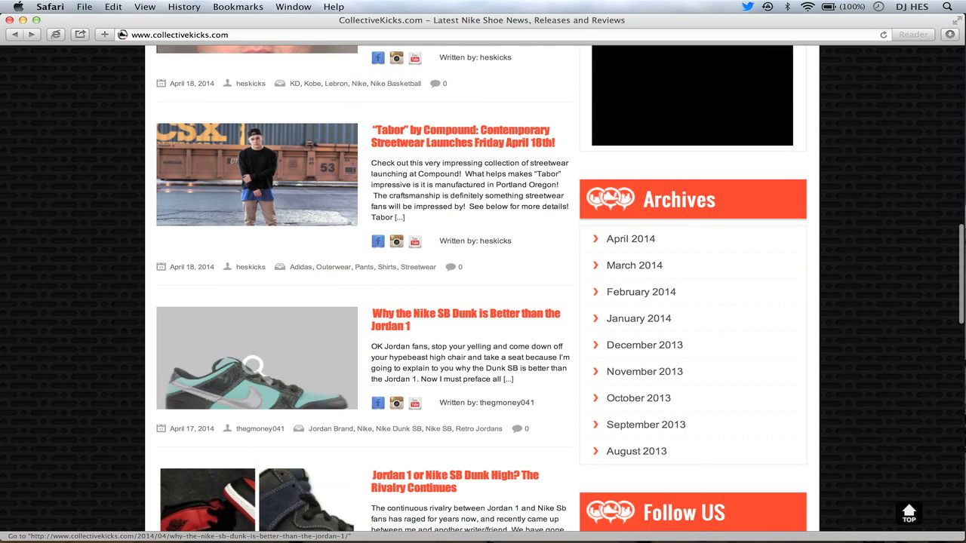
Scroll the feed to the Jordan 1 vs Nike SB Dunk High, Reebok Insta Pump Fury Gundam Pack and Air Jordan XX9 posts
{"action": "scroll", "scroll_direction": "down", "scroll_amount": 3}
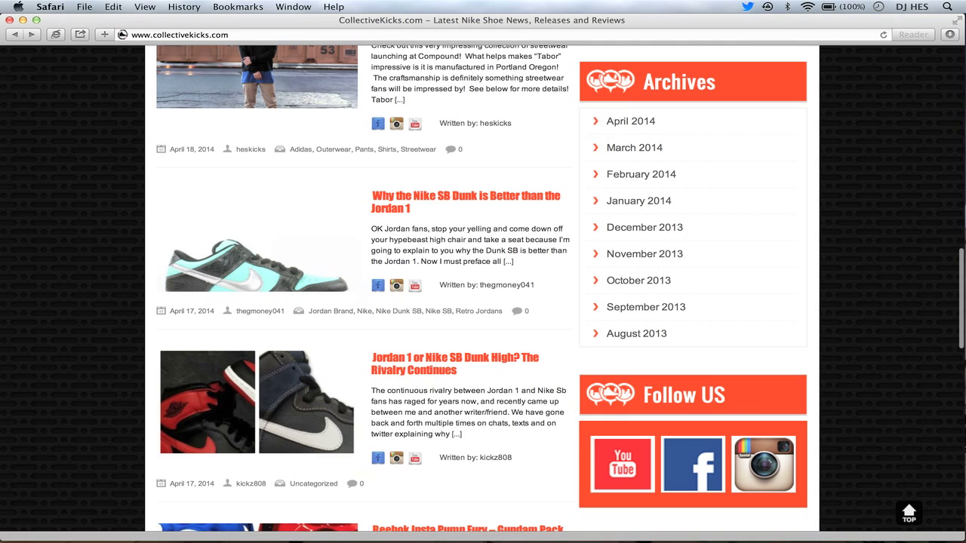
{"action": "scroll", "scroll_direction": "down", "scroll_amount": 3}
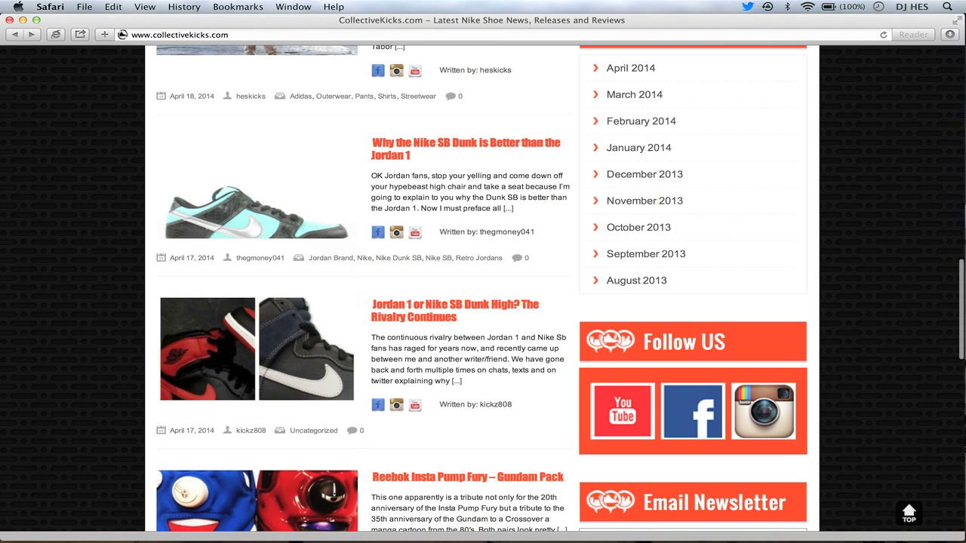
{"action": "scroll", "scroll_direction": "down", "scroll_amount": 3}
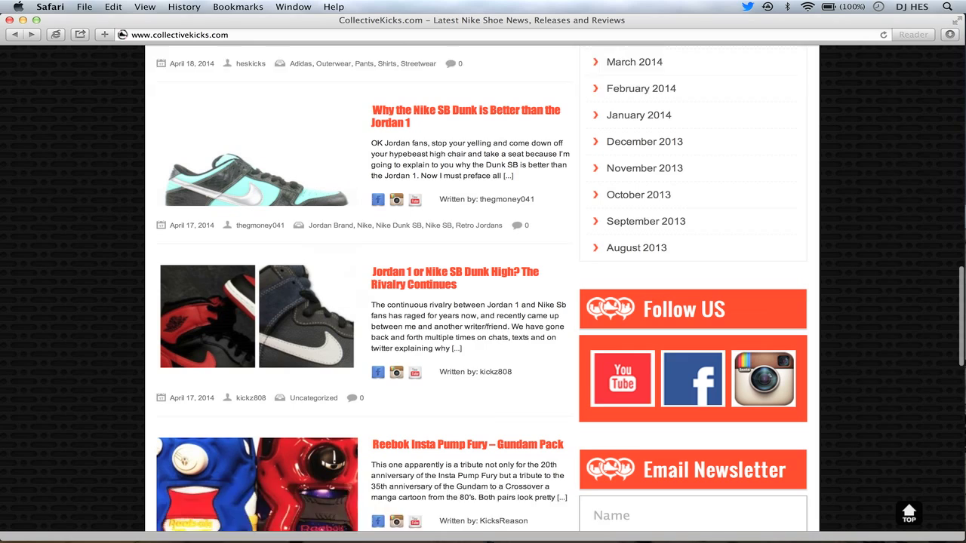
{"action": "scroll", "scroll_direction": "down", "scroll_amount": 3}
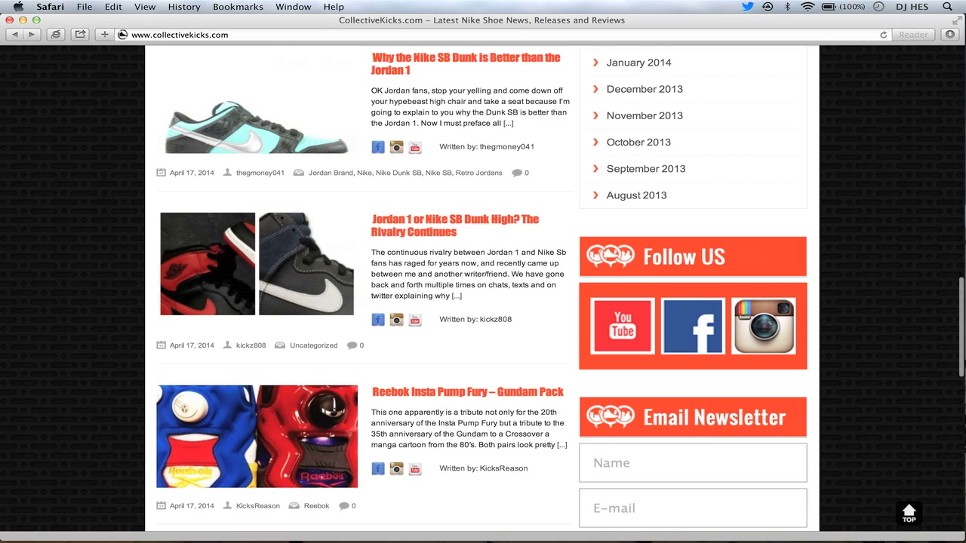
{"action": "scroll", "scroll_direction": "down", "scroll_amount": 3}
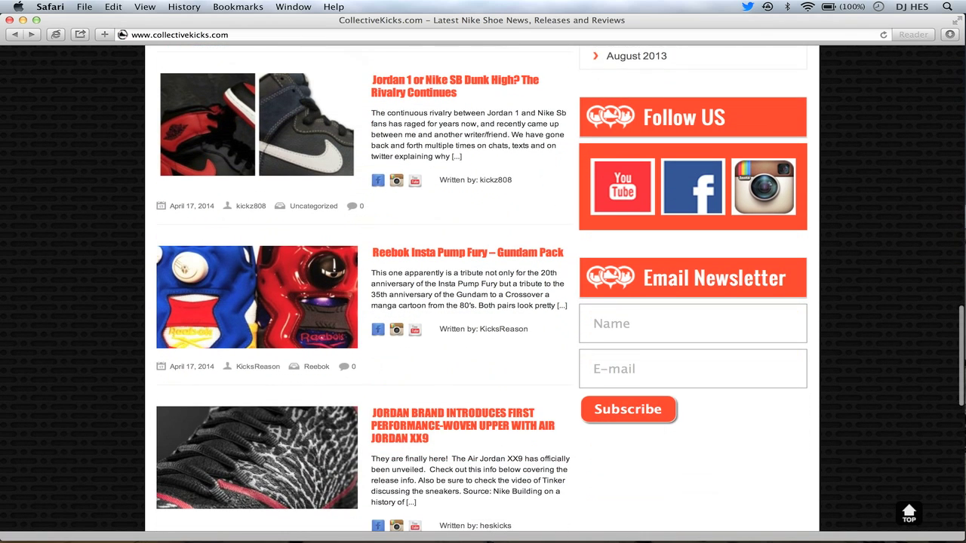
Scroll down to the Air Jordan XX9 woven upper and Performance Engineering Explained posts
{"action": "scroll", "scroll_direction": "down", "scroll_amount": 3}
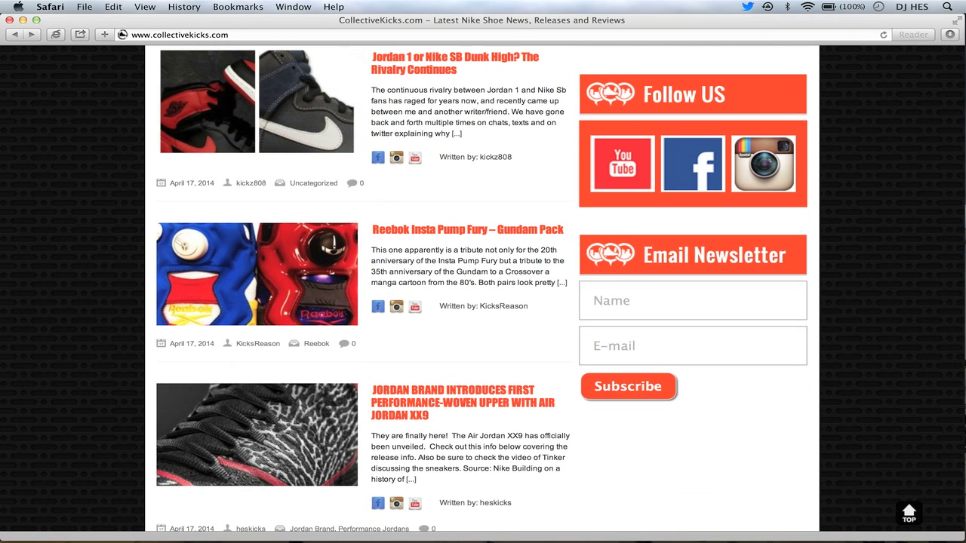
{"action": "scroll", "scroll_direction": "down", "scroll_amount": 3}
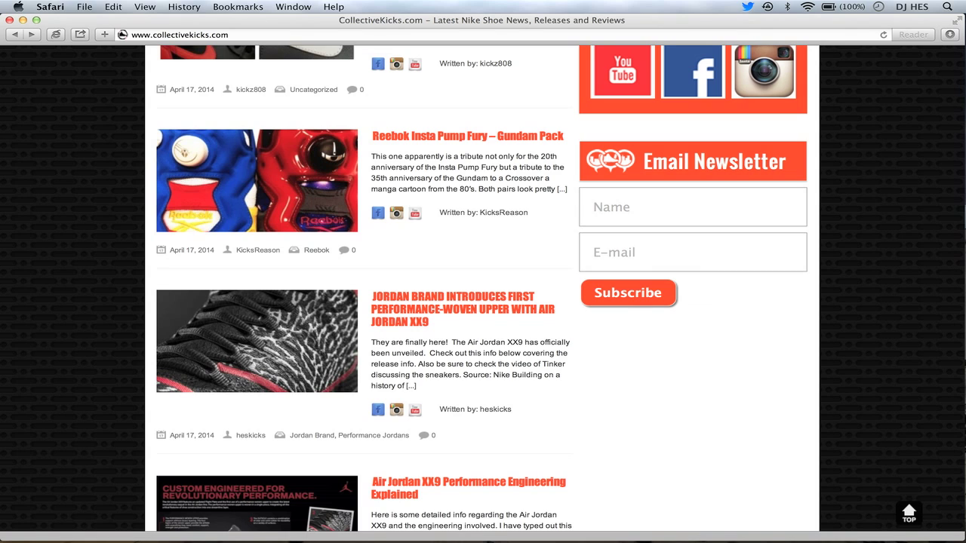
{"action": "scroll", "scroll_direction": "down", "scroll_amount": 3}
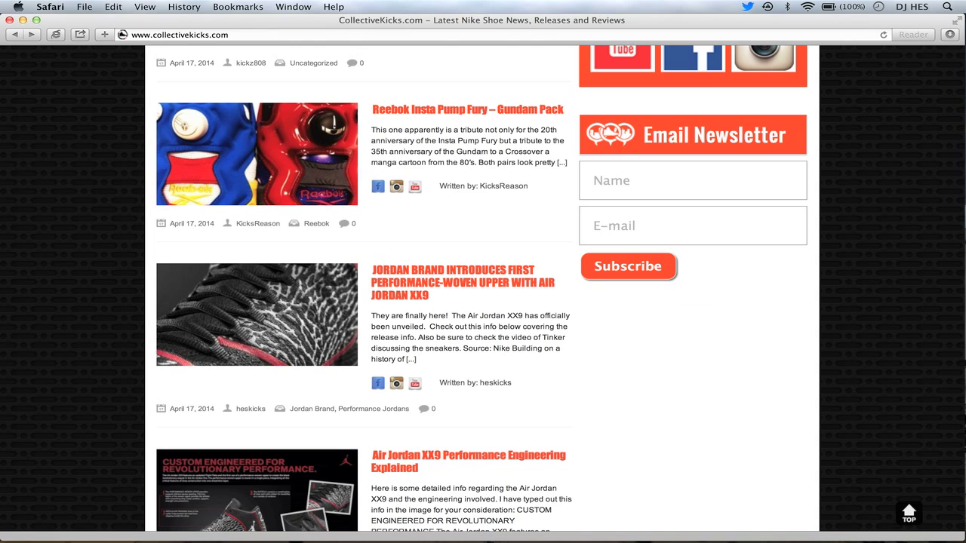
{"action": "scroll", "scroll_direction": "down", "scroll_amount": 3}
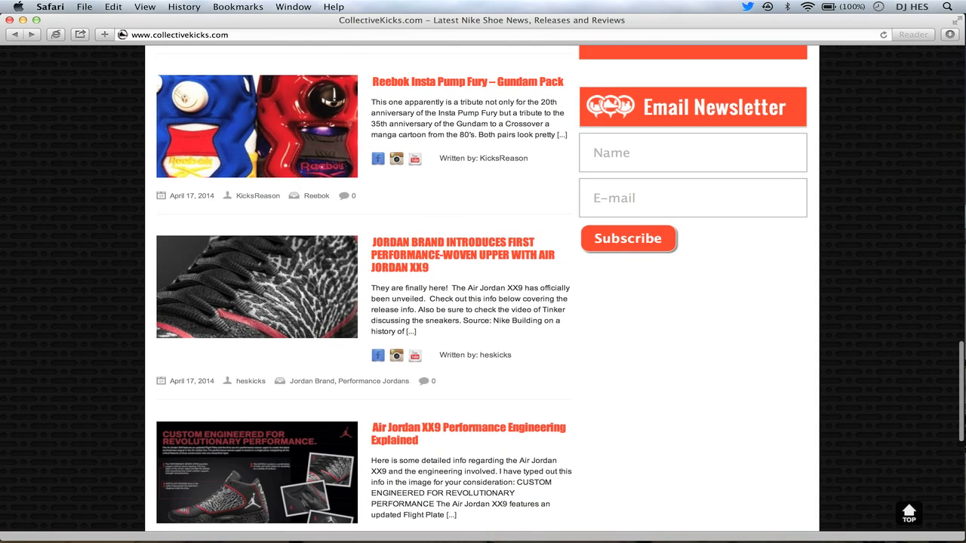
{"action": "scroll", "scroll_direction": "down", "scroll_amount": 3}
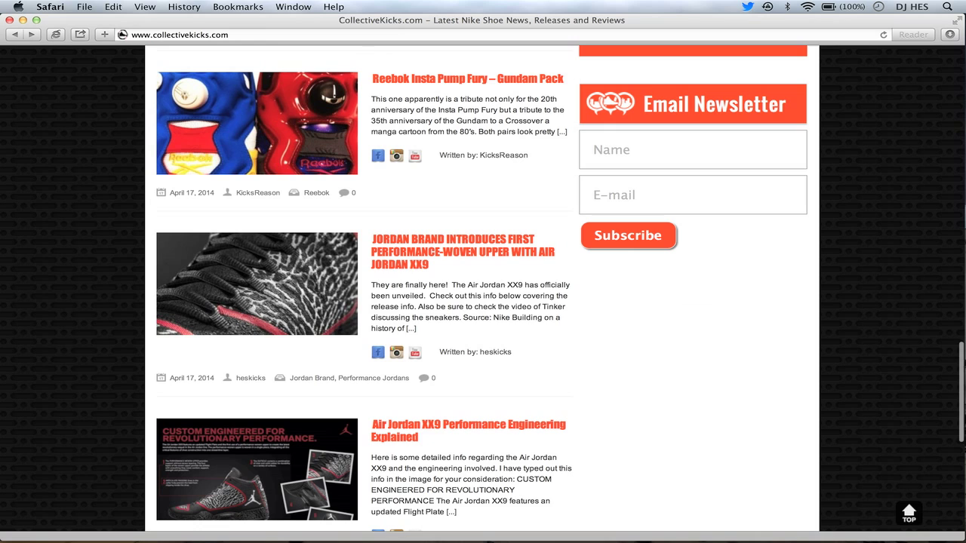
{"action": "scroll", "scroll_direction": "down", "scroll_amount": 3}
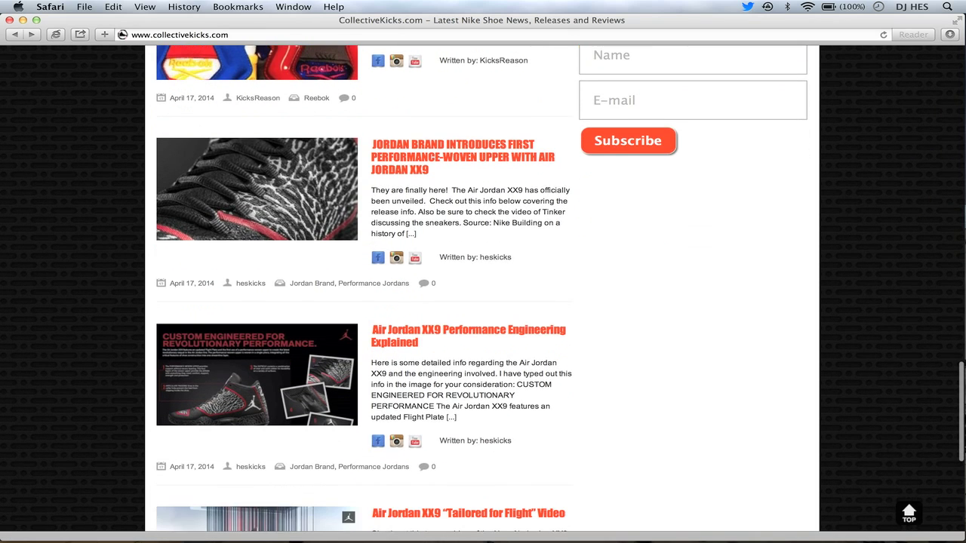
Scroll down to the Air Jordan XX9 'Tailored for Flight' Video post, the page's last article
{"action": "scroll", "scroll_direction": "down", "scroll_amount": 3}
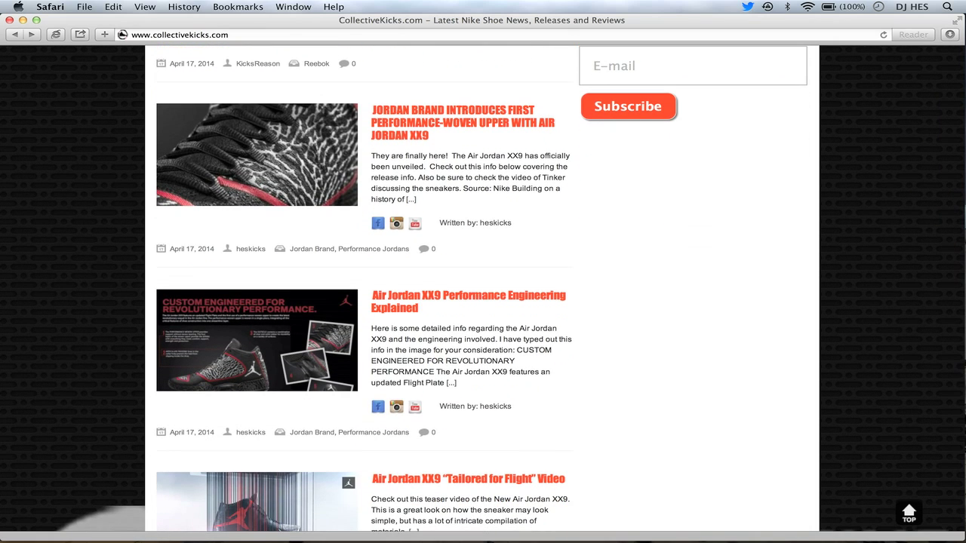
{"action": "scroll", "scroll_direction": "down", "scroll_amount": 3}
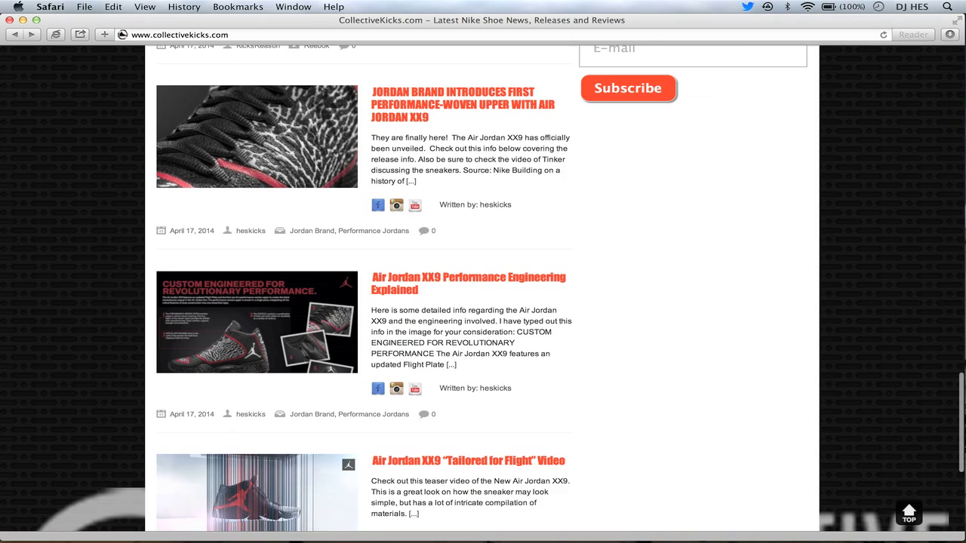
{"action": "scroll", "scroll_direction": "down", "scroll_amount": 3}
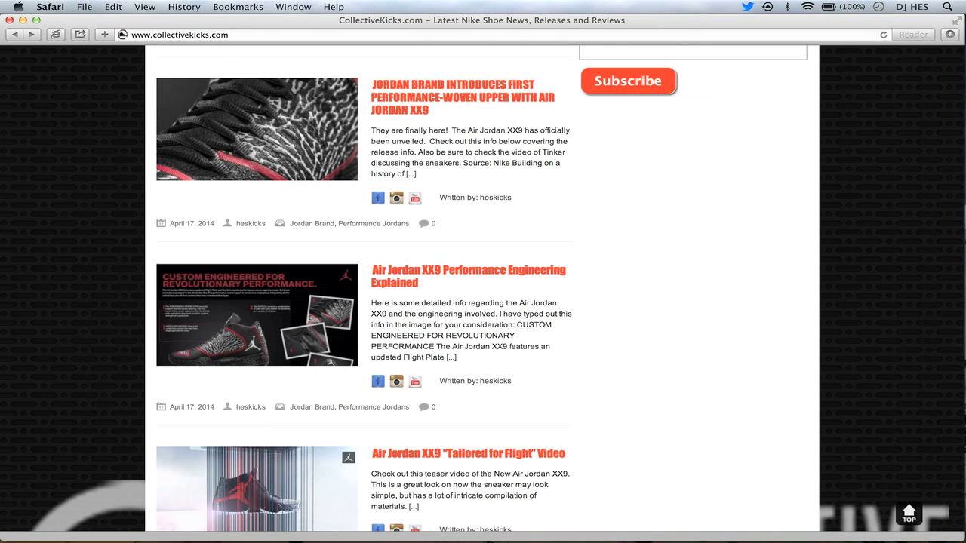
{"action": "scroll", "scroll_direction": "down", "scroll_amount": 3}
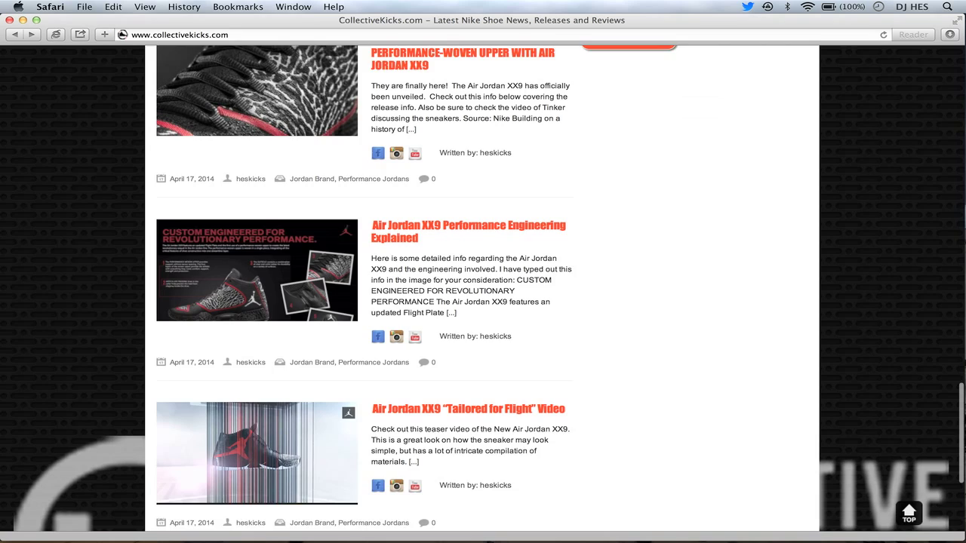
Scroll to the bottom of the news list showing the 148-page pagination links and Instagrams
{"action": "scroll", "scroll_direction": "down", "scroll_amount": 3}
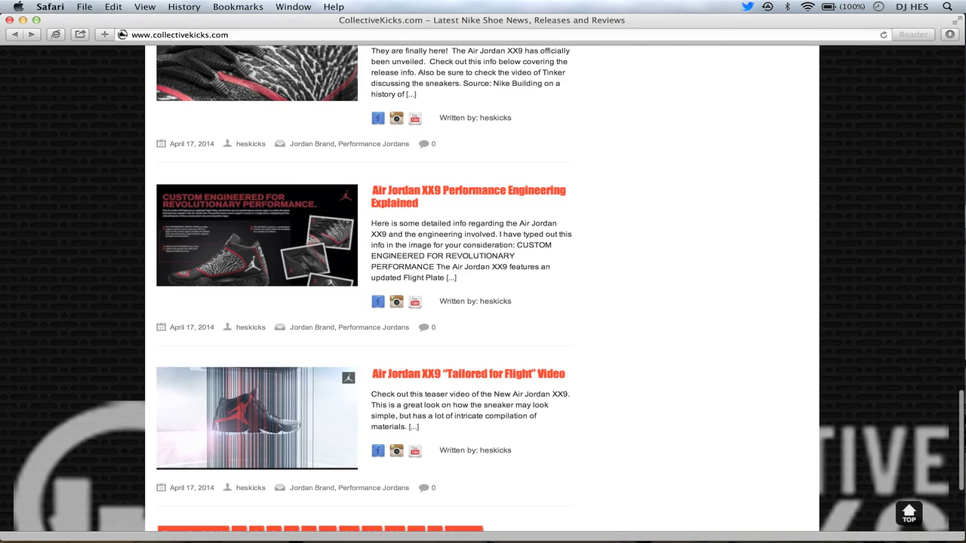
{"action": "scroll", "scroll_direction": "down", "scroll_amount": 3}
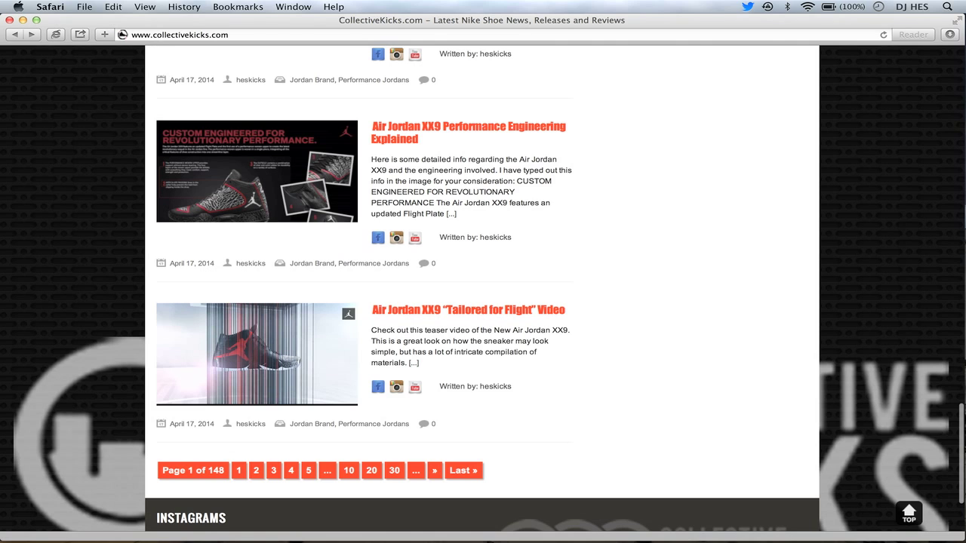
{"action": "scroll", "scroll_direction": "down", "scroll_amount": 3}
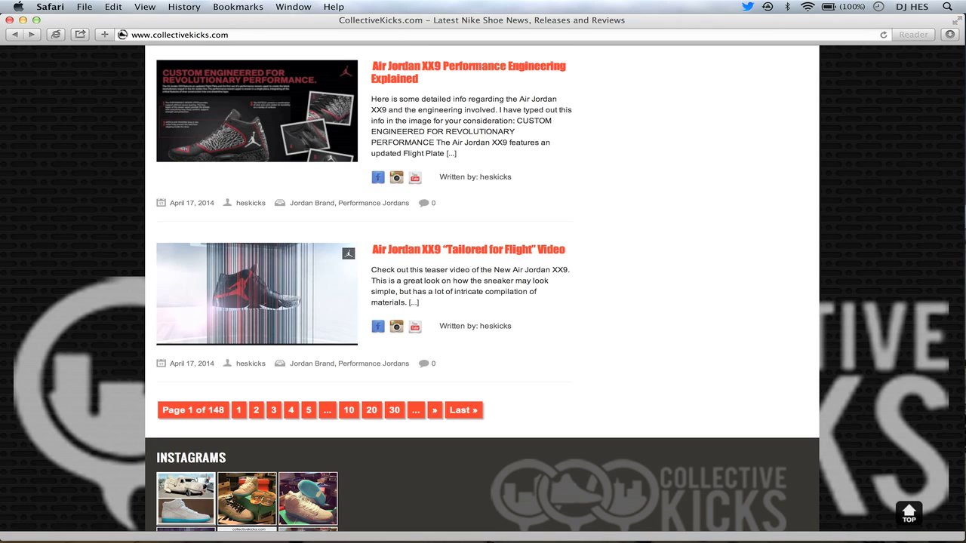
{"action": "mouse_move", "coordinate": [468, 249]}
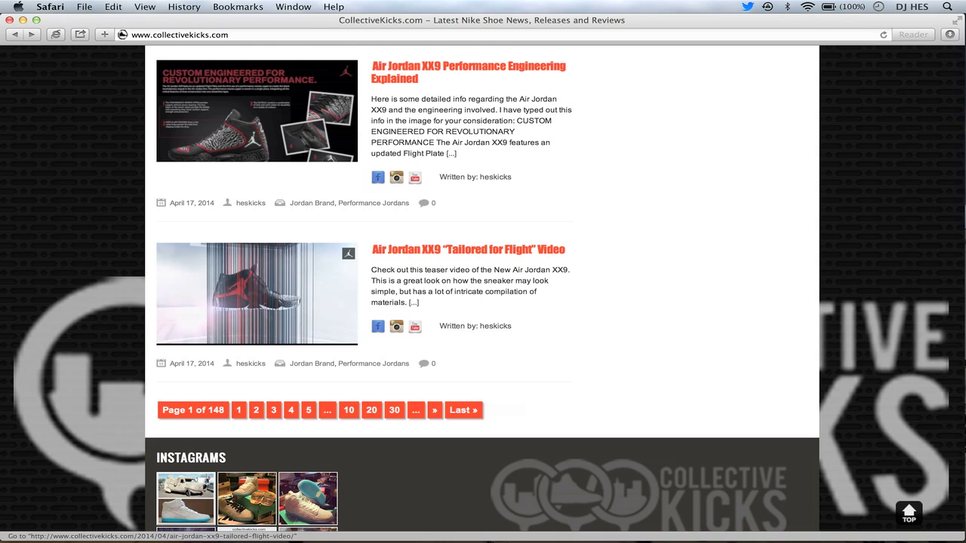
{"action": "scroll", "scroll_direction": "down", "scroll_amount": 3}
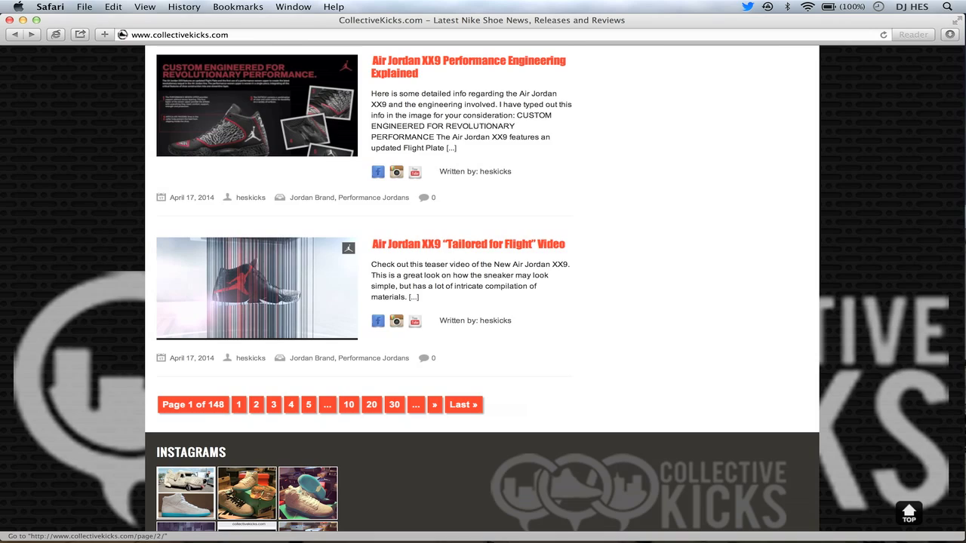
Go to page 2 of the news feed and scroll to the Pigalle x Nike AF1 article
{"action": "left_click", "coordinate": [255, 404]}
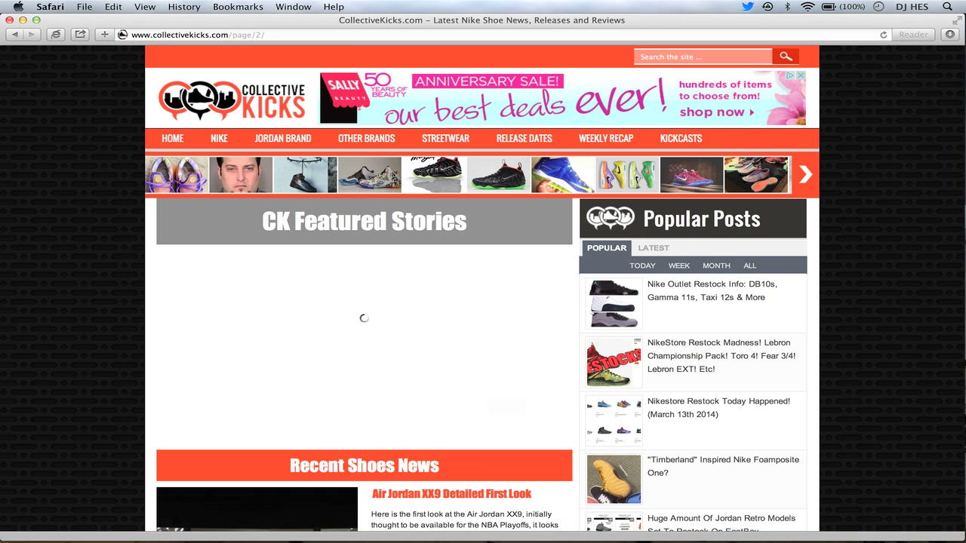
{"action": "scroll", "scroll_direction": "down", "scroll_amount": 3}
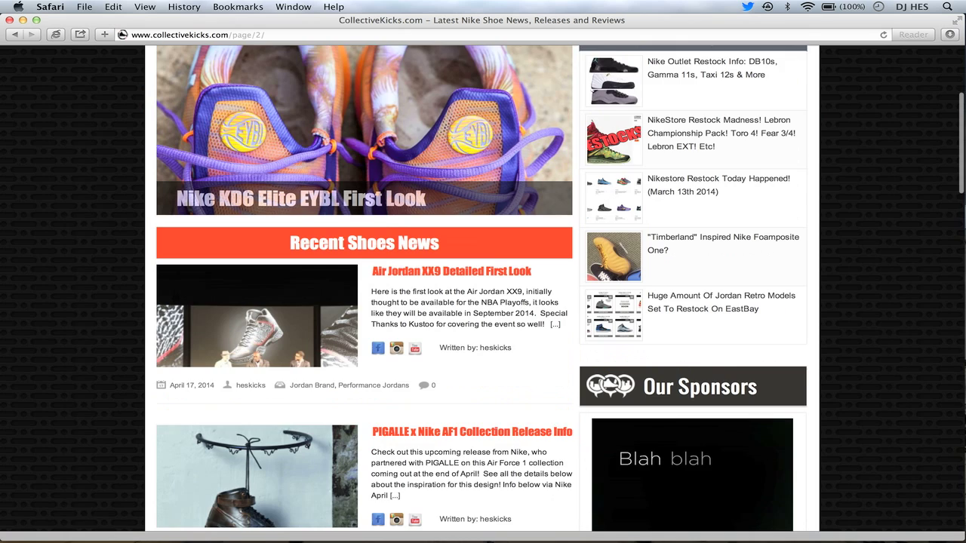
{"action": "scroll", "scroll_direction": "down", "scroll_amount": 3}
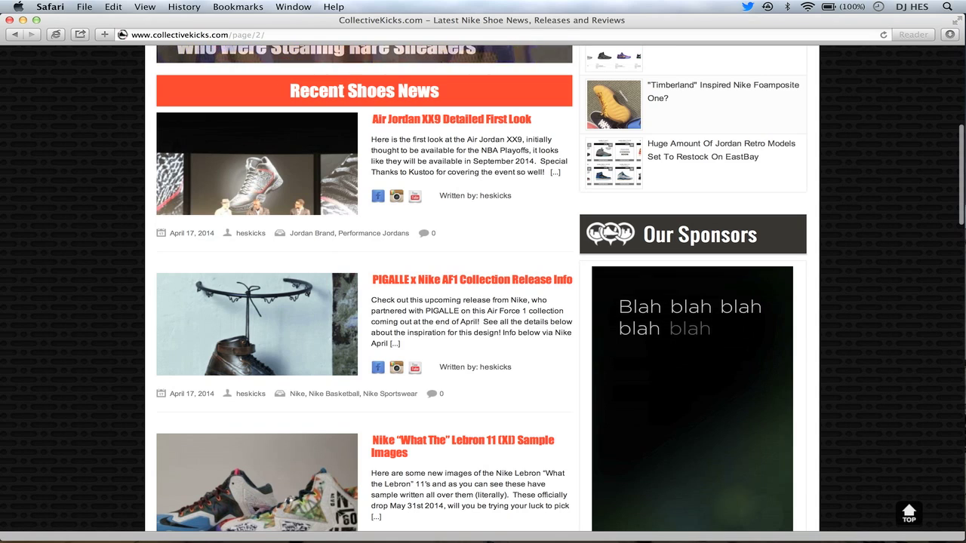
{"action": "scroll", "scroll_direction": "down", "scroll_amount": 3}
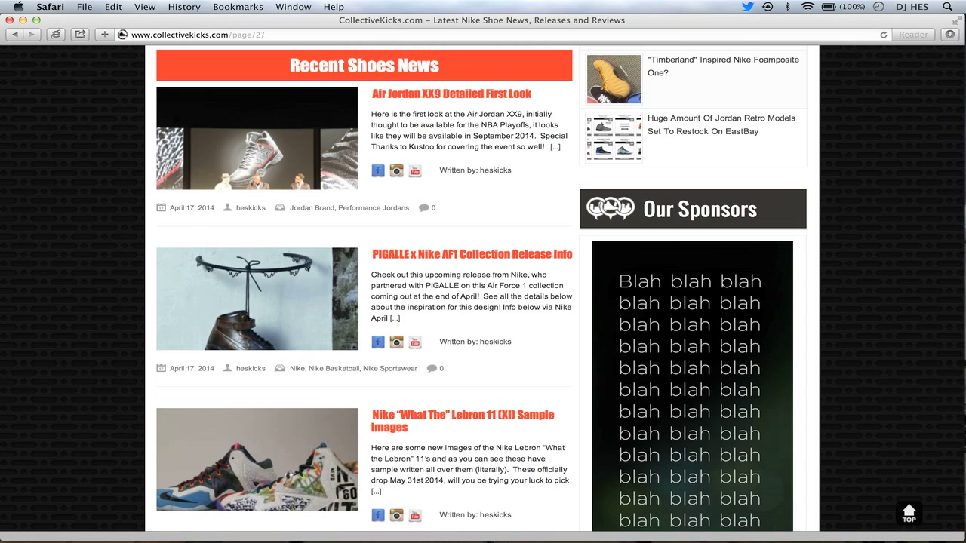
Scroll down to the Nike 'What The' Lebron 11 post with Drake's Jordans beginning below
{"action": "scroll", "scroll_direction": "down", "scroll_amount": 3}
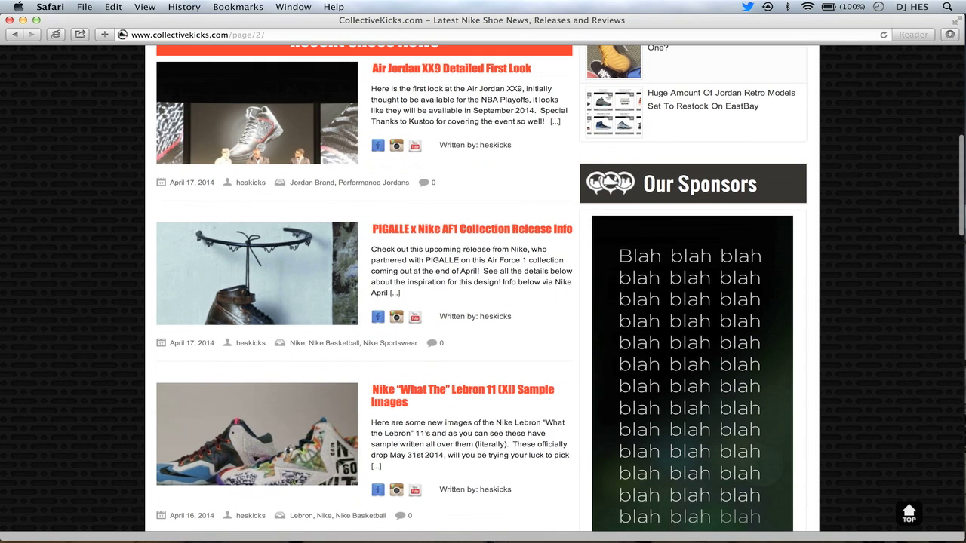
{"action": "scroll", "scroll_direction": "down", "scroll_amount": 3}
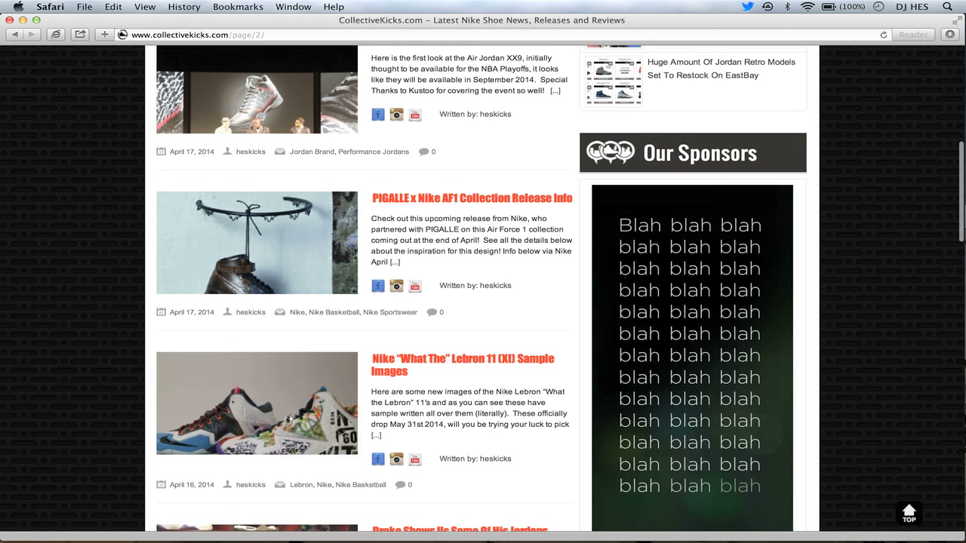
{"action": "scroll", "scroll_direction": "down", "scroll_amount": 3}
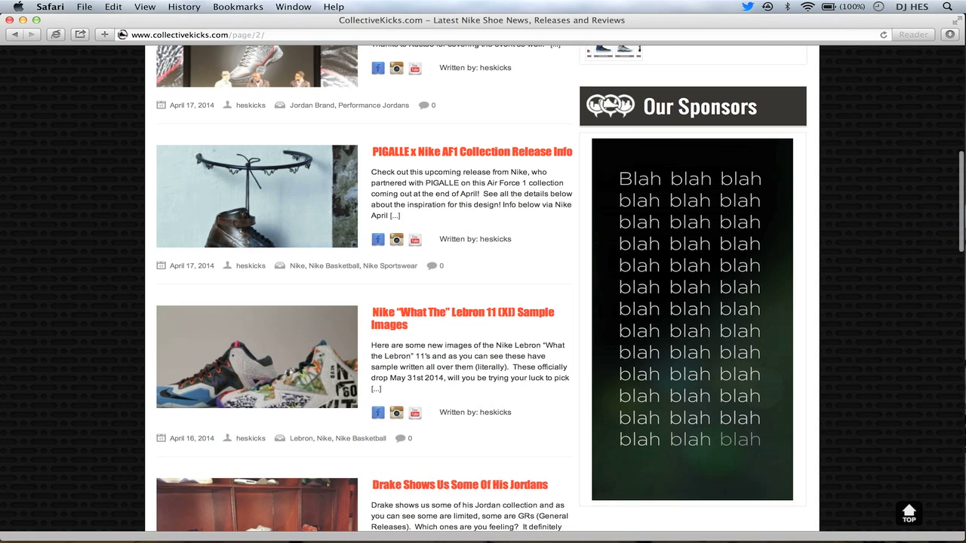
Scroll down page 2 past the Drake Jordans post to the Yeezy Foamposite articles
{"action": "scroll", "scroll_direction": "down", "scroll_amount": 3}
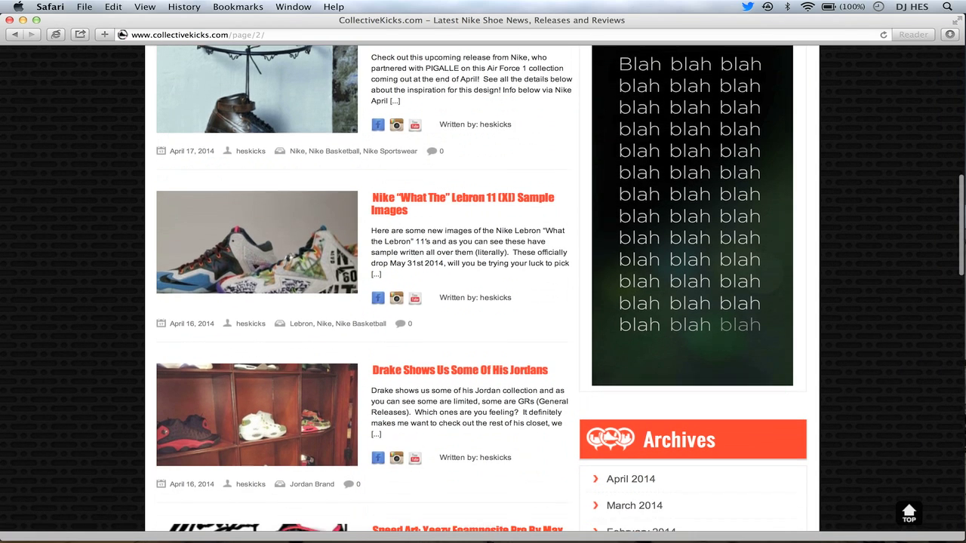
{"action": "scroll", "scroll_direction": "down", "scroll_amount": 3}
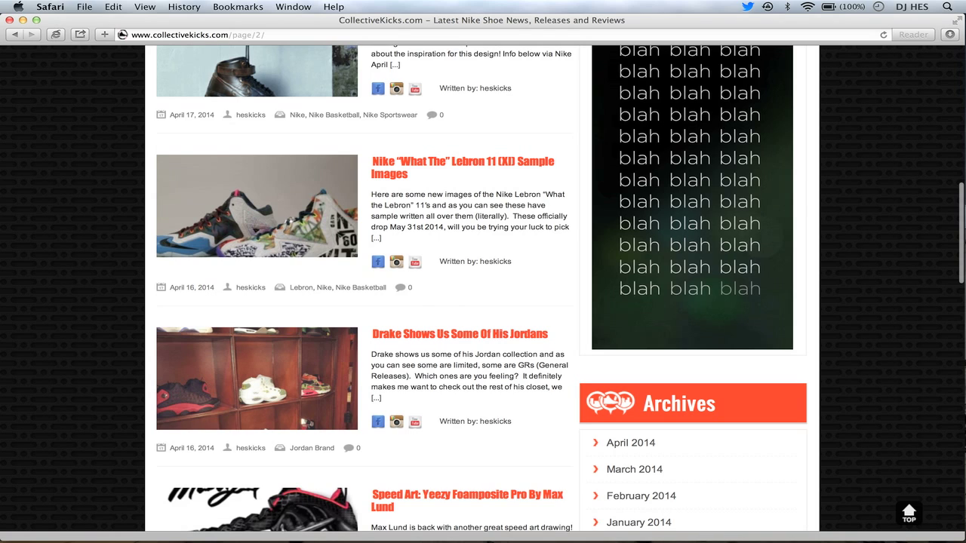
{"action": "scroll", "scroll_direction": "down", "scroll_amount": 3}
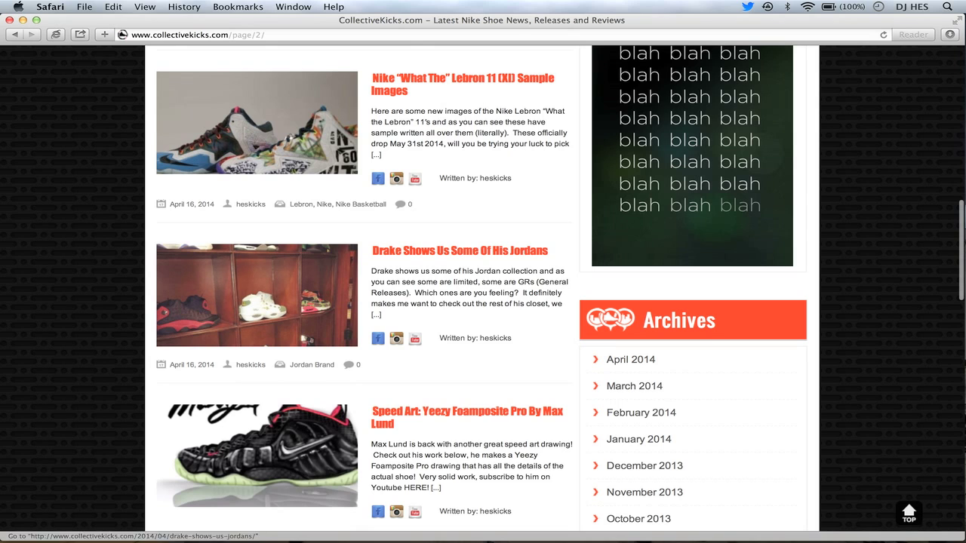
{"action": "scroll", "scroll_direction": "down", "scroll_amount": 3}
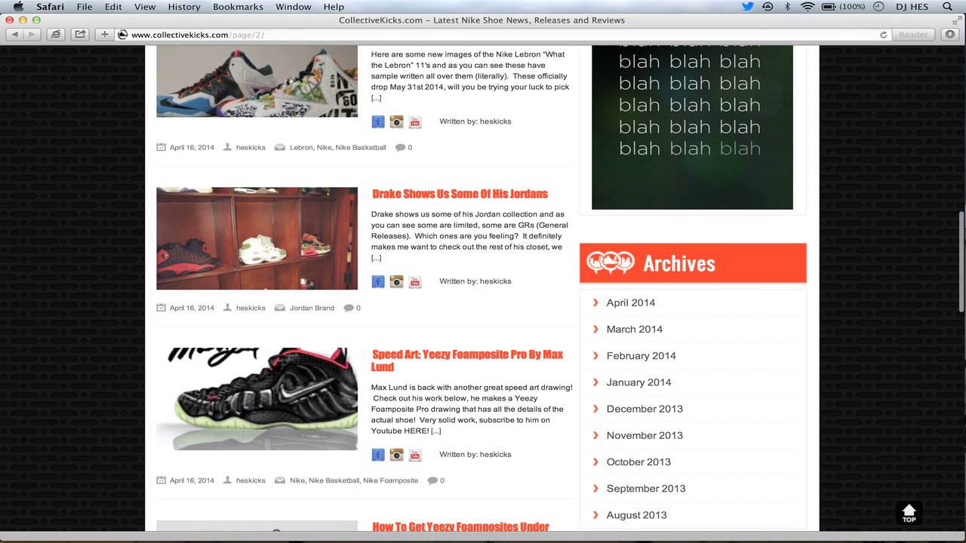
{"action": "scroll", "scroll_direction": "down", "scroll_amount": 3}
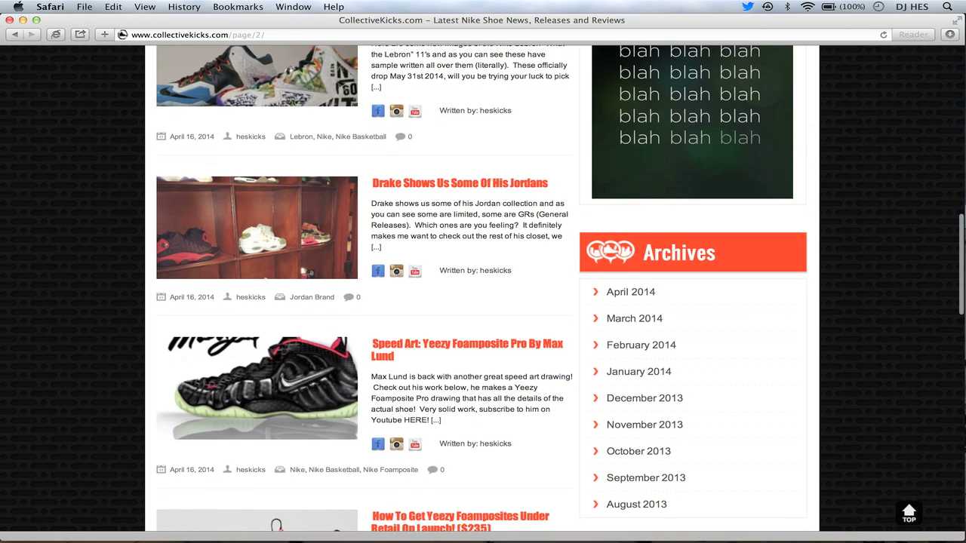
Continue down to the Reebok Pump Omni Lite and Court Victory Stash post
{"action": "scroll", "scroll_direction": "down", "scroll_amount": 3}
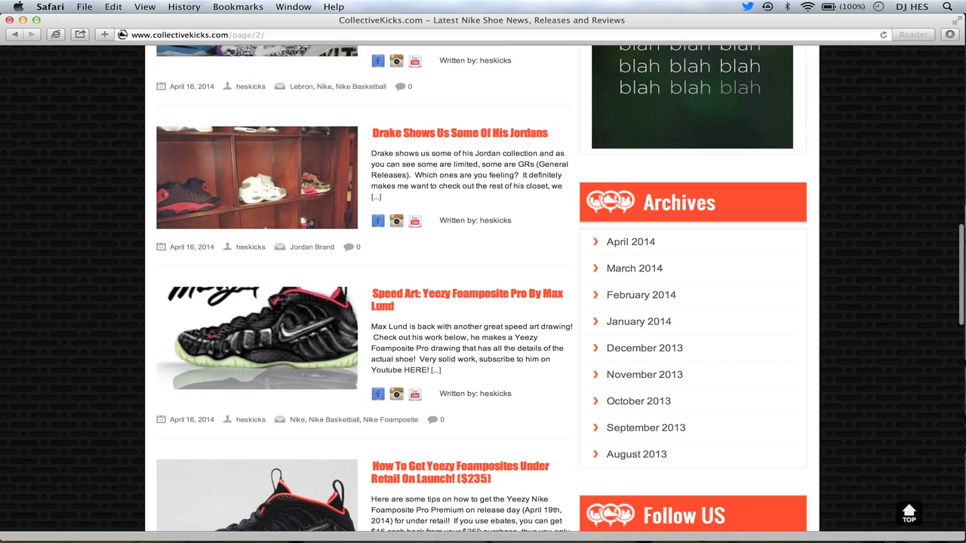
{"action": "scroll", "scroll_direction": "down", "scroll_amount": 3}
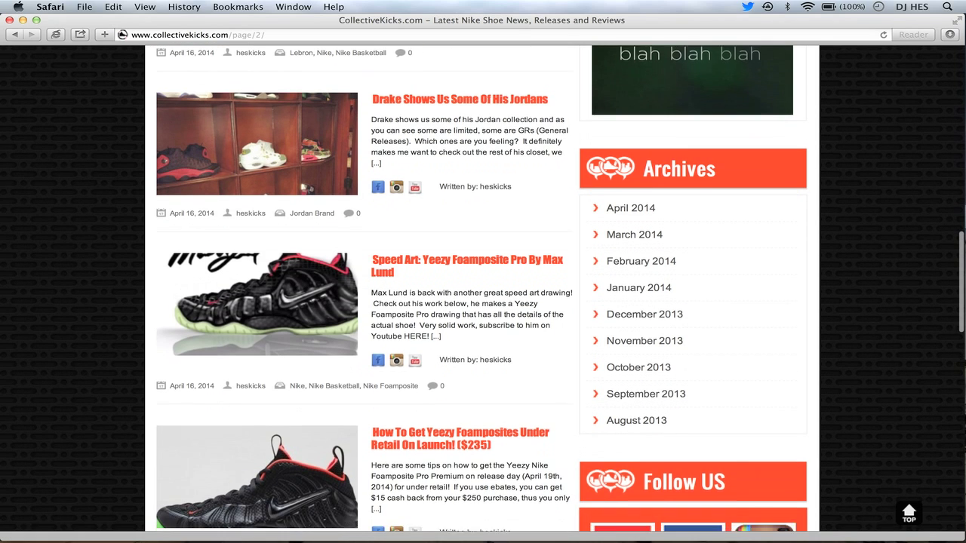
{"action": "scroll", "scroll_direction": "down", "scroll_amount": 3}
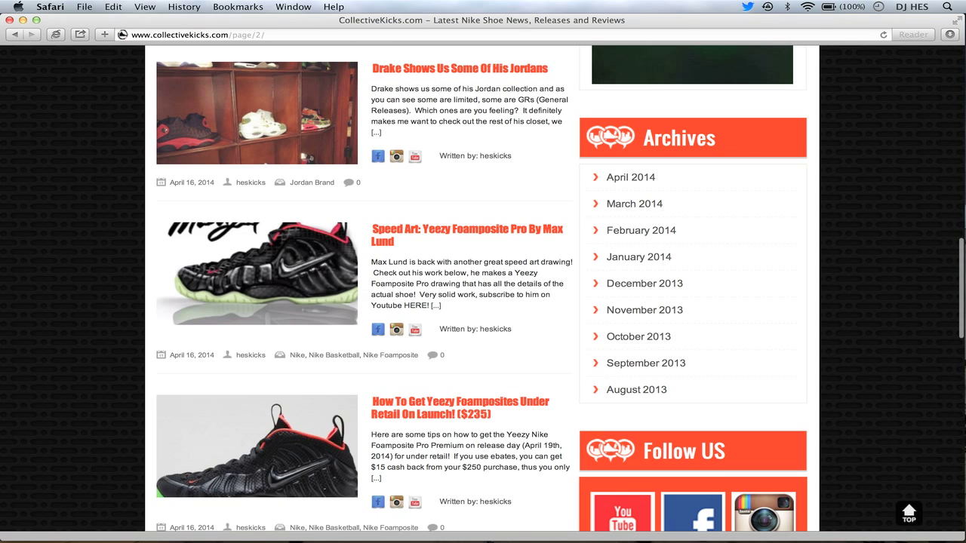
{"action": "scroll", "scroll_direction": "down", "scroll_amount": 3}
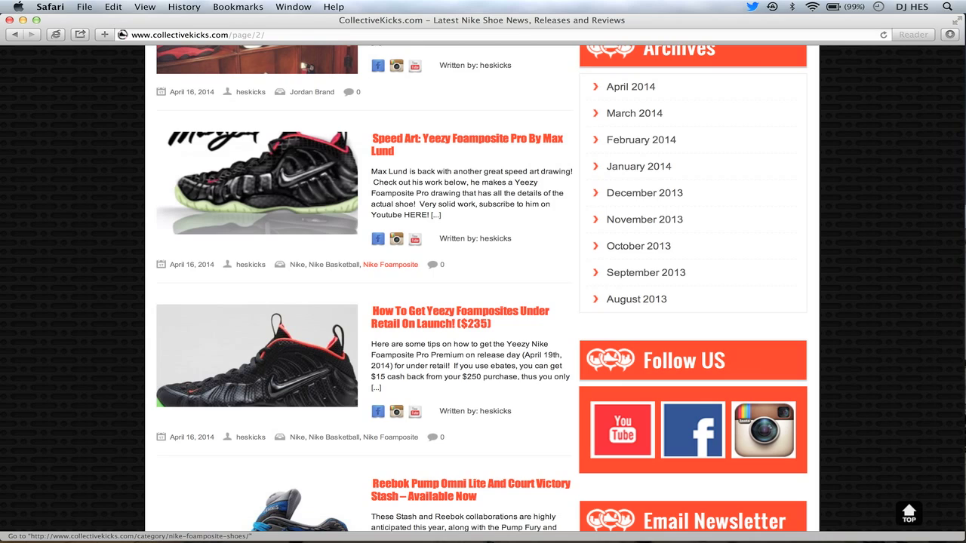
{"action": "mouse_move", "coordinate": [389, 264]}
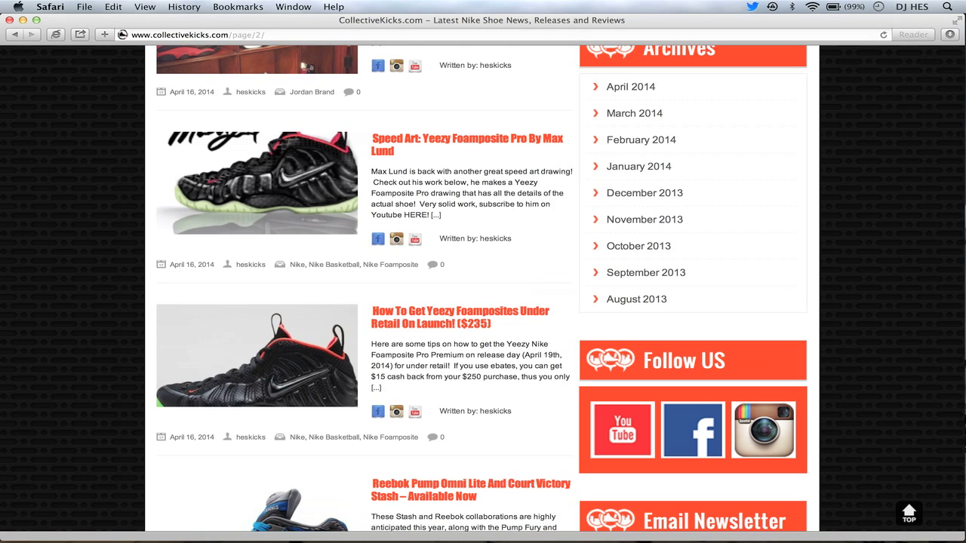
{"action": "scroll", "scroll_direction": "down", "scroll_amount": 3}
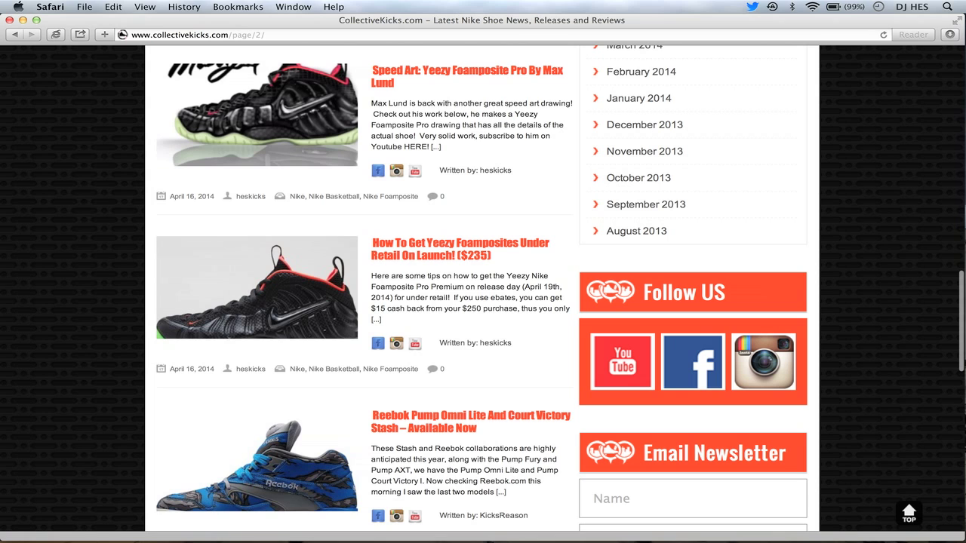
Scroll down page 2 past the UNDFTD x NBHD x Adidas and Sprite Lebron 11 posts to the Air Jordan x Nike SB article
{"action": "scroll", "scroll_direction": "down", "scroll_amount": 3}
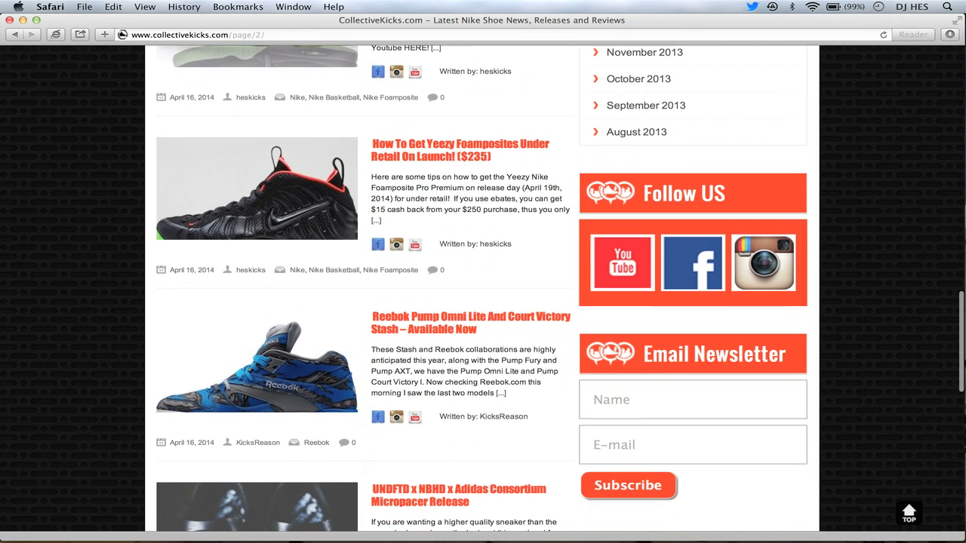
{"action": "scroll", "scroll_direction": "down", "scroll_amount": 3}
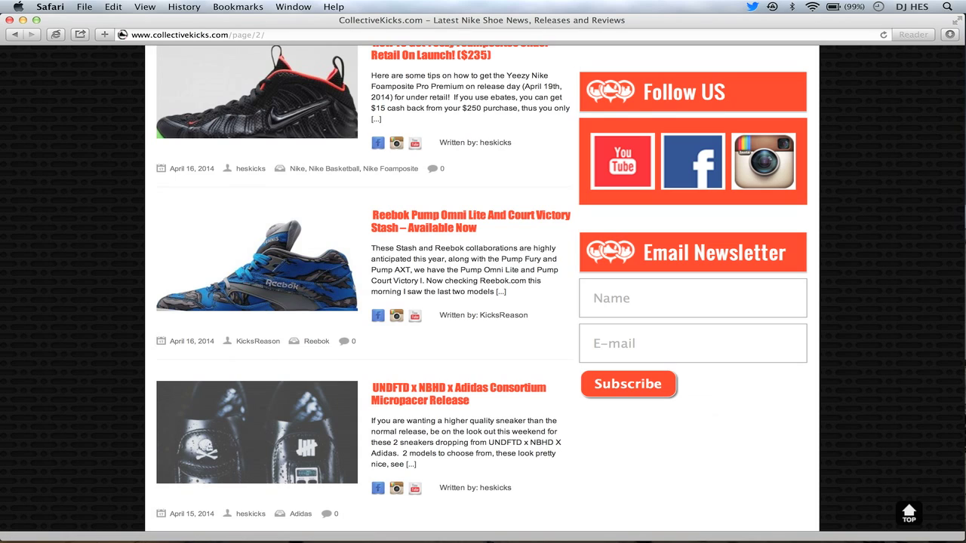
{"action": "mouse_move", "coordinate": [462, 221]}
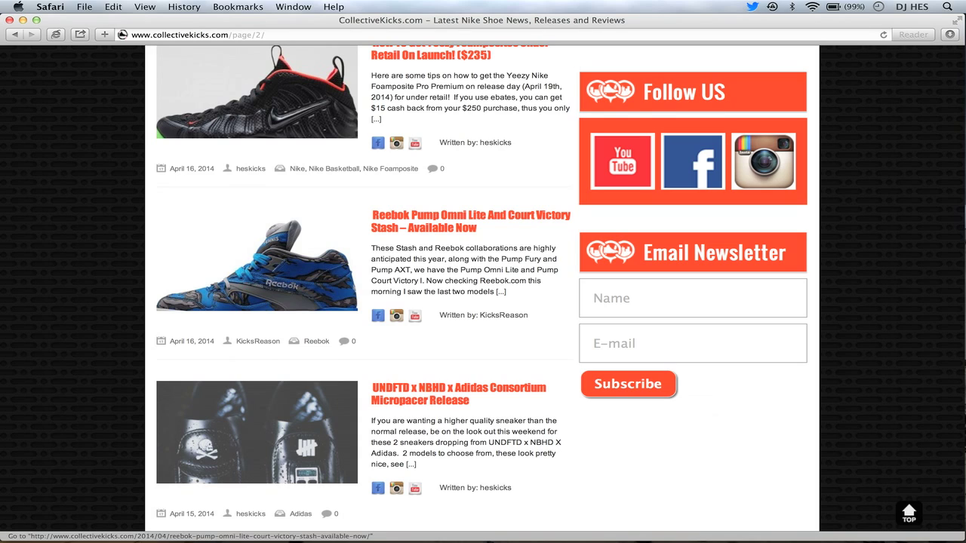
{"action": "scroll", "scroll_direction": "down", "scroll_amount": 3}
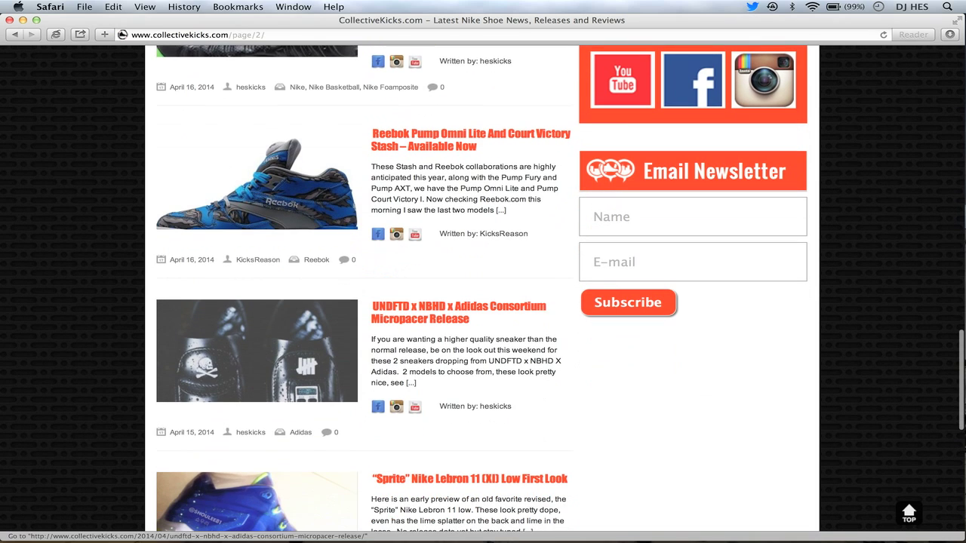
{"action": "scroll", "scroll_direction": "down", "scroll_amount": 3}
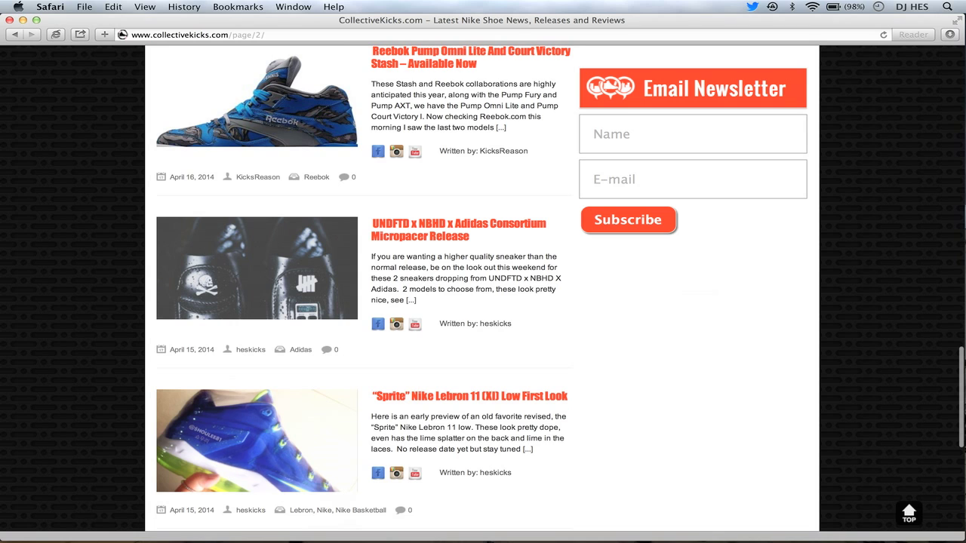
{"action": "scroll", "scroll_direction": "down", "scroll_amount": 3}
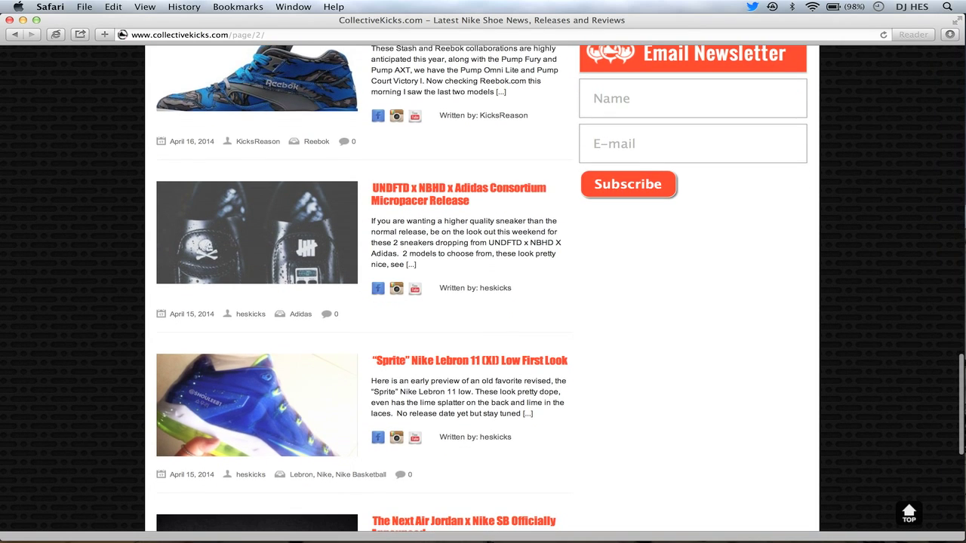
{"action": "scroll", "scroll_direction": "down", "scroll_amount": 3}
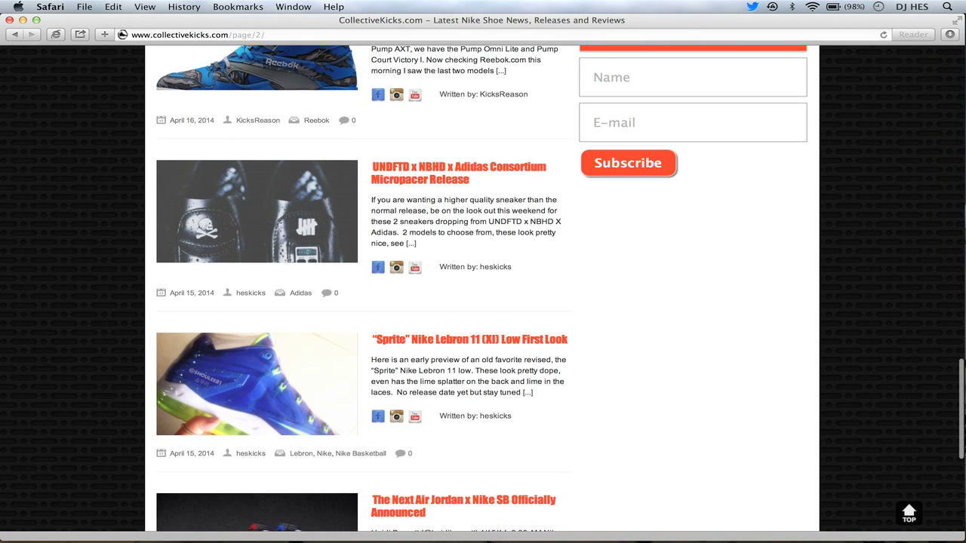
{"action": "scroll", "scroll_direction": "down", "scroll_amount": 3}
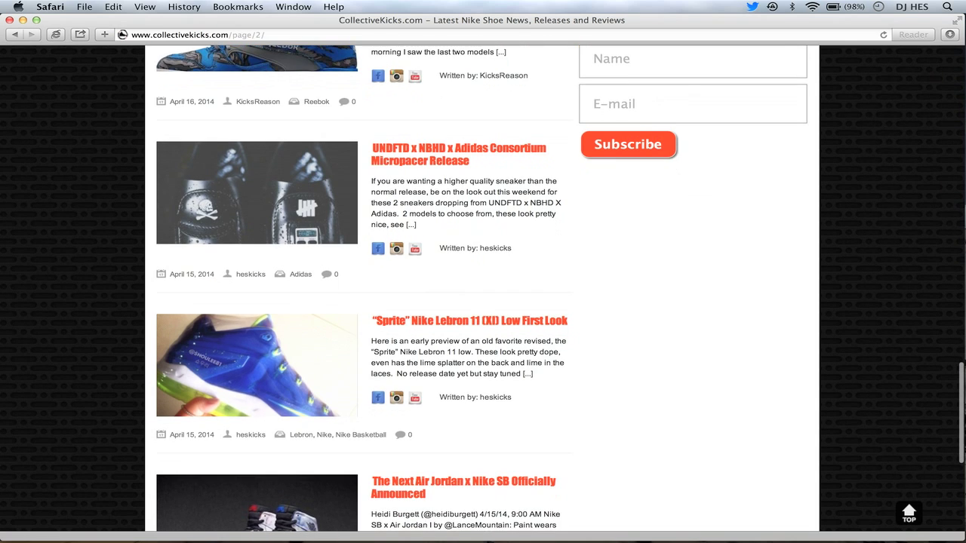
{"action": "scroll", "scroll_direction": "down", "scroll_amount": 3}
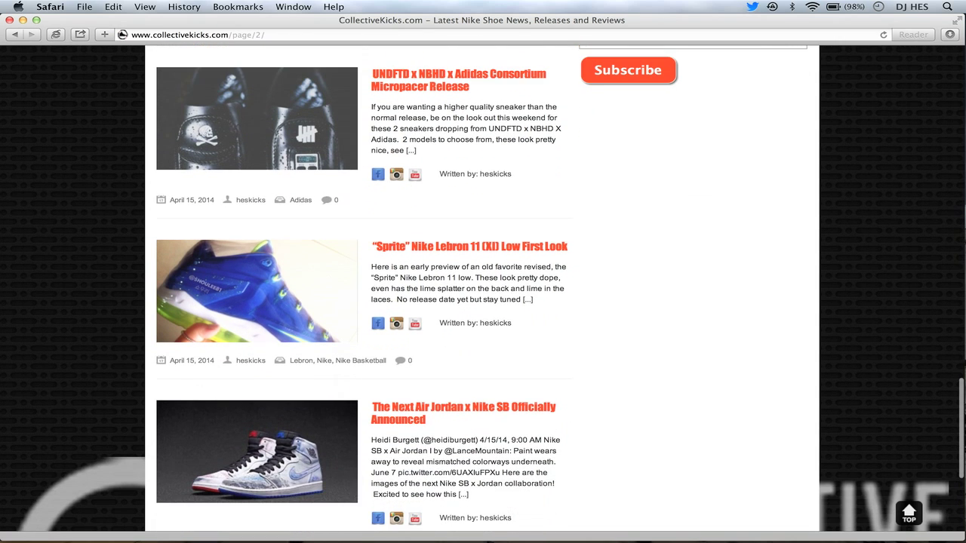
Scroll to the pagination bar at the bottom of page 2 and go to page 3 of the news feed
{"action": "scroll", "scroll_direction": "down", "scroll_amount": 3}
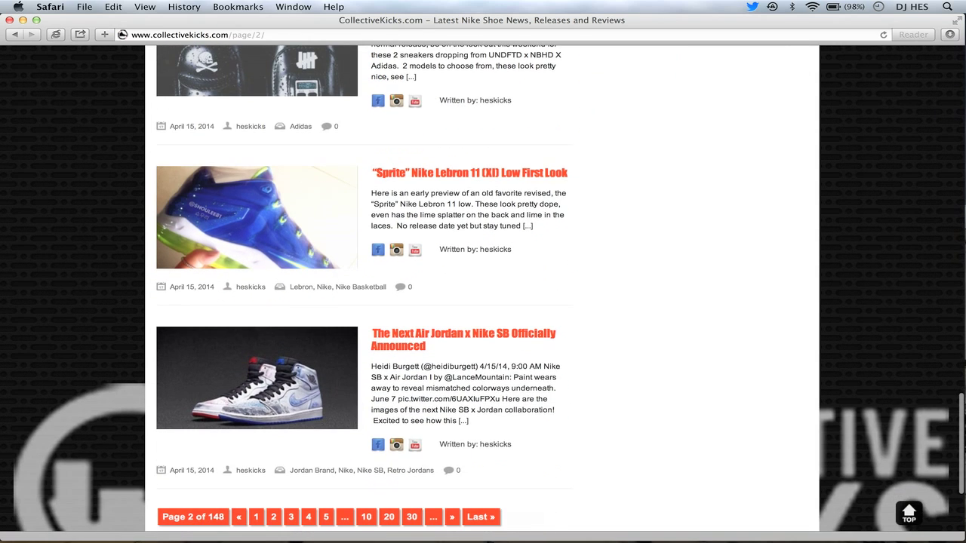
{"action": "scroll", "scroll_direction": "down", "scroll_amount": 3}
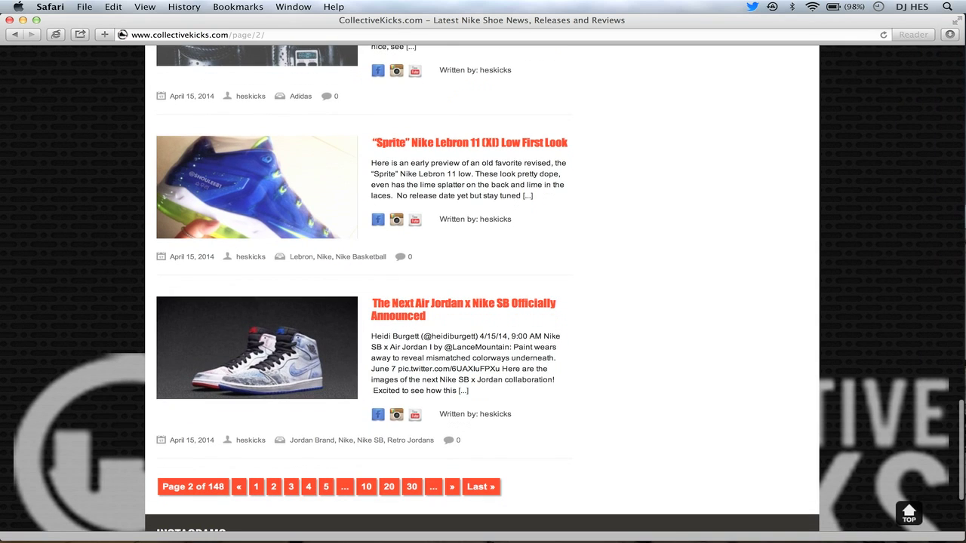
{"action": "scroll", "scroll_direction": "down", "scroll_amount": 3}
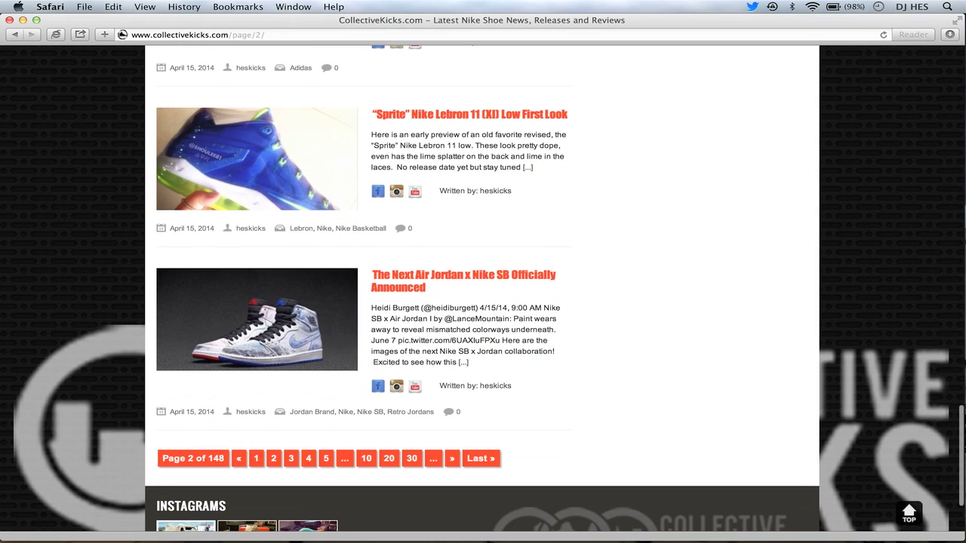
{"action": "scroll", "scroll_direction": "down", "scroll_amount": 3}
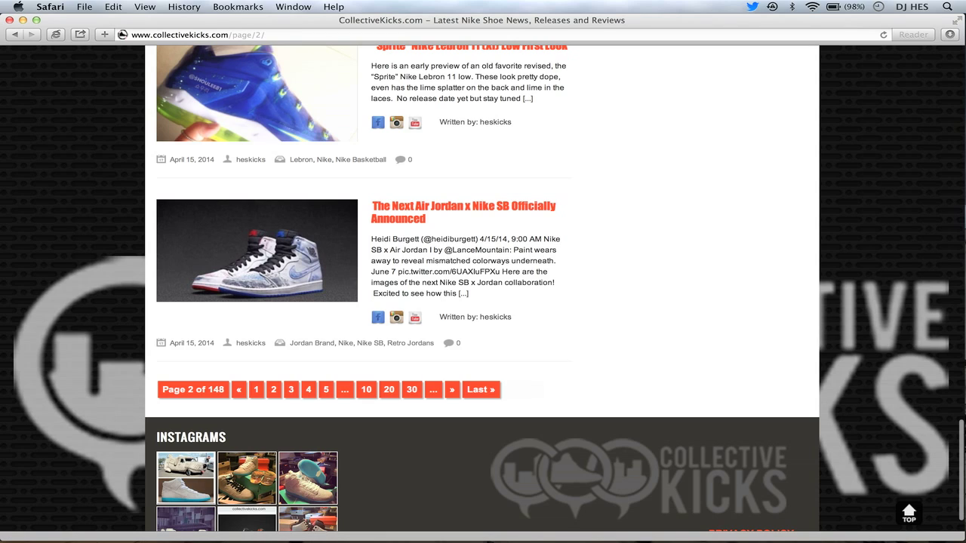
{"action": "mouse_move", "coordinate": [453, 389]}
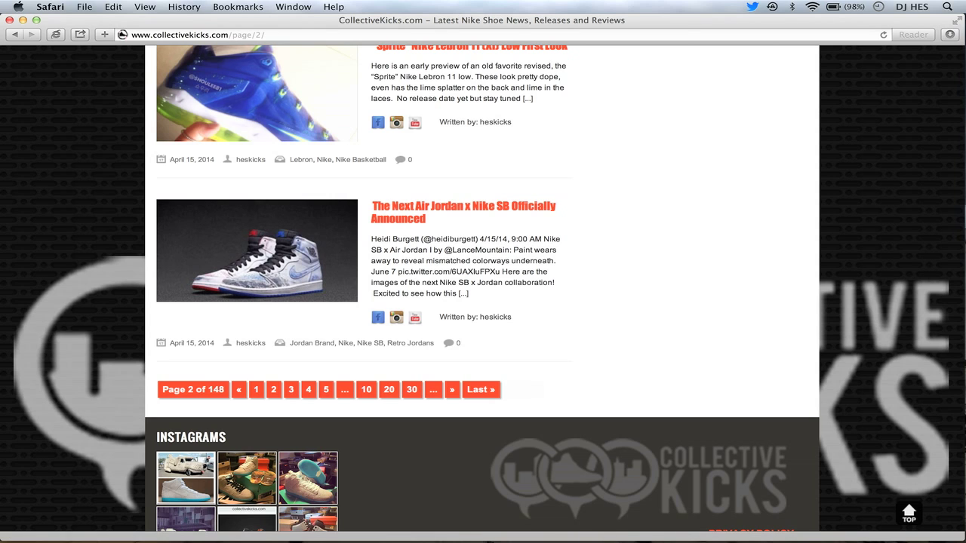
{"action": "left_click", "coordinate": [290, 389]}
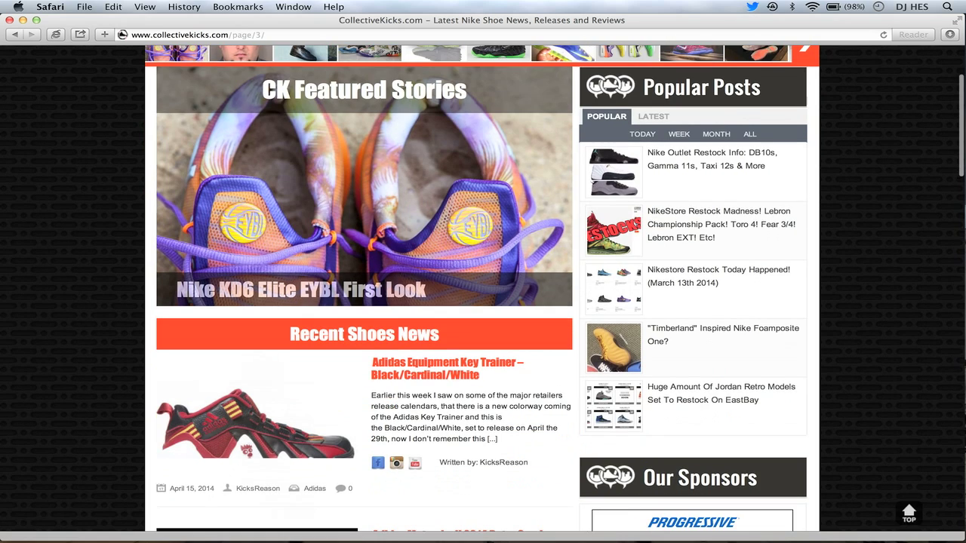
Scroll down page 3 past the Adidas Equipment and Mutombo posts to the Reebok Shawn Kemp and Air Jordan XX9 articles
{"action": "scroll", "scroll_direction": "down", "scroll_amount": 3}
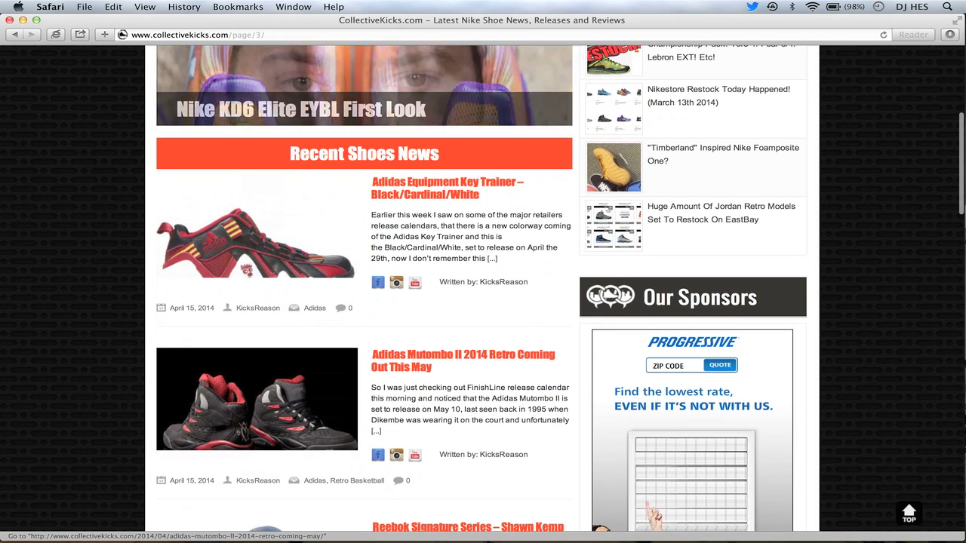
{"action": "scroll", "scroll_direction": "down", "scroll_amount": 3}
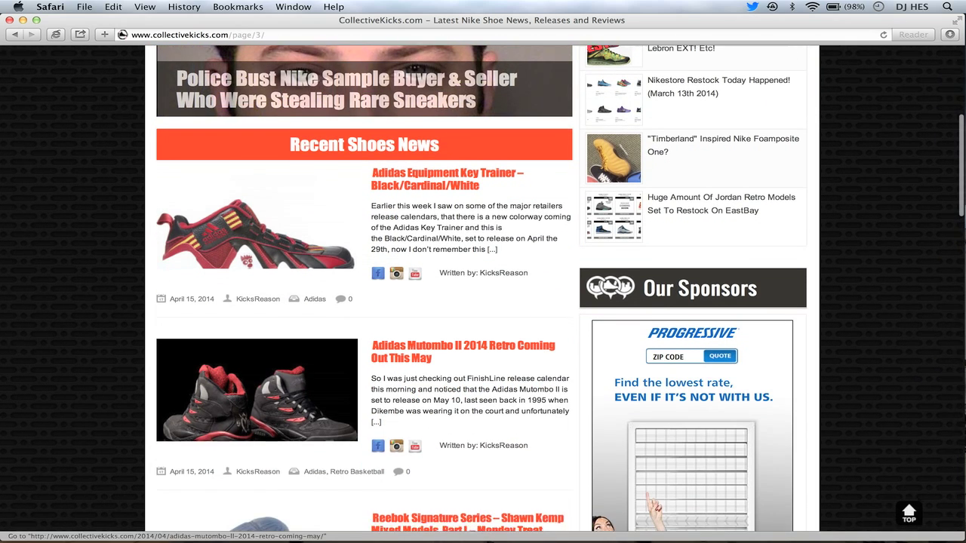
{"action": "scroll", "scroll_direction": "down", "scroll_amount": 3}
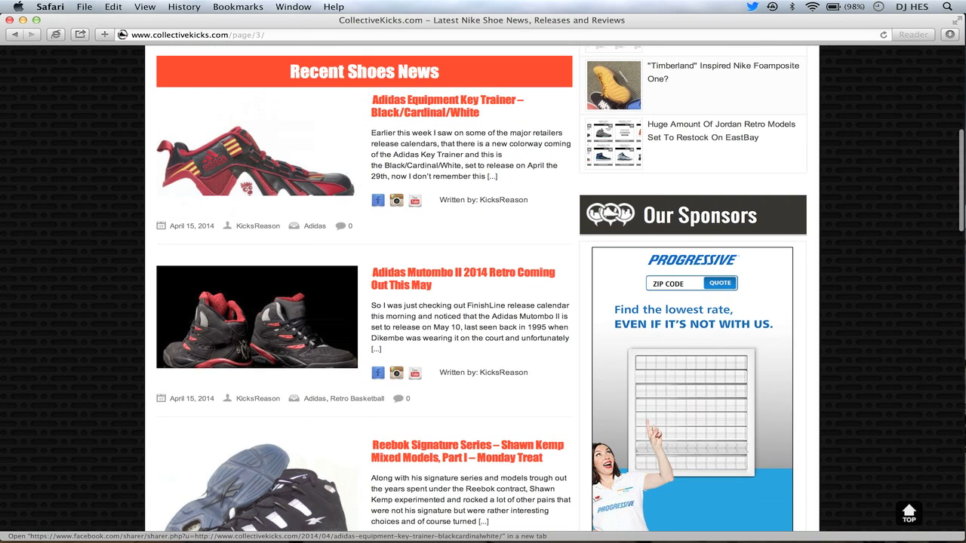
{"action": "scroll", "scroll_direction": "down", "scroll_amount": 3}
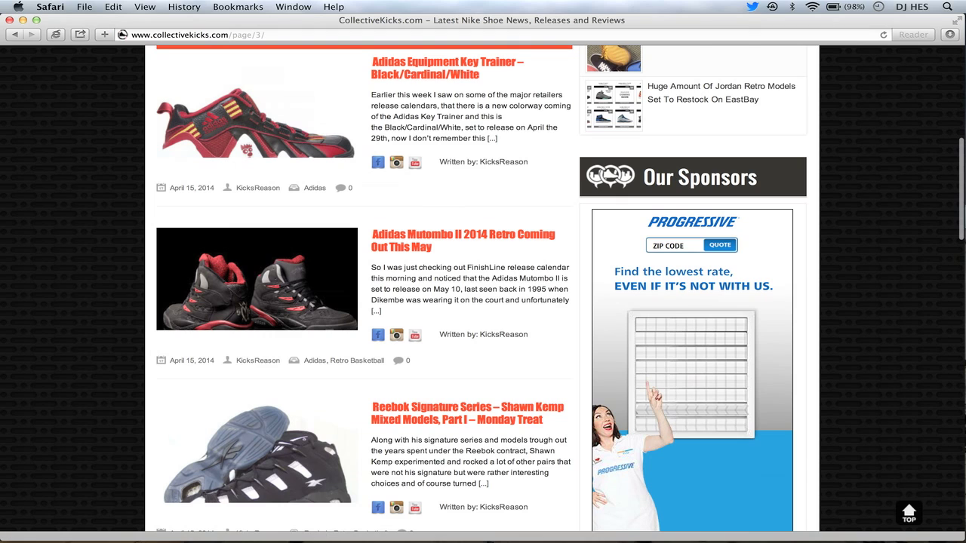
{"action": "scroll", "scroll_direction": "down", "scroll_amount": 3}
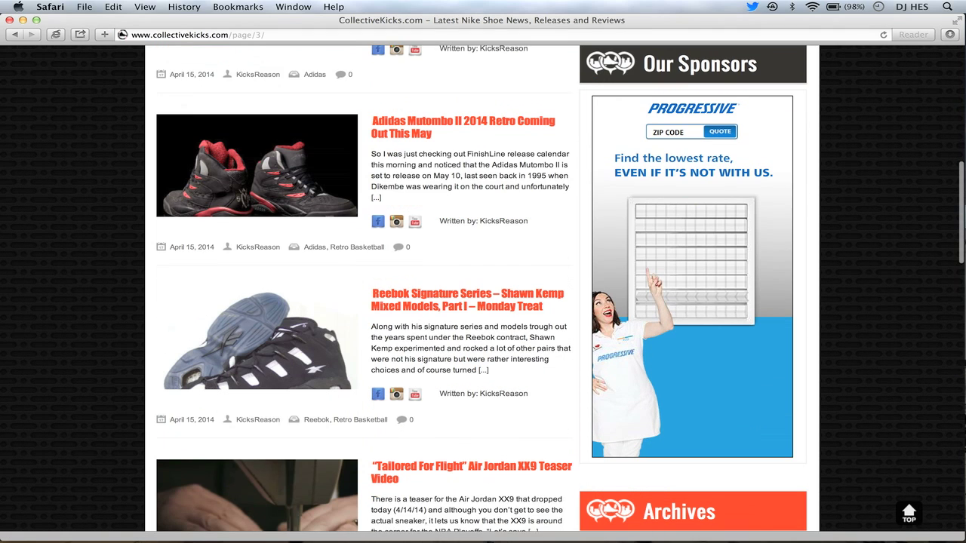
{"action": "scroll", "scroll_direction": "down", "scroll_amount": 3}
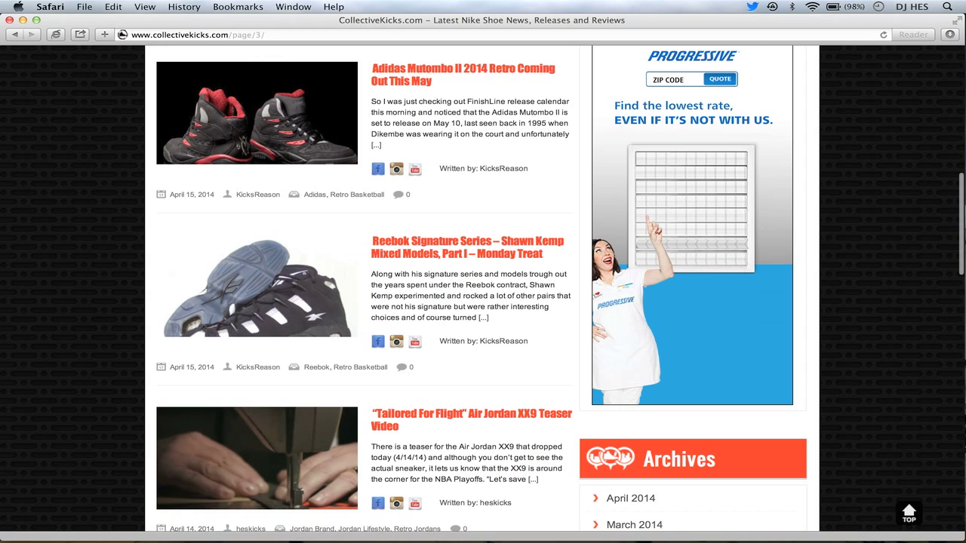
{"action": "scroll", "scroll_direction": "down", "scroll_amount": 3}
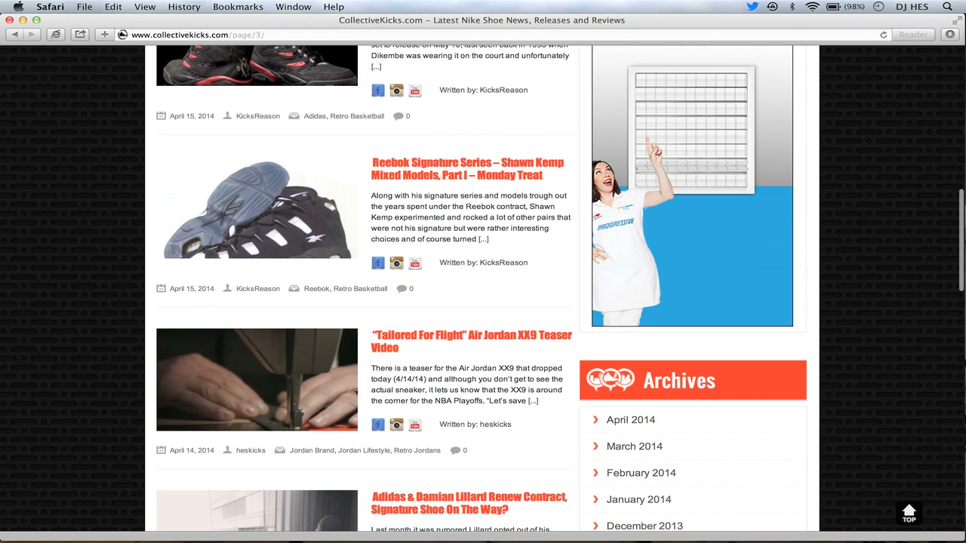
{"action": "scroll", "scroll_direction": "down", "scroll_amount": 3}
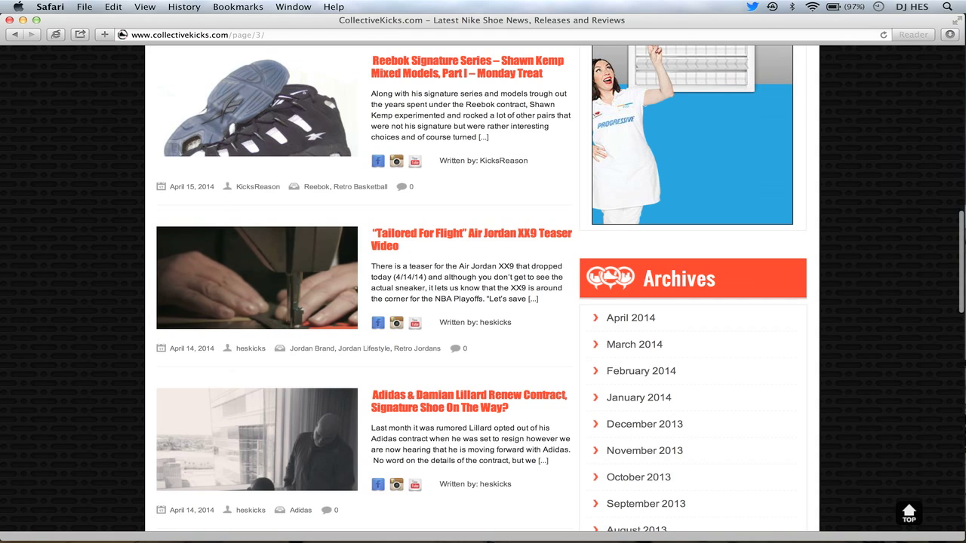
Scroll down page 3 through the Saucony Shadow 5000 and Jordan restock posts to the Reebok Insta Pump Fury Bodega article
{"action": "scroll", "scroll_direction": "down", "scroll_amount": 3}
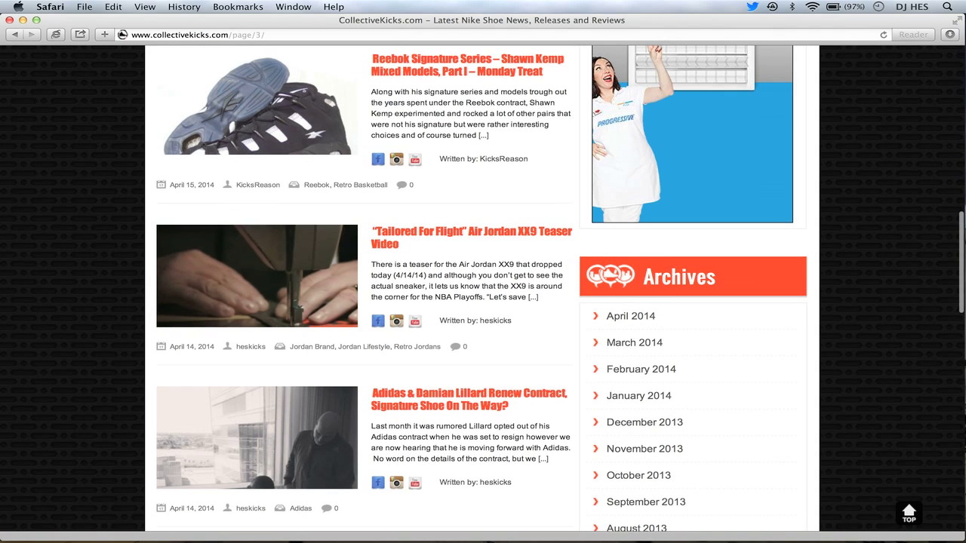
{"action": "scroll", "scroll_direction": "down", "scroll_amount": 3}
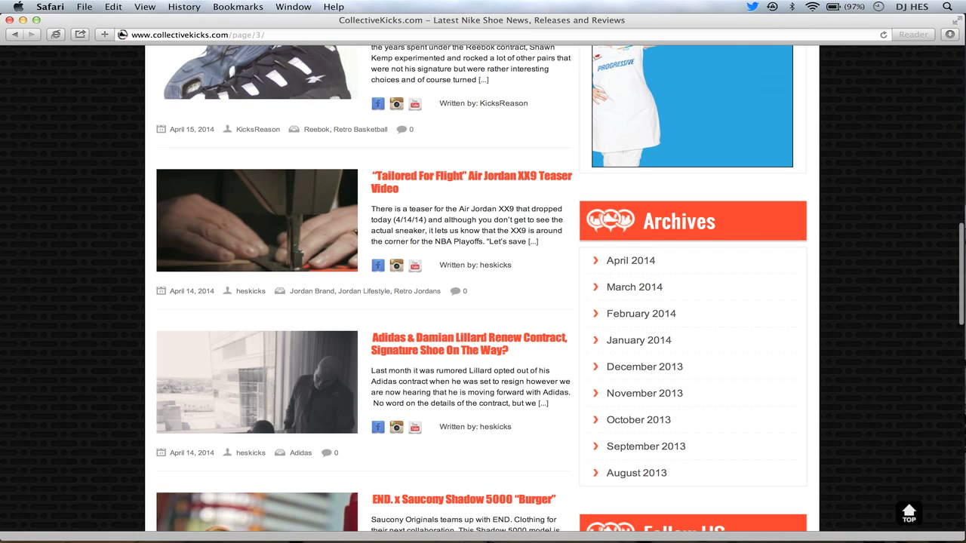
{"action": "scroll", "scroll_direction": "down", "scroll_amount": 3}
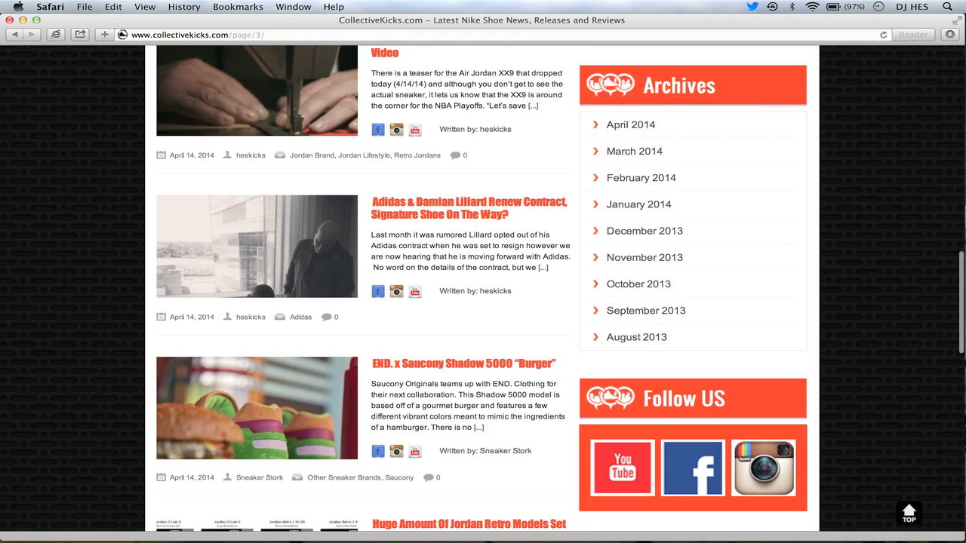
{"action": "scroll", "scroll_direction": "down", "scroll_amount": 3}
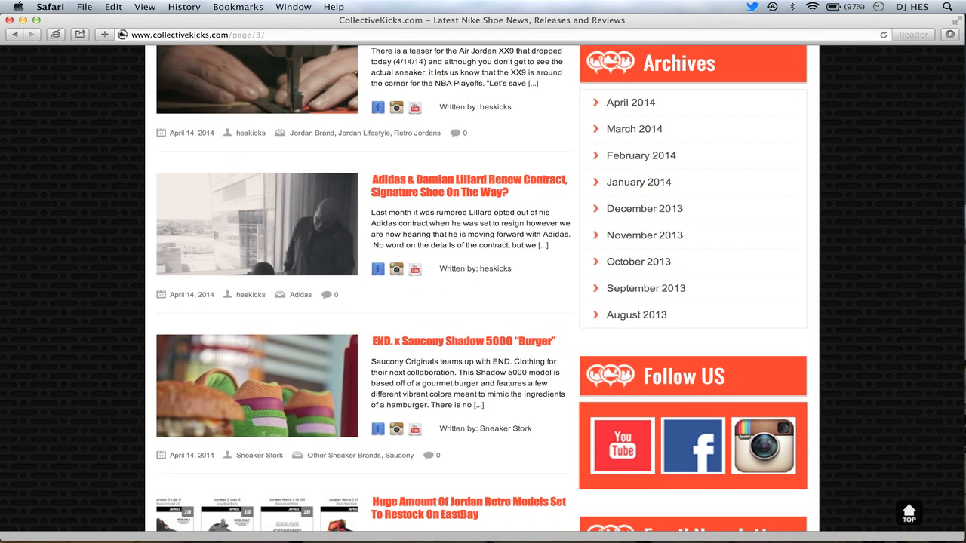
{"action": "scroll", "scroll_direction": "down", "scroll_amount": 3}
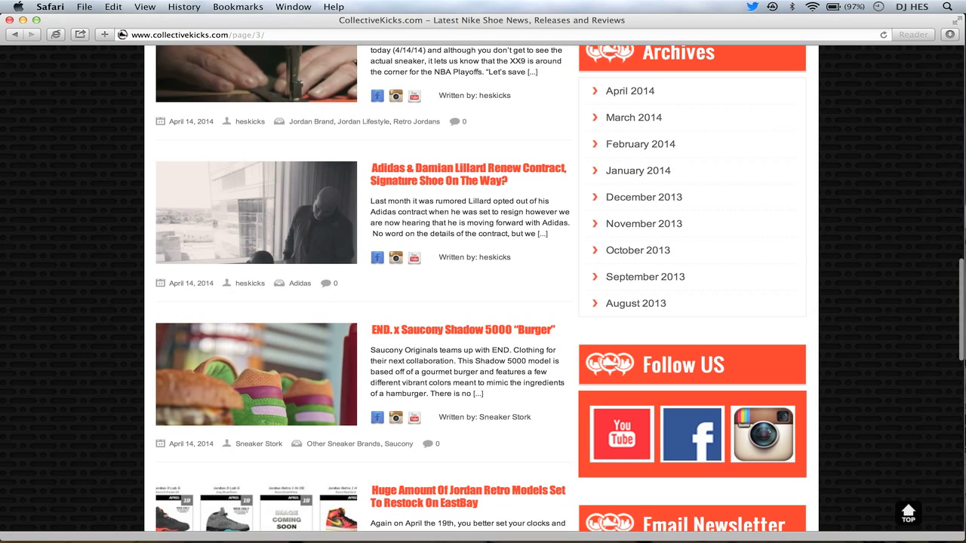
{"action": "scroll", "scroll_direction": "down", "scroll_amount": 3}
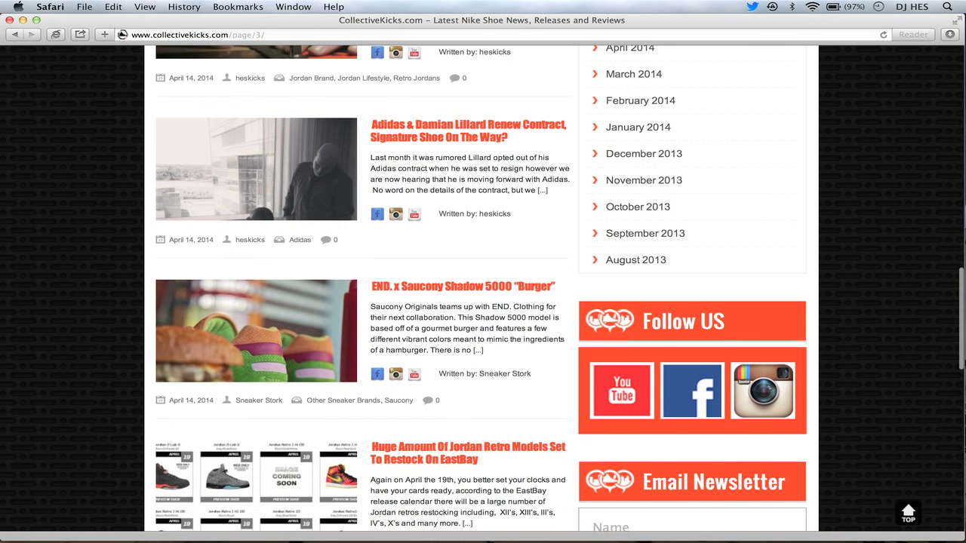
{"action": "scroll", "scroll_direction": "down", "scroll_amount": 3}
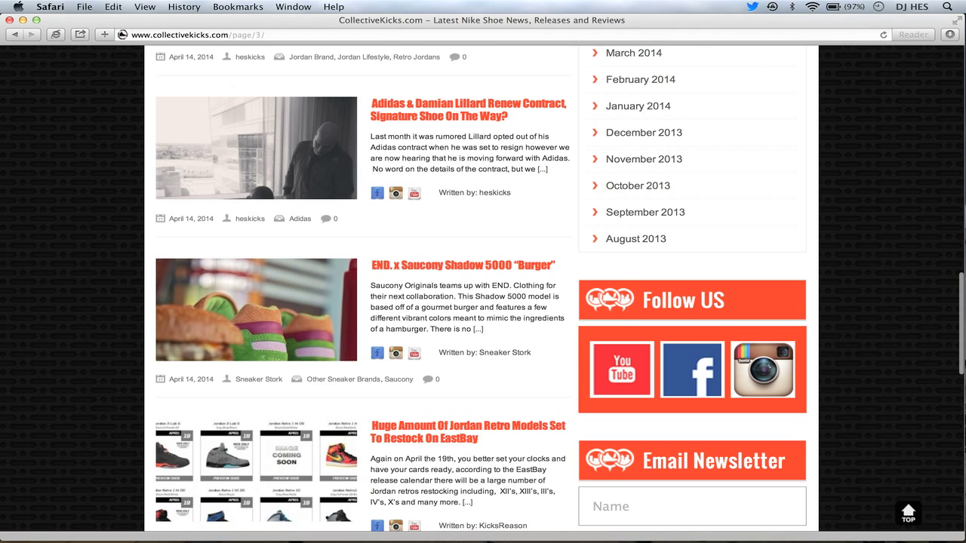
{"action": "scroll", "scroll_direction": "down", "scroll_amount": 3}
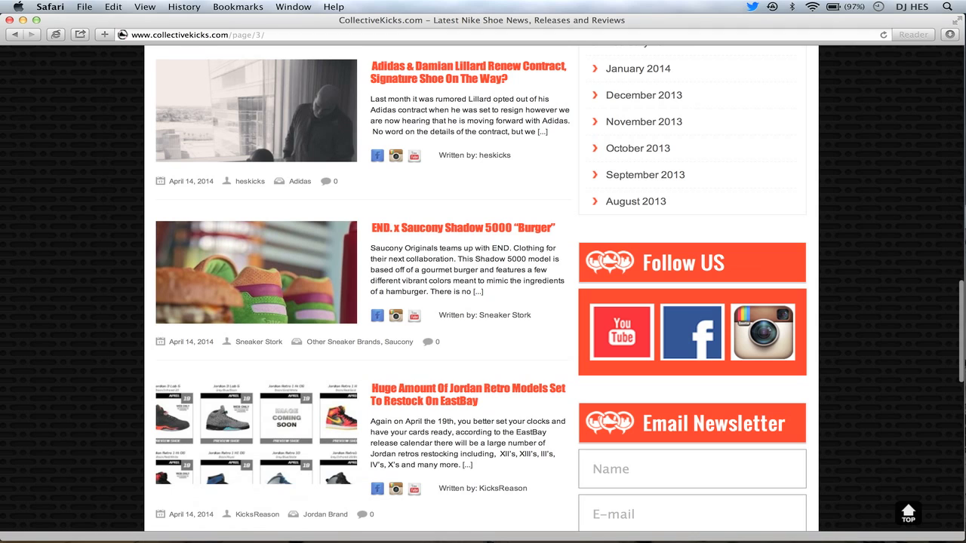
{"action": "mouse_move", "coordinate": [255, 282]}
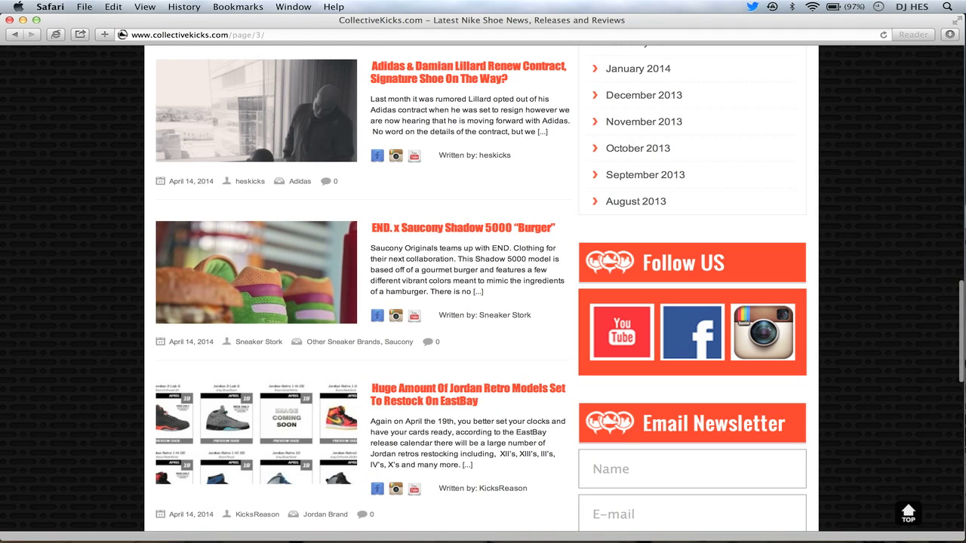
{"action": "scroll", "scroll_direction": "down", "scroll_amount": 3}
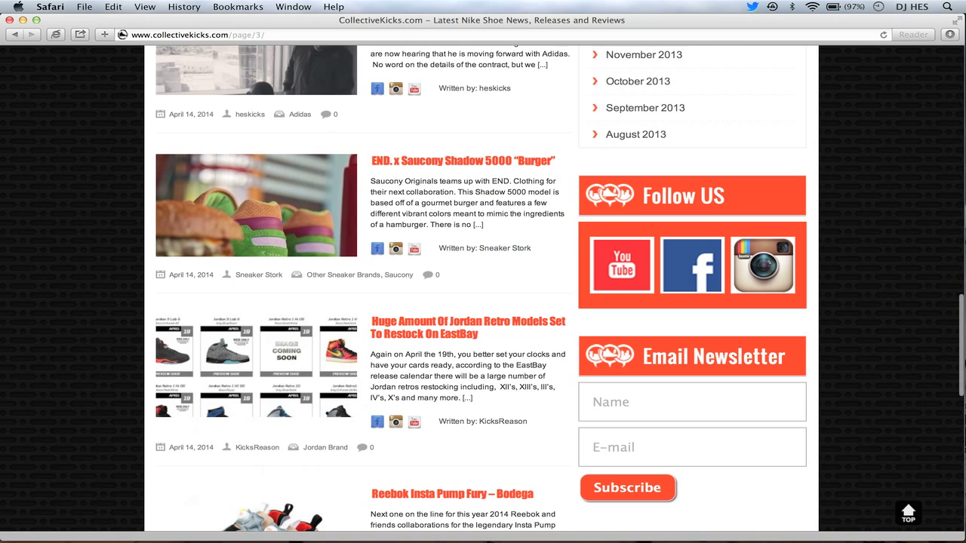
{"action": "scroll", "scroll_direction": "down", "scroll_amount": 3}
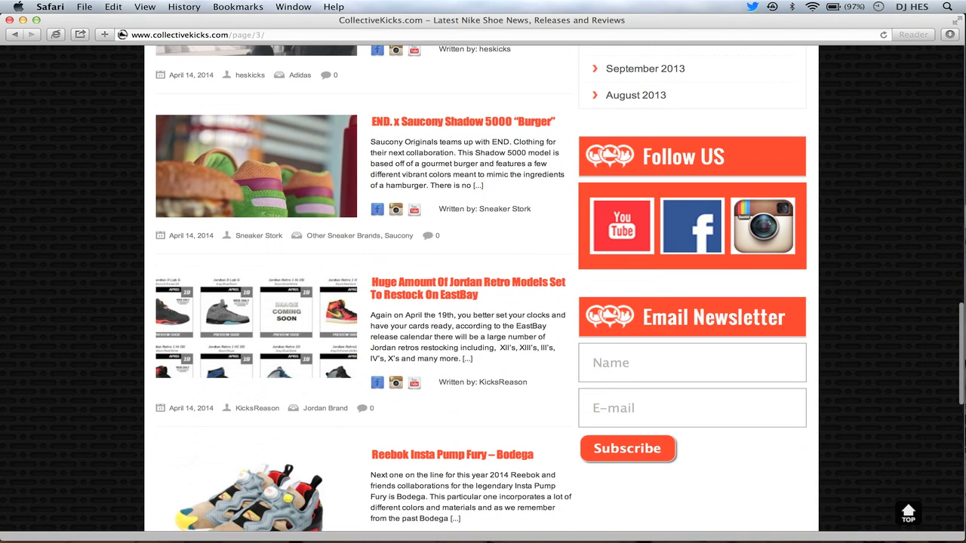
{"action": "scroll", "scroll_direction": "down", "scroll_amount": 3}
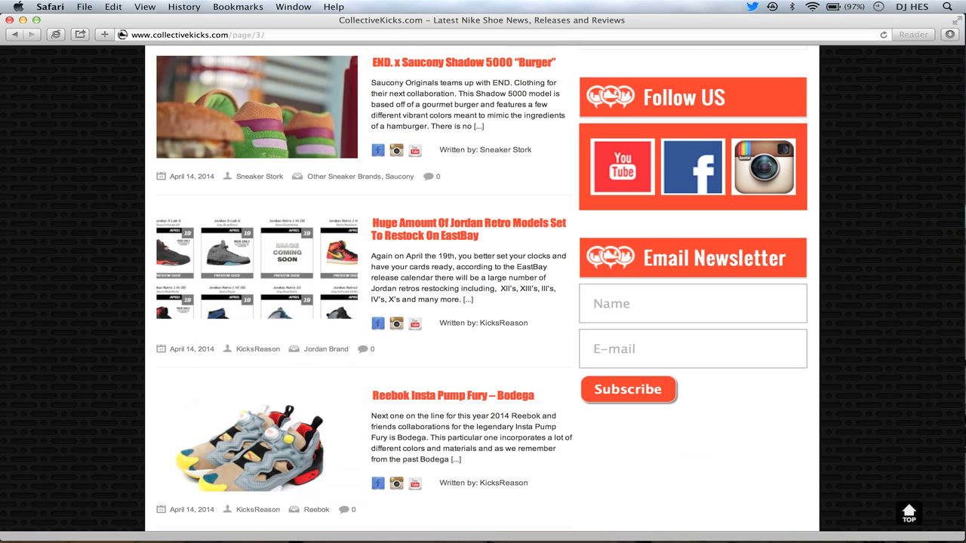
{"action": "scroll", "scroll_direction": "down", "scroll_amount": 3}
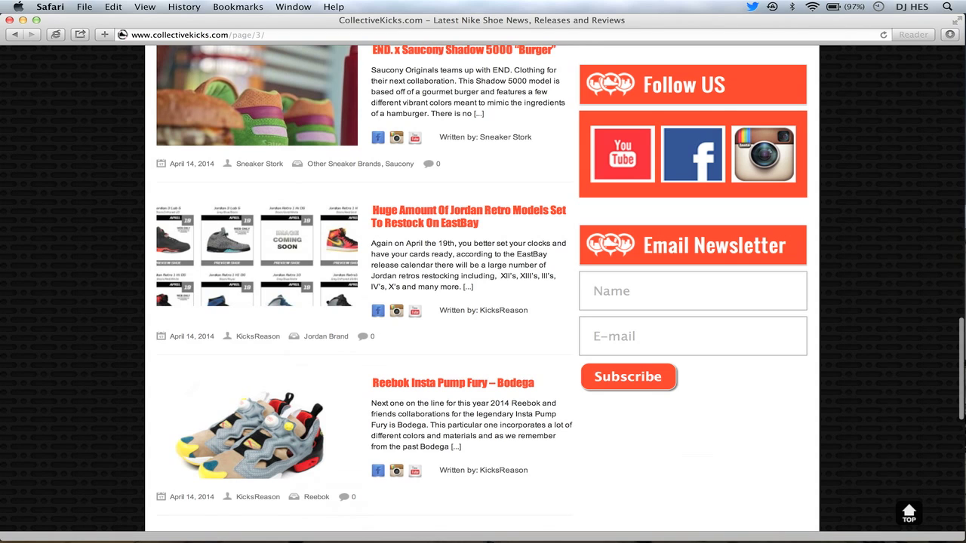
{"action": "scroll", "scroll_direction": "down", "scroll_amount": 3}
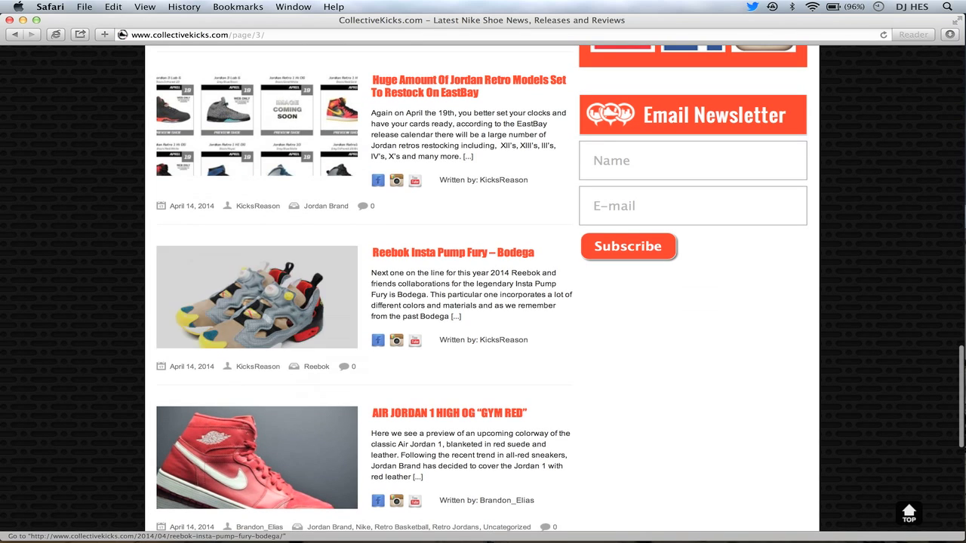
Scroll to the bottom of page 3 and move on to page 4 of the news feed
{"action": "scroll", "scroll_direction": "down", "scroll_amount": 3}
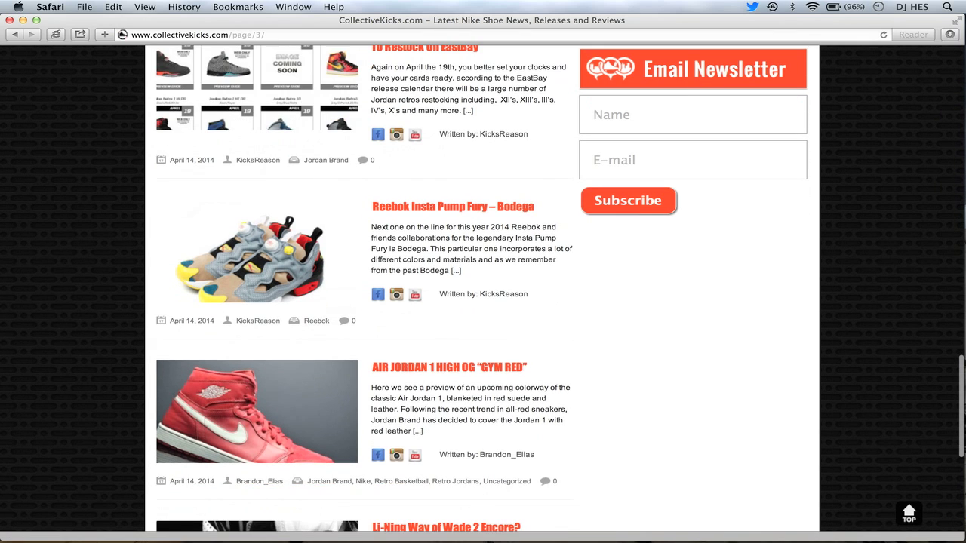
{"action": "scroll", "scroll_direction": "down", "scroll_amount": 3}
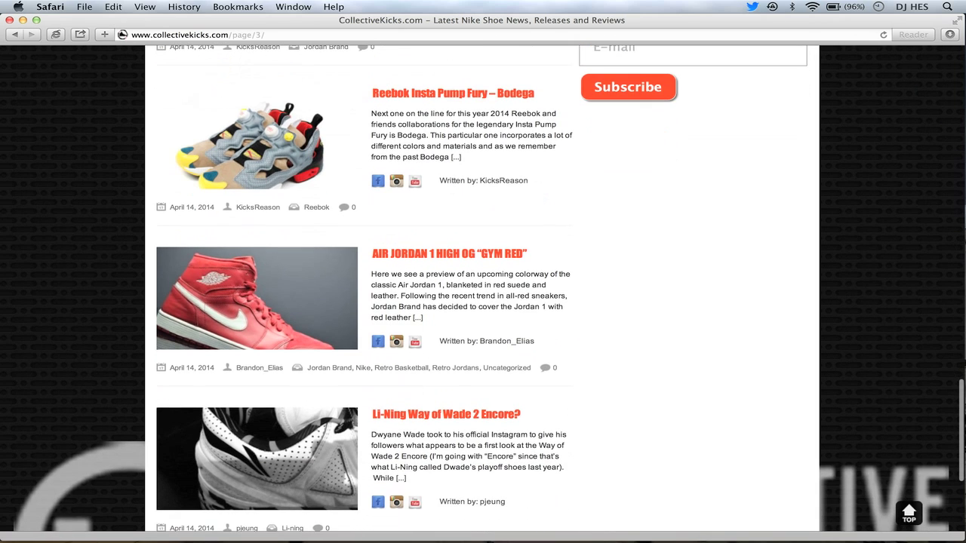
{"action": "scroll", "scroll_direction": "down", "scroll_amount": 3}
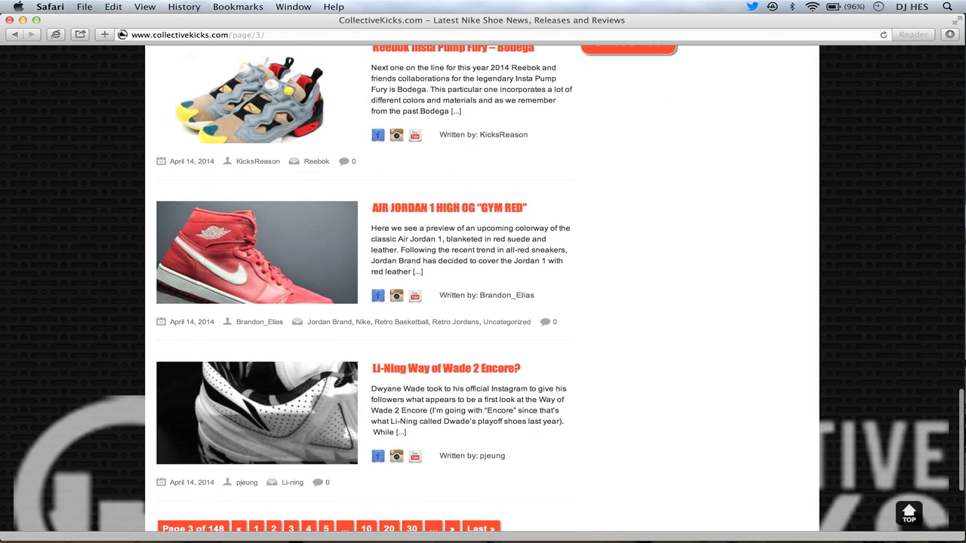
{"action": "scroll", "scroll_direction": "down", "scroll_amount": 3}
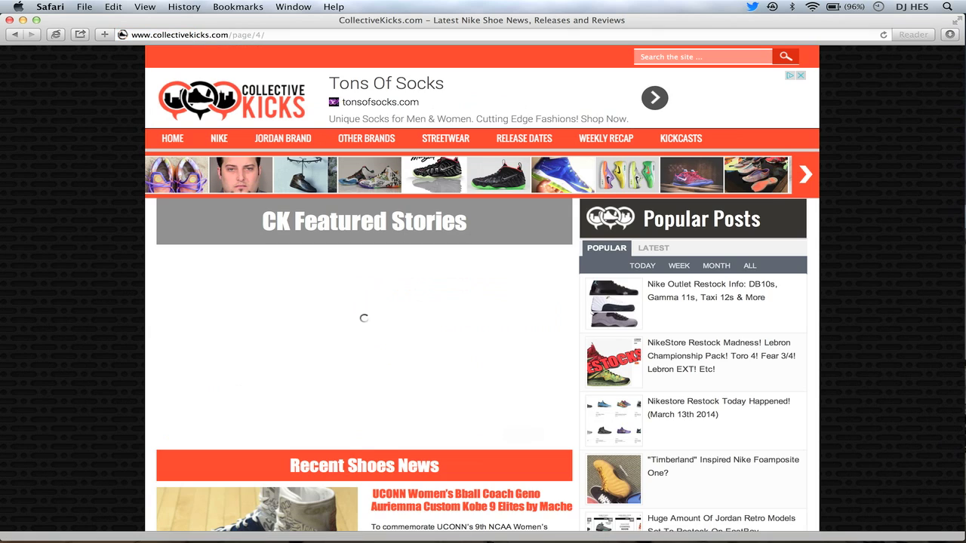
{"action": "scroll", "scroll_direction": "down", "scroll_amount": 3}
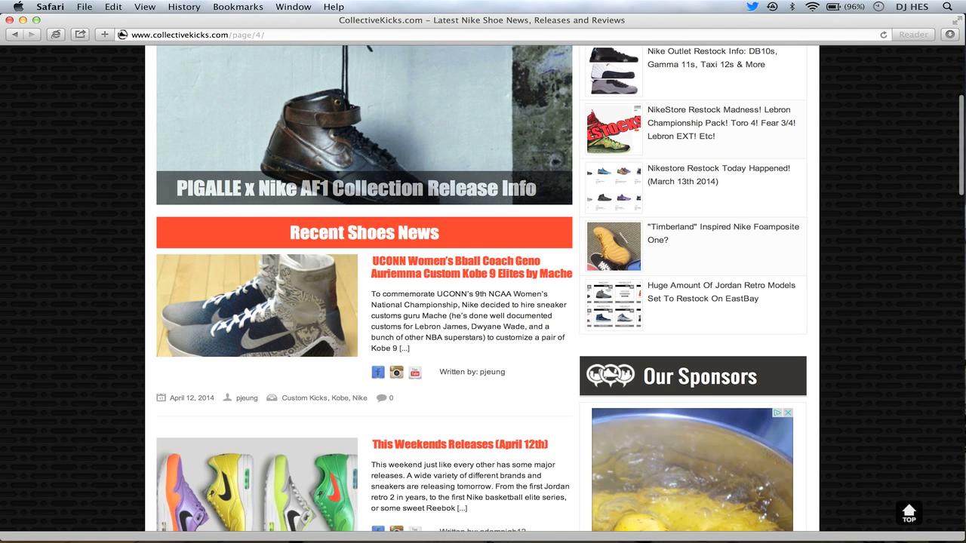
Scroll down page 4 past the UCONN, Asics CMYK and Jordan Retro 6 posts to the Li-Ning Code Red article
{"action": "scroll", "scroll_direction": "down", "scroll_amount": 3}
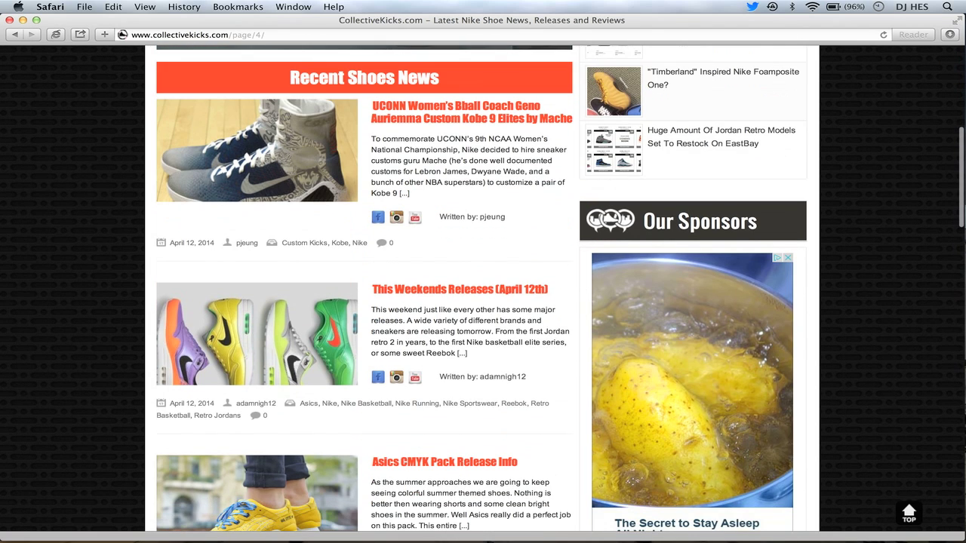
{"action": "scroll", "scroll_direction": "down", "scroll_amount": 3}
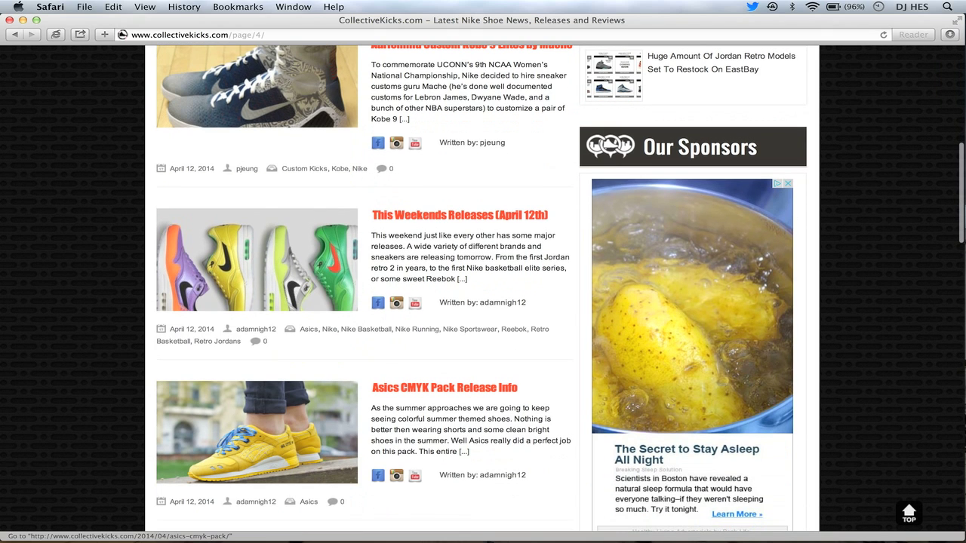
{"action": "scroll", "scroll_direction": "down", "scroll_amount": 3}
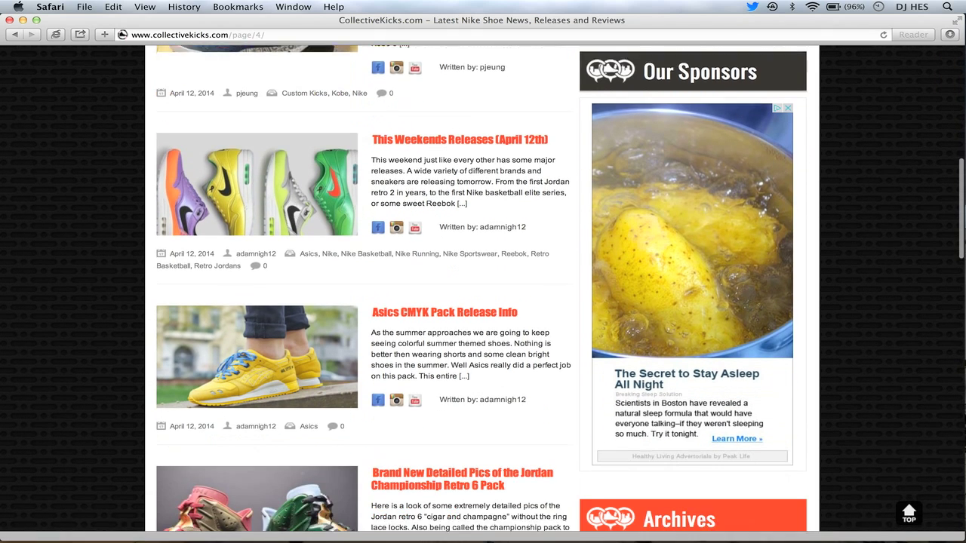
{"action": "scroll", "scroll_direction": "down", "scroll_amount": 3}
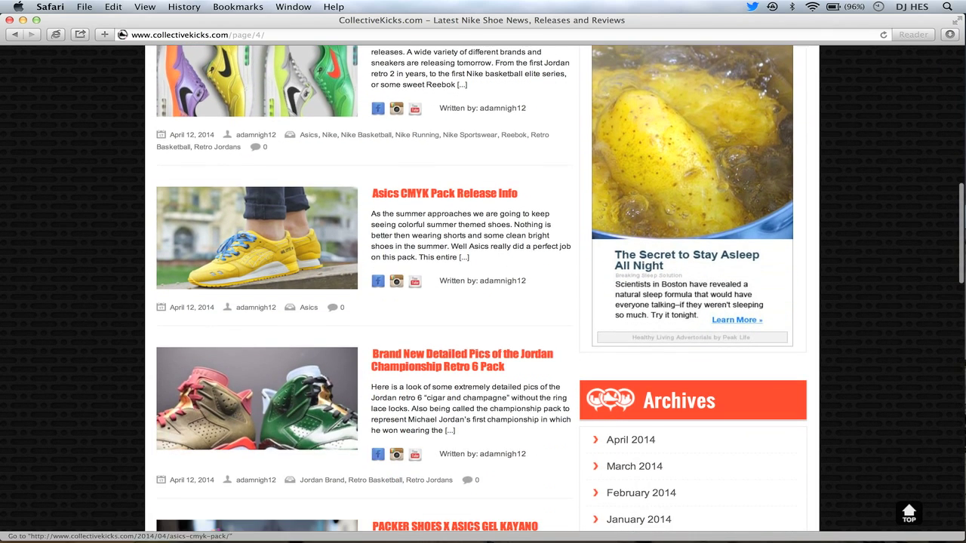
{"action": "scroll", "scroll_direction": "down", "scroll_amount": 3}
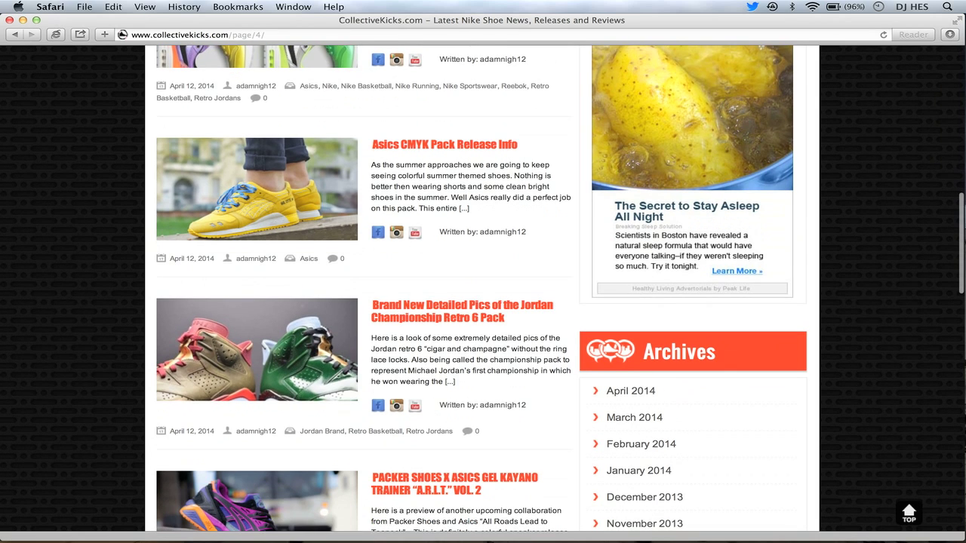
{"action": "scroll", "scroll_direction": "down", "scroll_amount": 3}
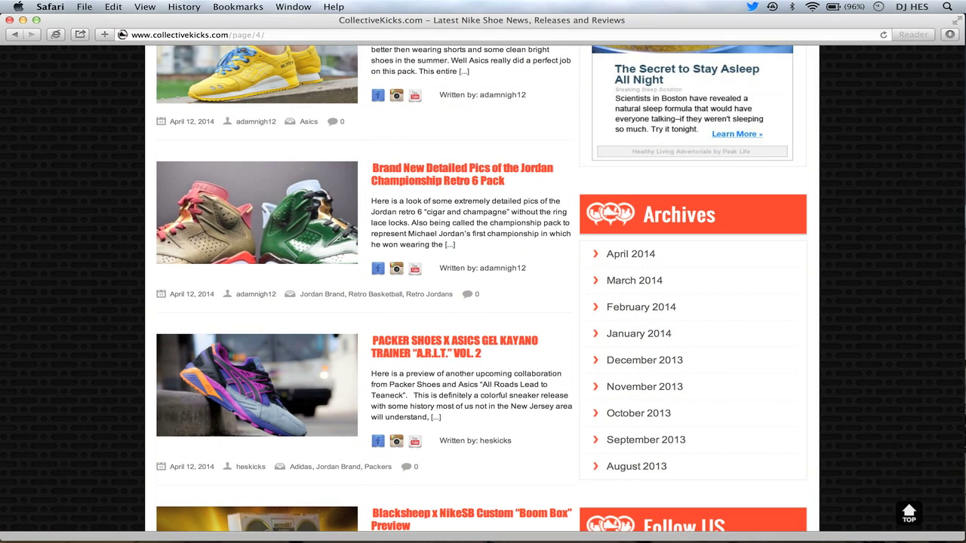
{"action": "scroll", "scroll_direction": "down", "scroll_amount": 3}
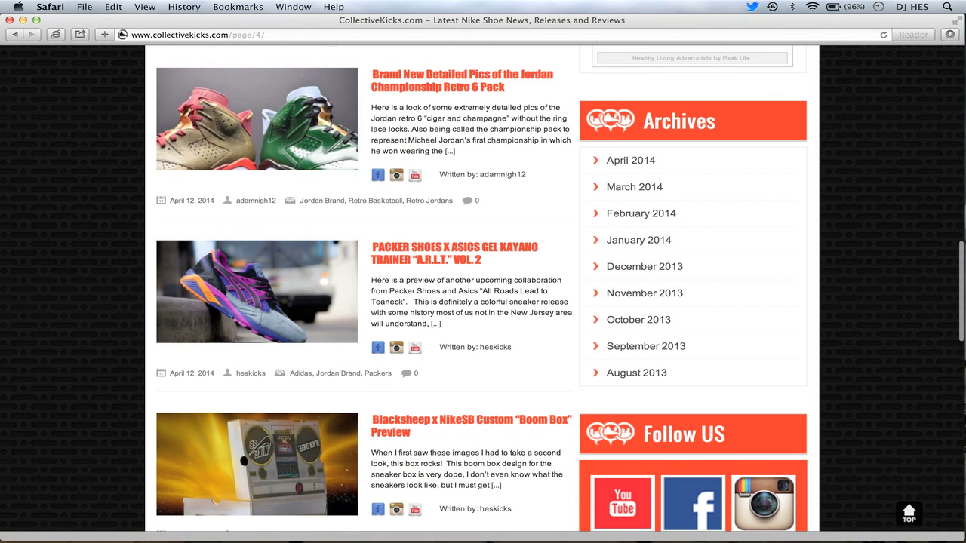
{"action": "scroll", "scroll_direction": "down", "scroll_amount": 3}
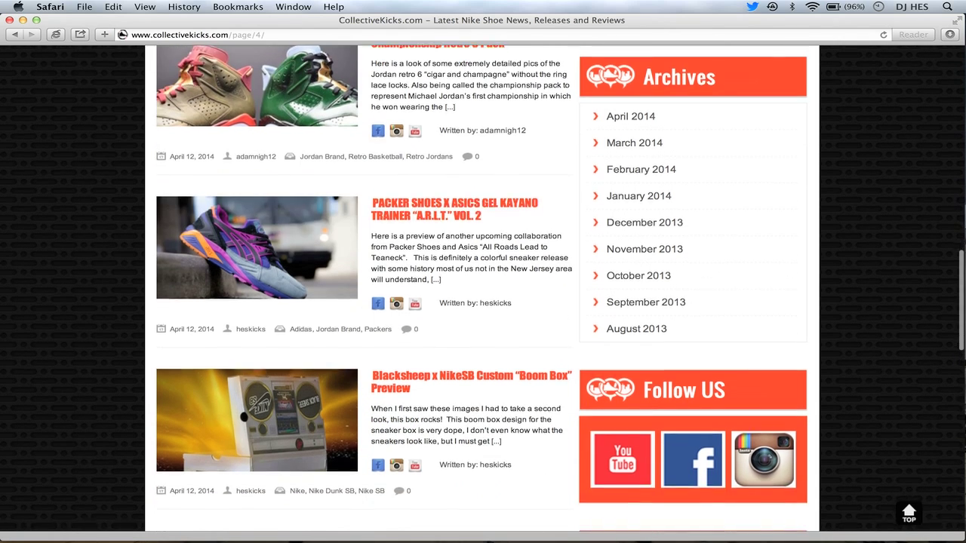
{"action": "scroll", "scroll_direction": "down", "scroll_amount": 3}
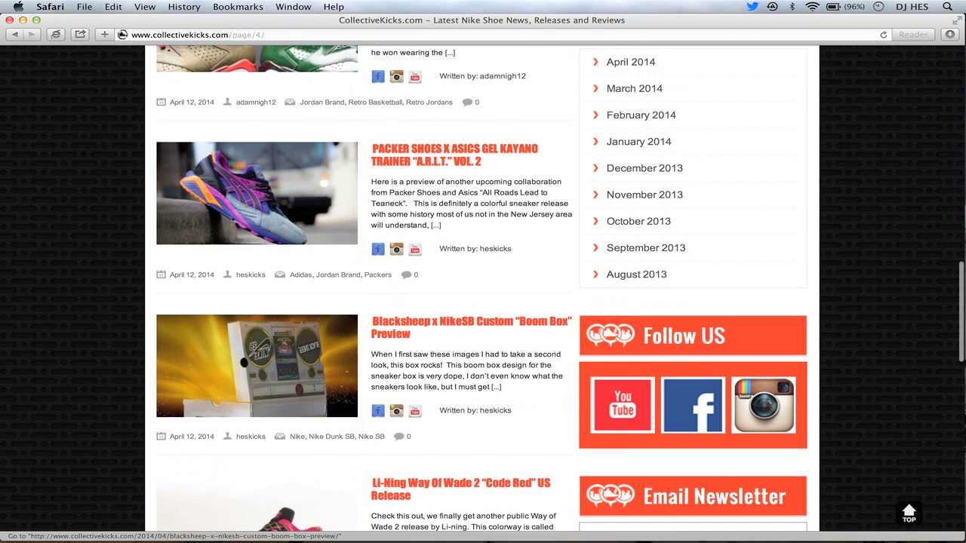
{"action": "scroll", "scroll_direction": "down", "scroll_amount": 3}
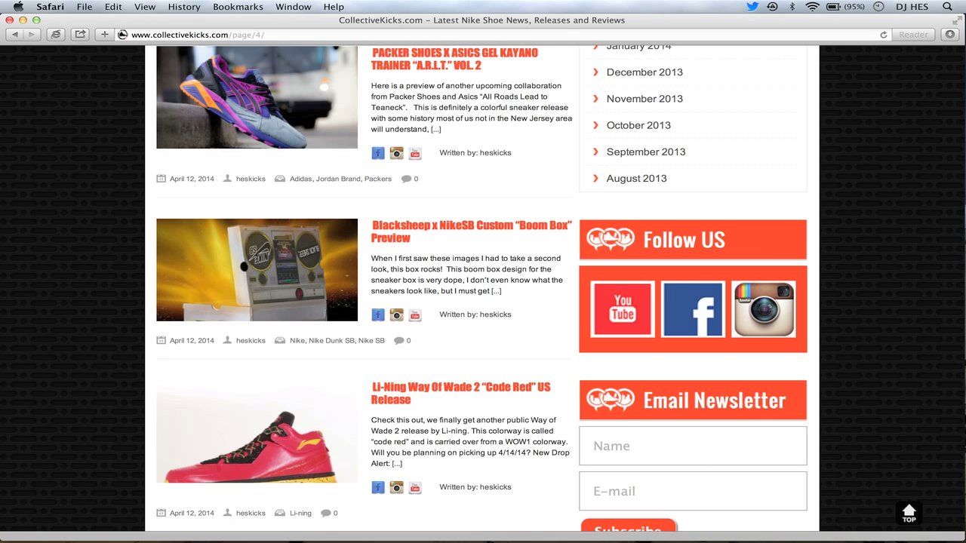
Scroll down to the Nike Free 4.0 Flyknit and Weekly Recap posts, then back up toward the Asics CMYK Pack post
{"action": "scroll", "scroll_direction": "down", "scroll_amount": 3}
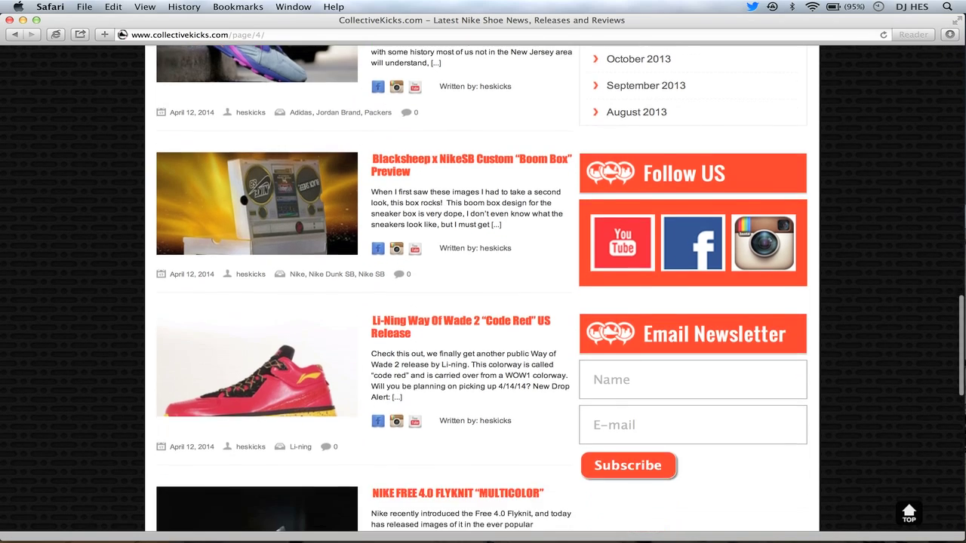
{"action": "scroll", "scroll_direction": "down", "scroll_amount": 3}
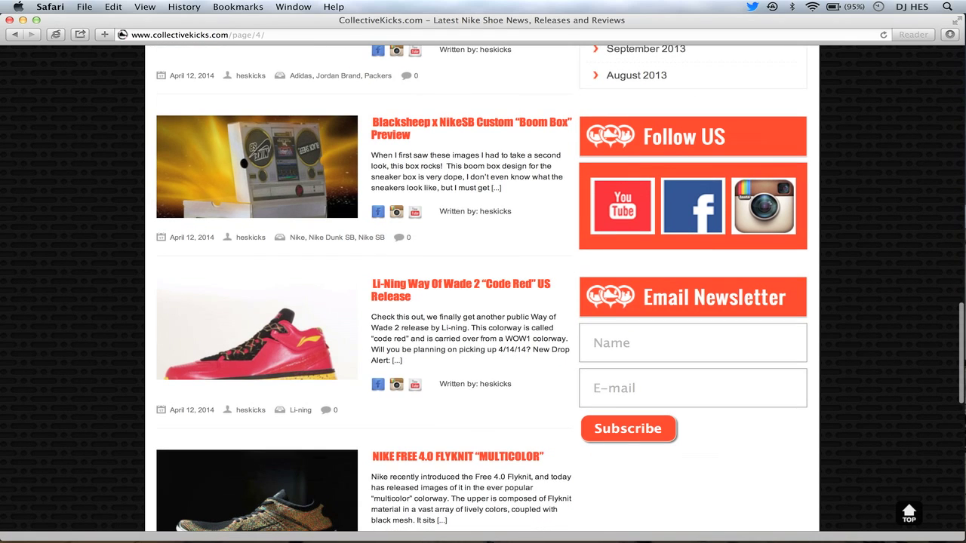
{"action": "scroll", "scroll_direction": "down", "scroll_amount": 3}
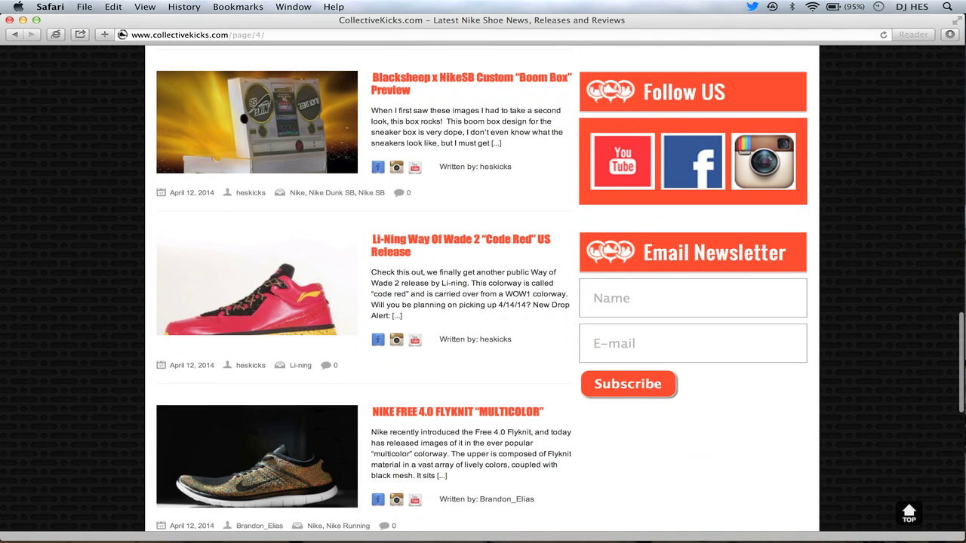
{"action": "scroll", "scroll_direction": "down", "scroll_amount": 3}
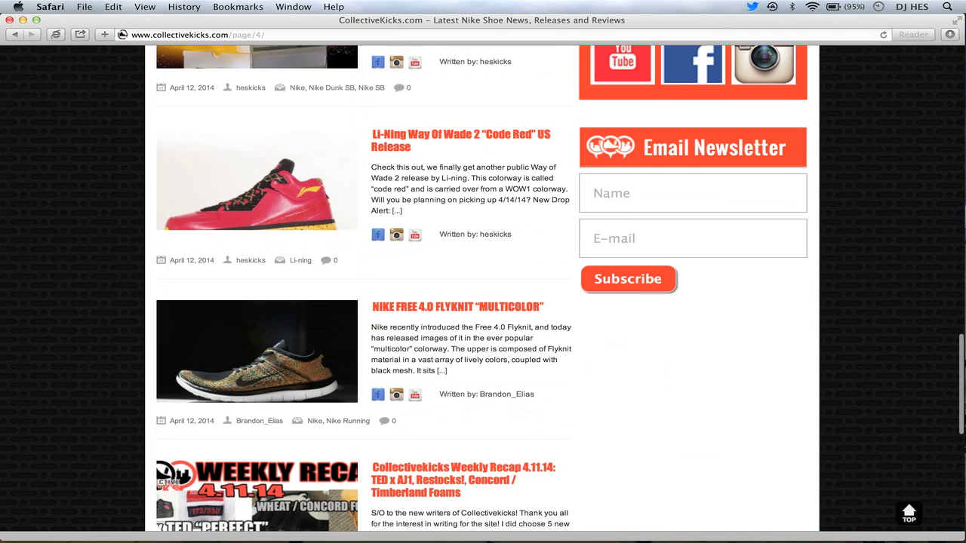
{"action": "scroll", "scroll_direction": "down", "scroll_amount": 3}
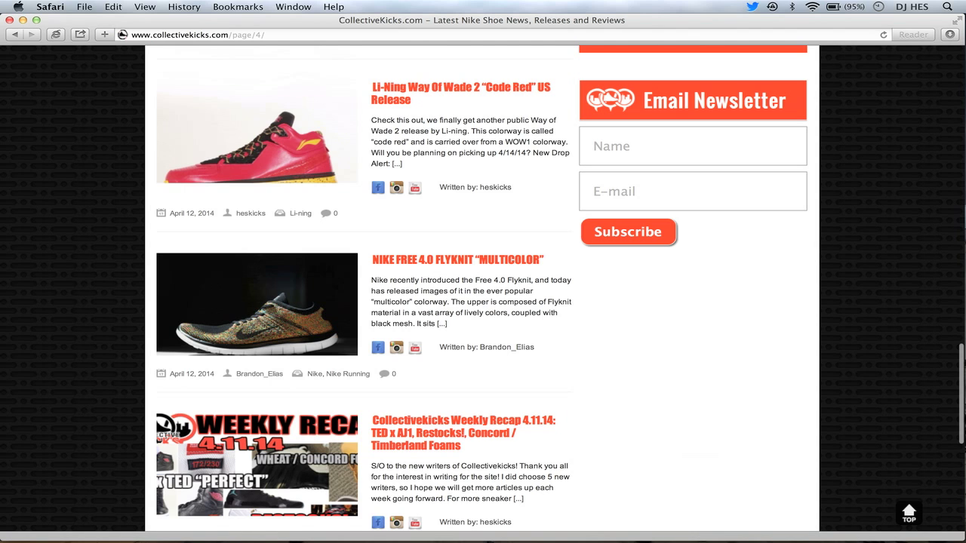
{"action": "mouse_move", "coordinate": [459, 260]}
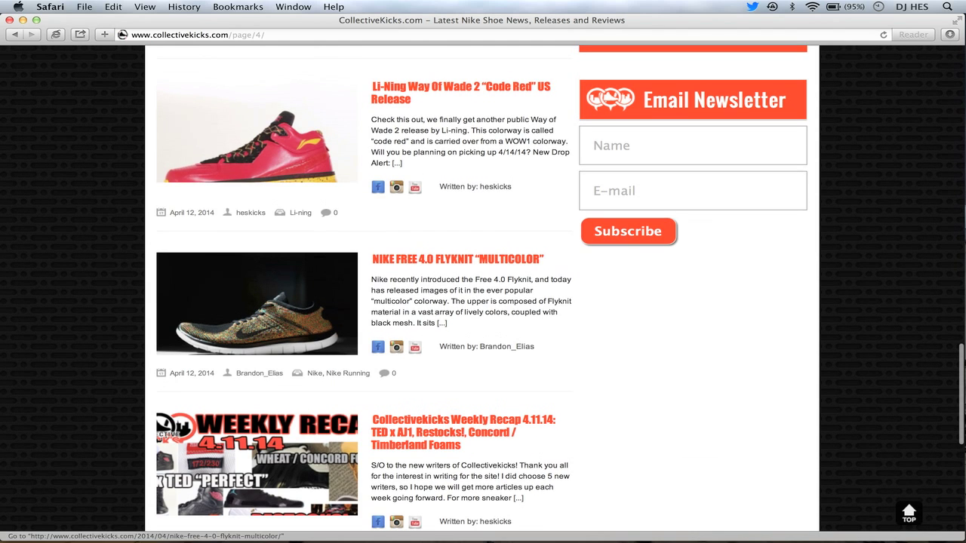
{"action": "scroll", "scroll_direction": "up", "scroll_amount": 3}
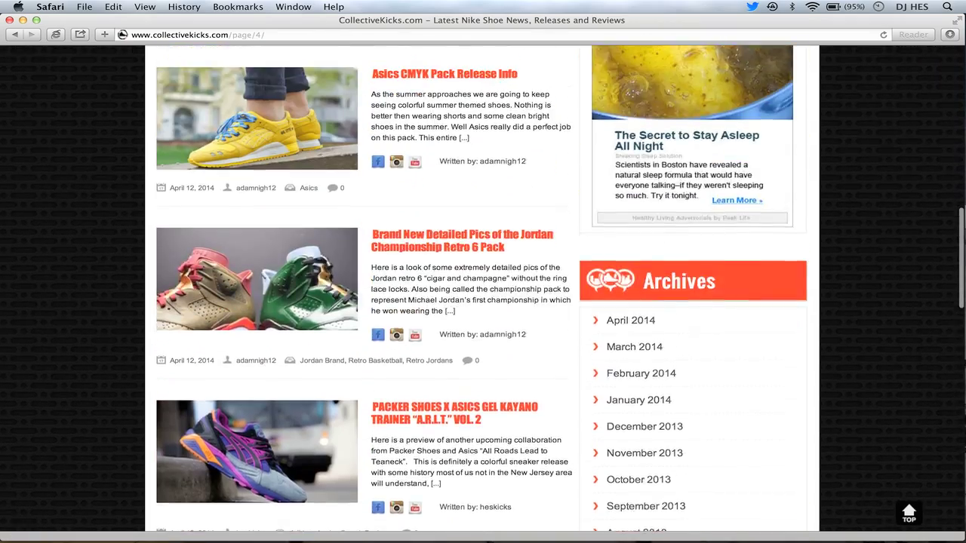
Scroll back to the top of page 4 showing the site header and PIGALLE x Nike AF1 featured story
{"action": "scroll", "scroll_direction": "up", "scroll_amount": 3}
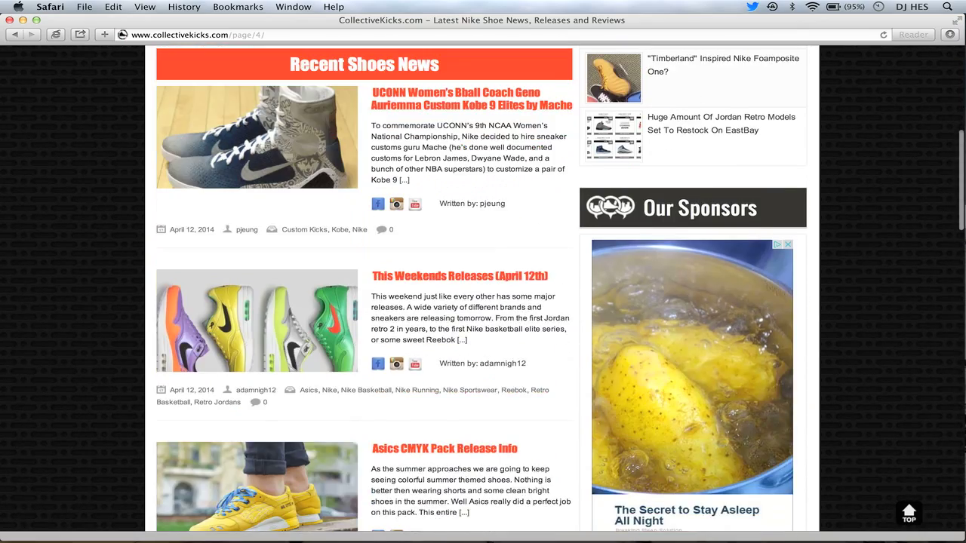
{"action": "scroll", "scroll_direction": "down", "scroll_amount": 3}
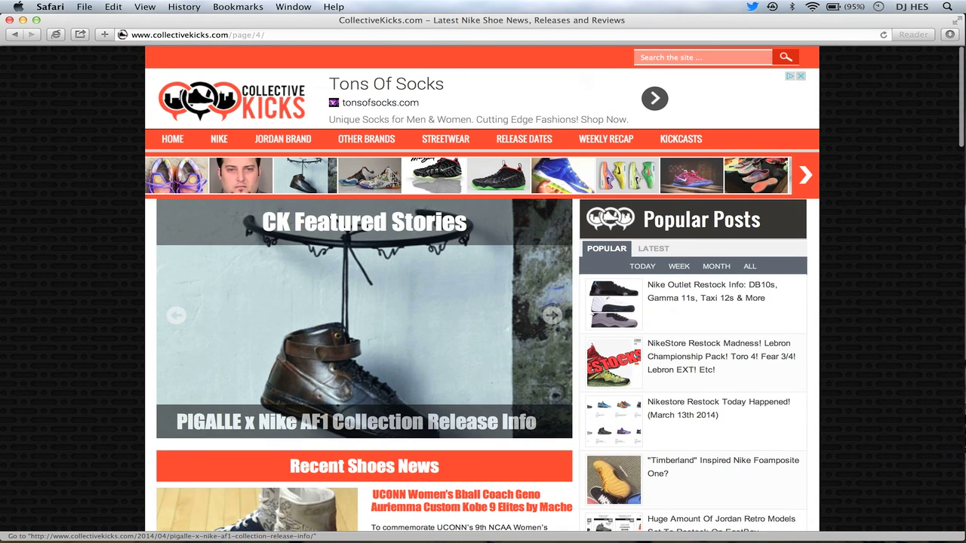
{"action": "mouse_move", "coordinate": [524, 139]}
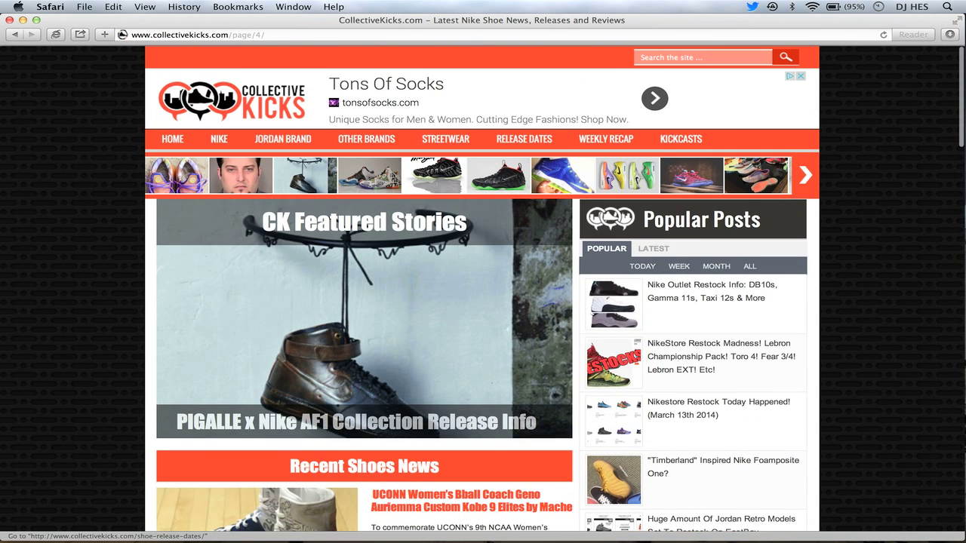